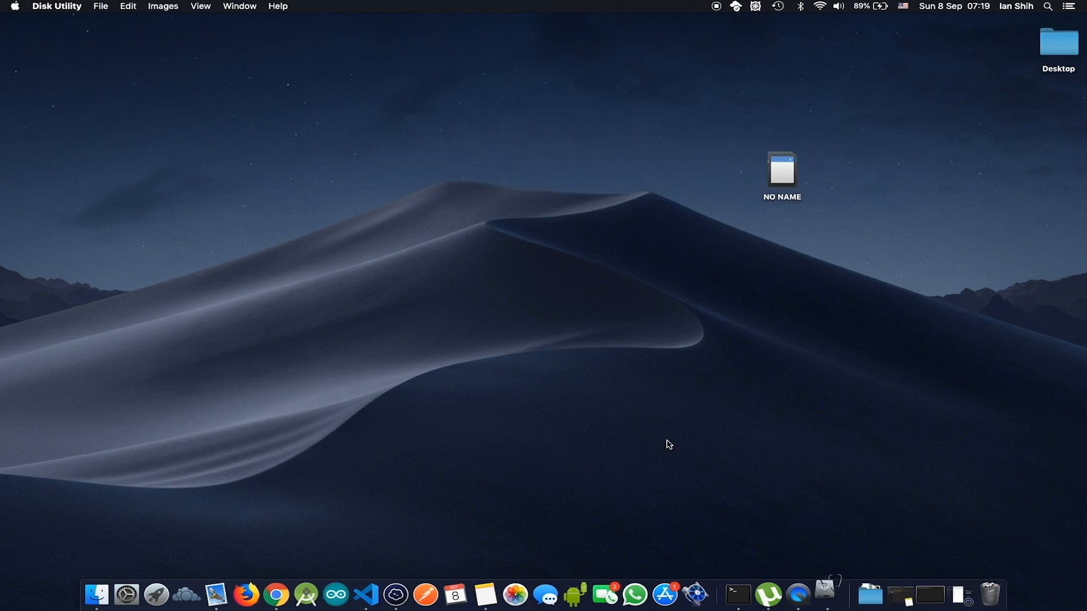
Step: Erase the NO NAME SD card and rename it 'pizero'
{"action": "double_click", "coordinate": [781, 170]}
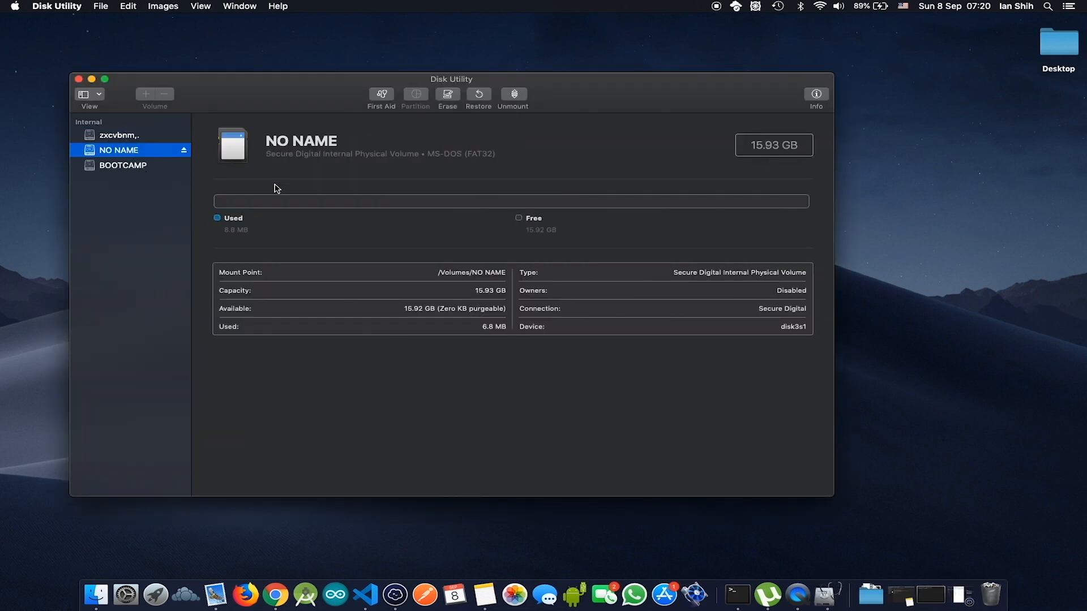
{"action": "left_click", "coordinate": [447, 98]}
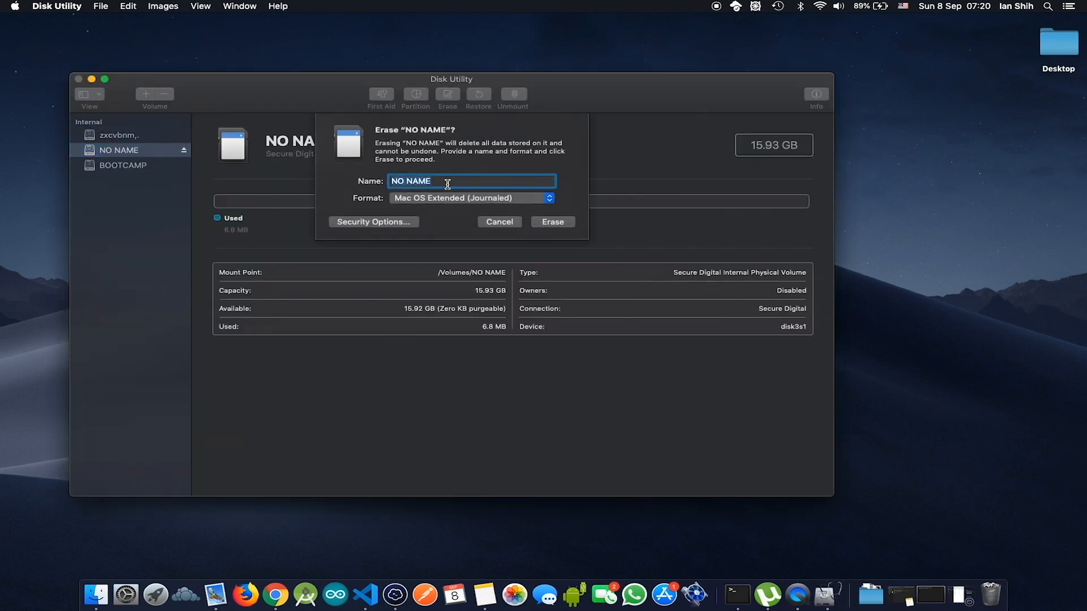
{"action": "type", "text": "pizer"}
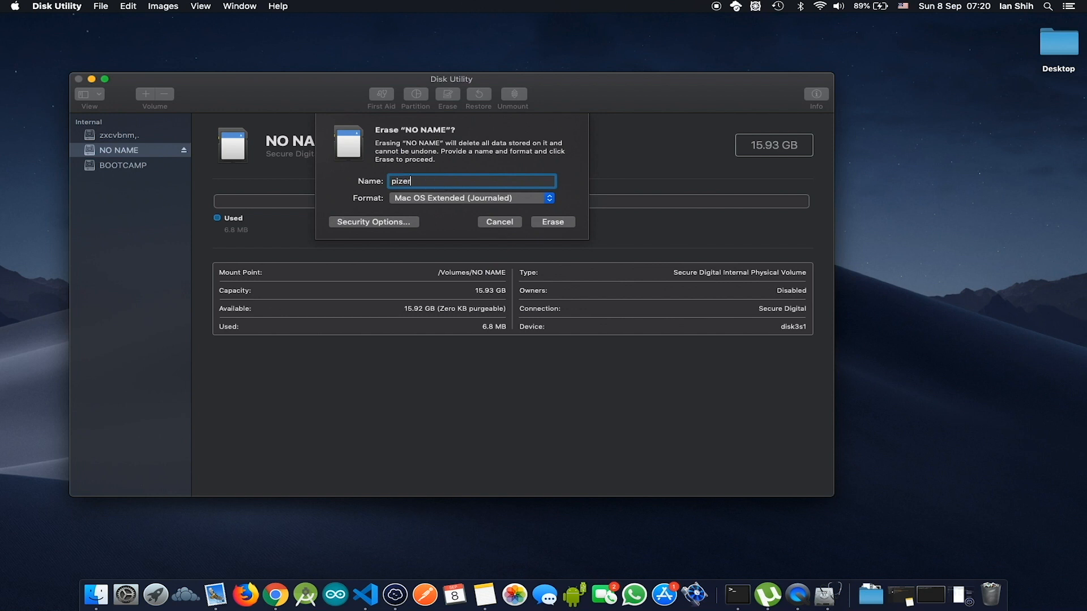
{"action": "type", "text": "o"}
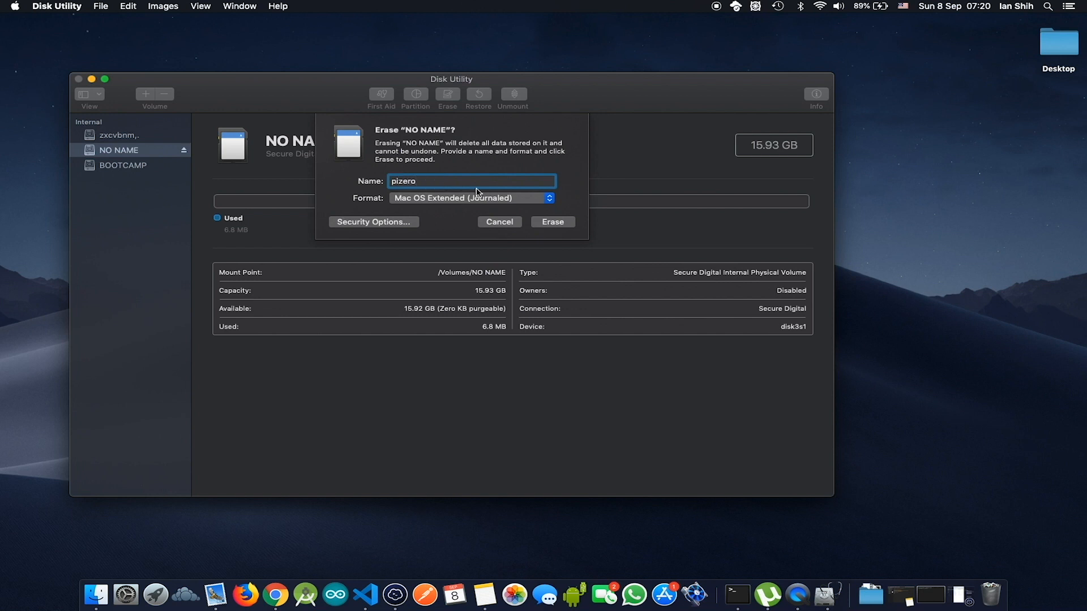
{"action": "left_click", "coordinate": [553, 222]}
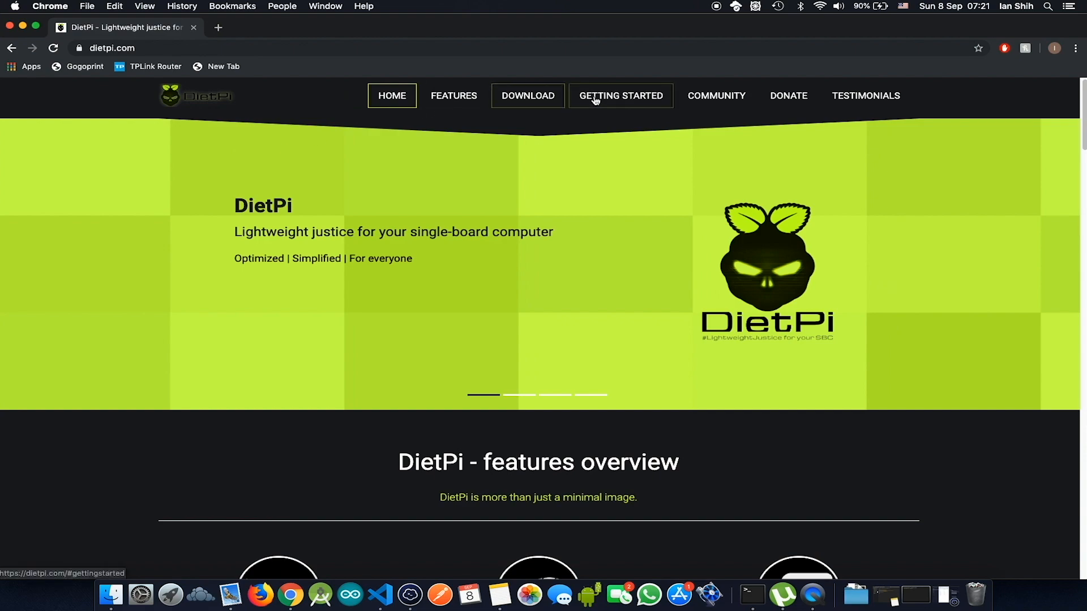
Step: Download the DietPi Raspberry Pi image from dietpi.com and start a blank tab
{"action": "left_click", "coordinate": [526, 95]}
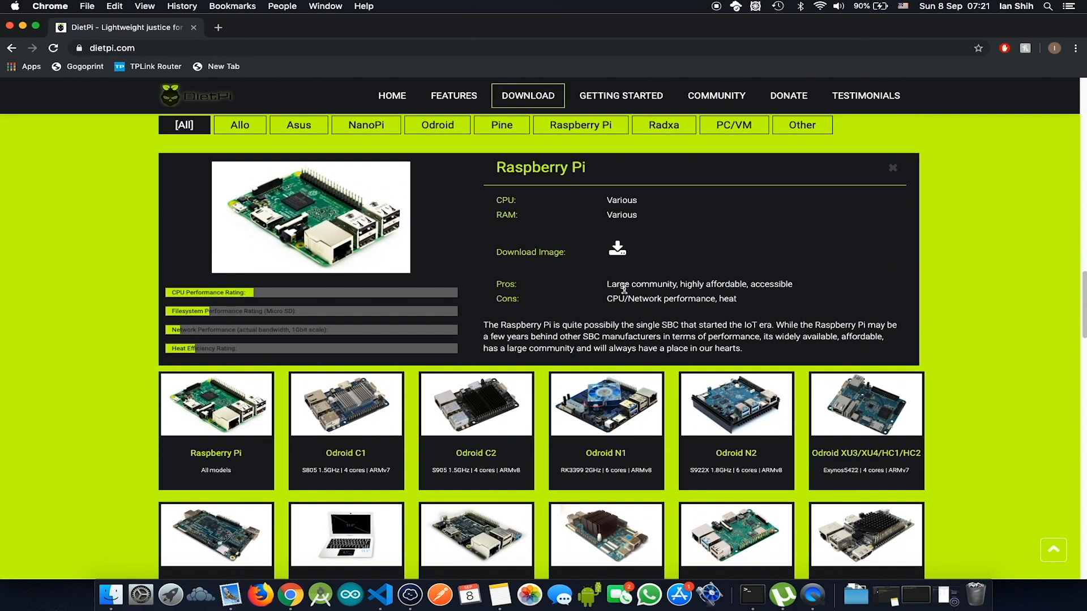
{"action": "left_click", "coordinate": [616, 247]}
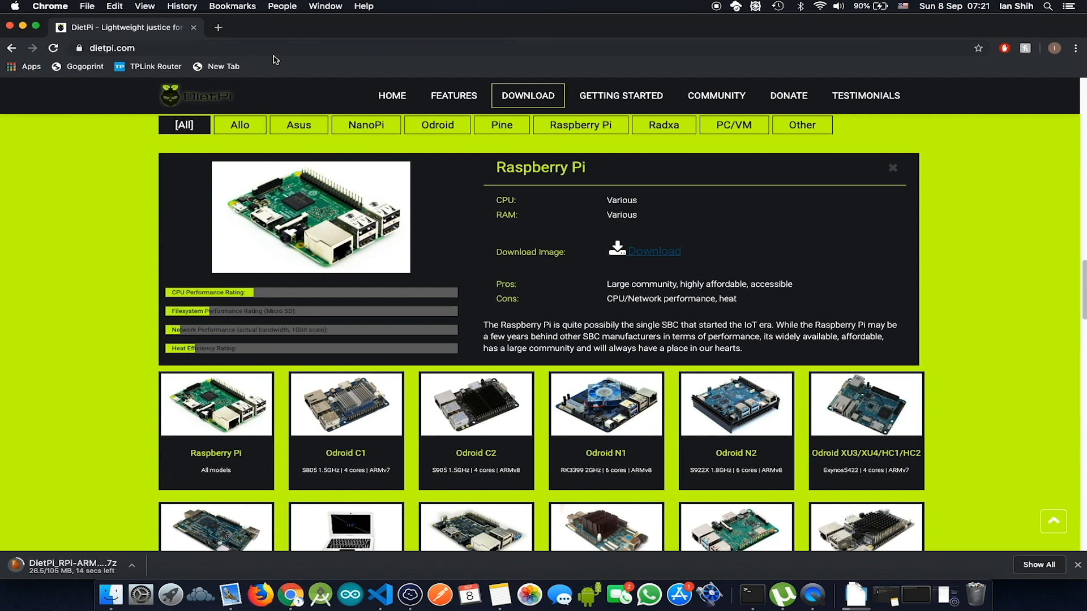
{"action": "left_click", "coordinate": [217, 27]}
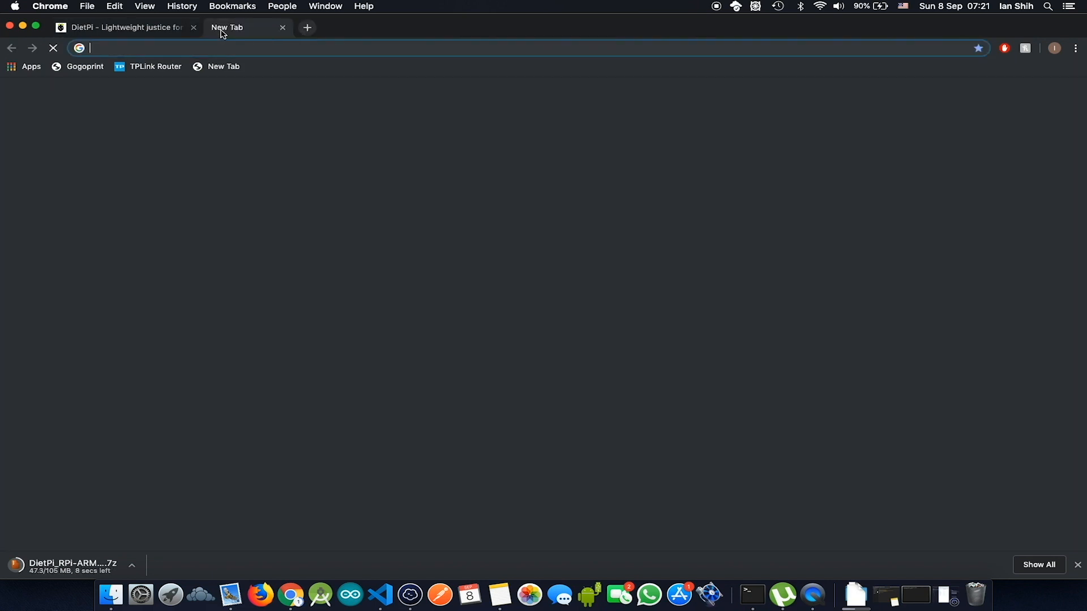
Step: Search Google for Etcher and reach the balenaEtcher website
{"action": "type", "text": "ethcer"}
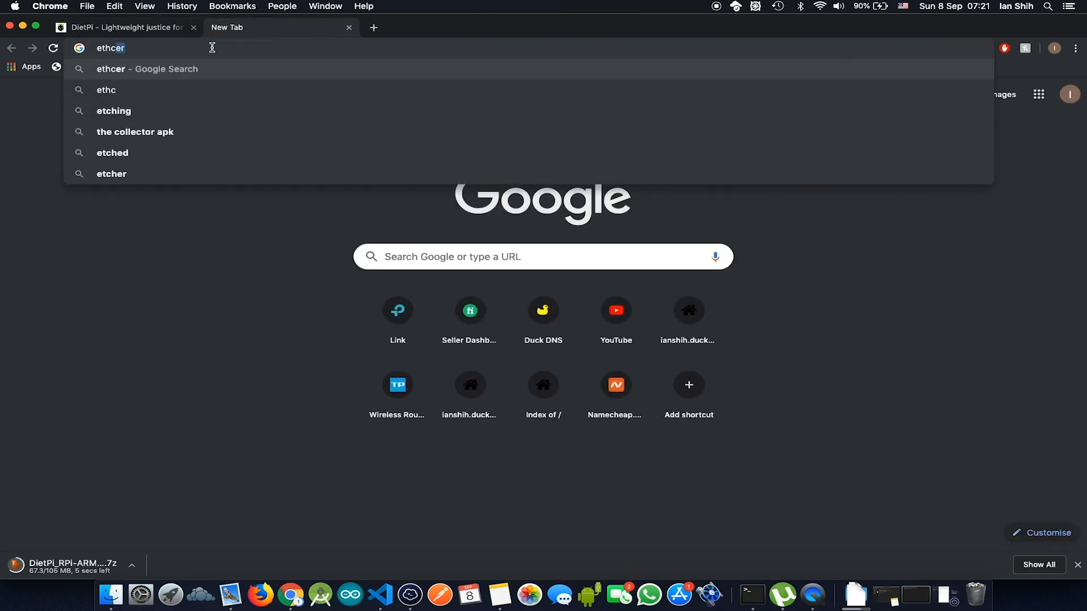
{"action": "key", "text": "Return"}
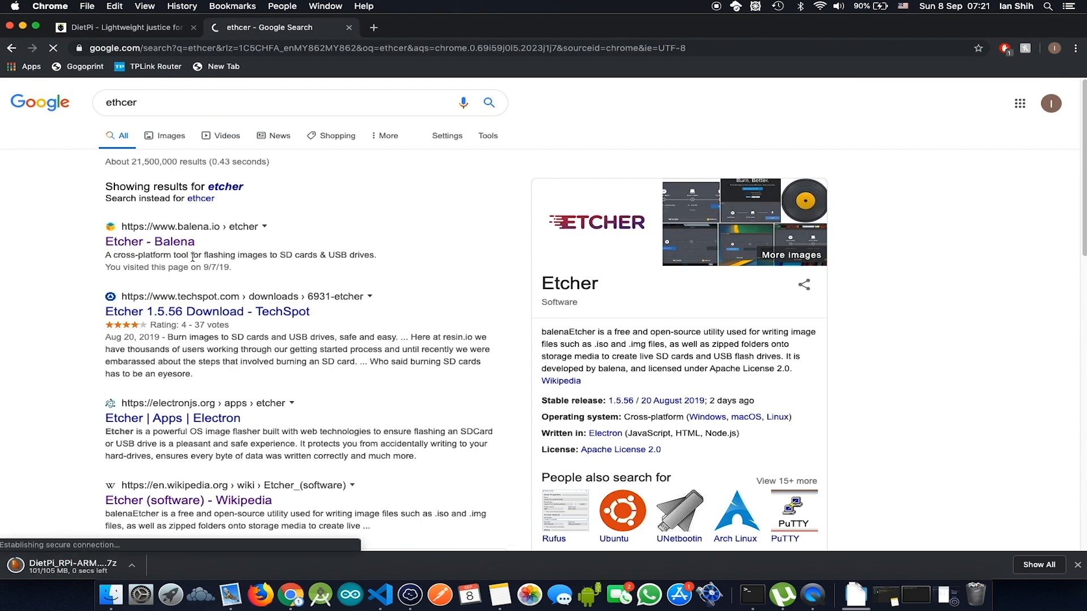
{"action": "left_click", "coordinate": [149, 241]}
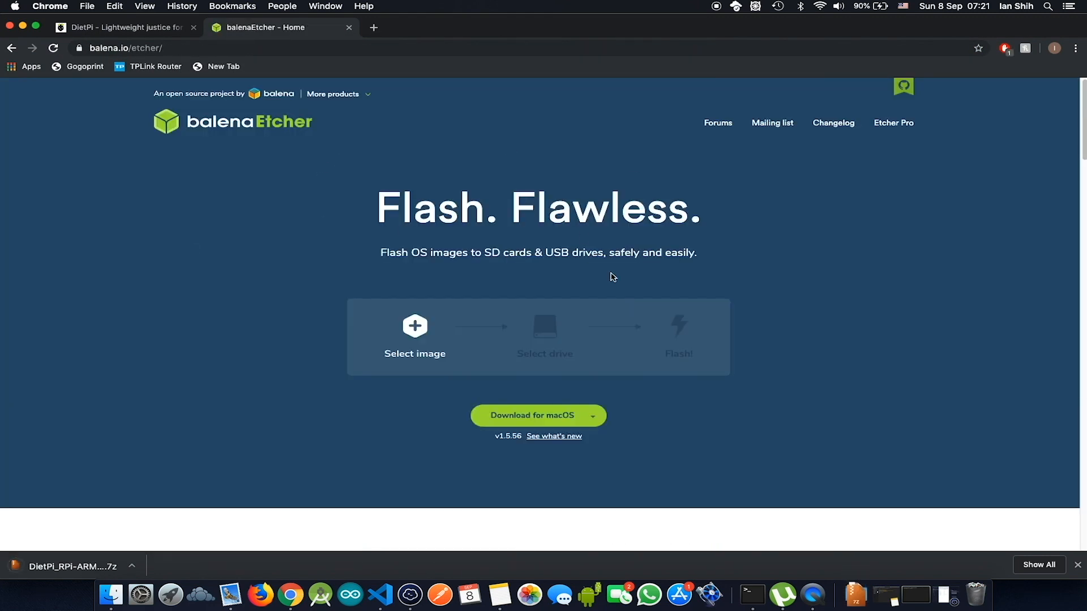
Step: Download balenaEtcher for macOS and extract the downloaded DietPi .7z archive
{"action": "left_click", "coordinate": [531, 416]}
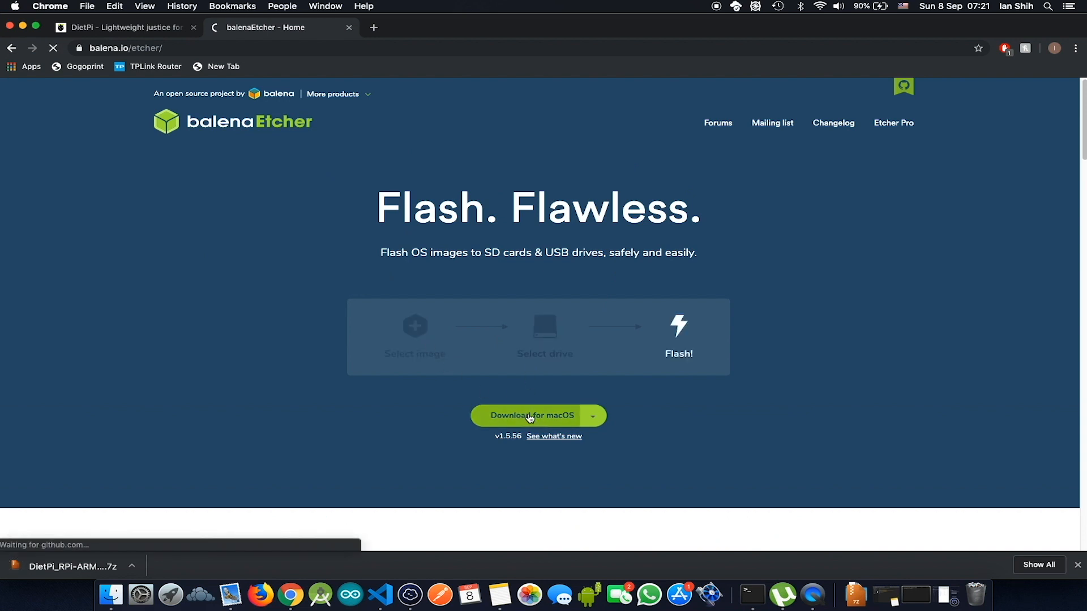
{"action": "left_click", "coordinate": [531, 415]}
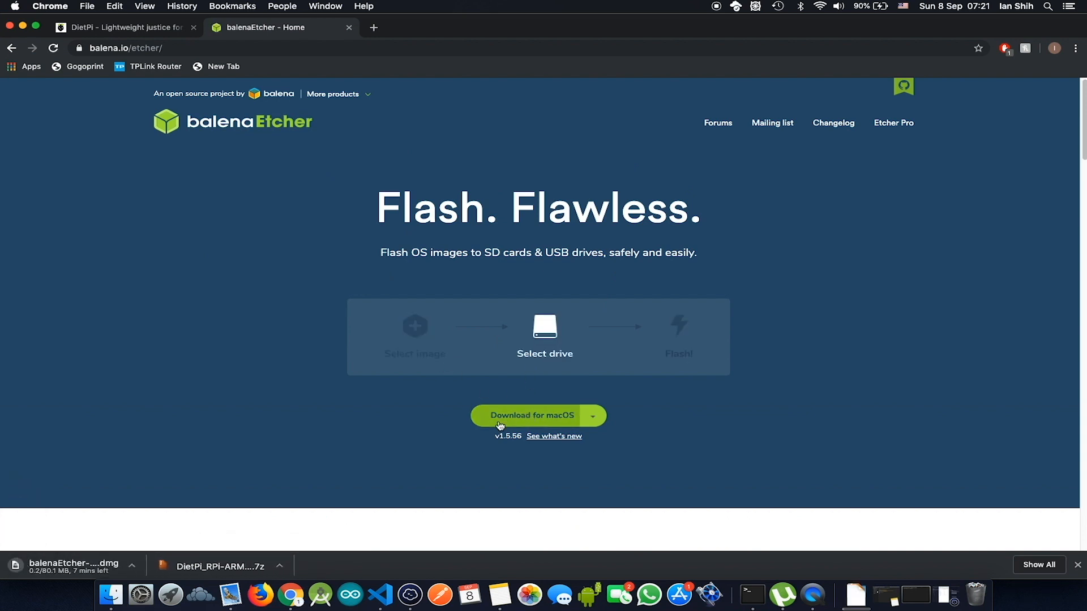
{"action": "mouse_move", "coordinate": [375, 438]}
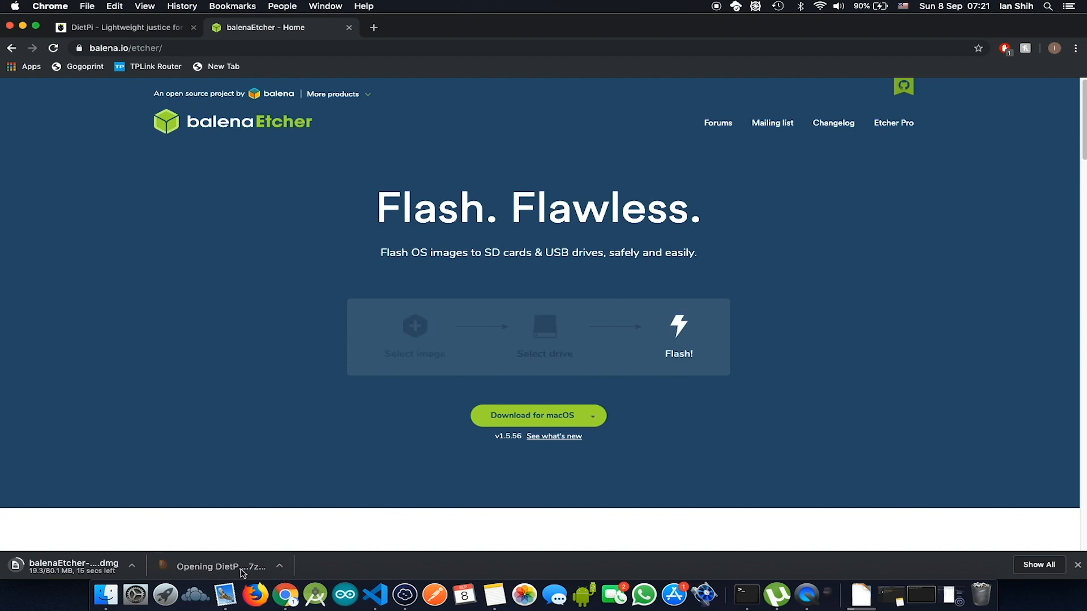
{"action": "left_click", "coordinate": [221, 566]}
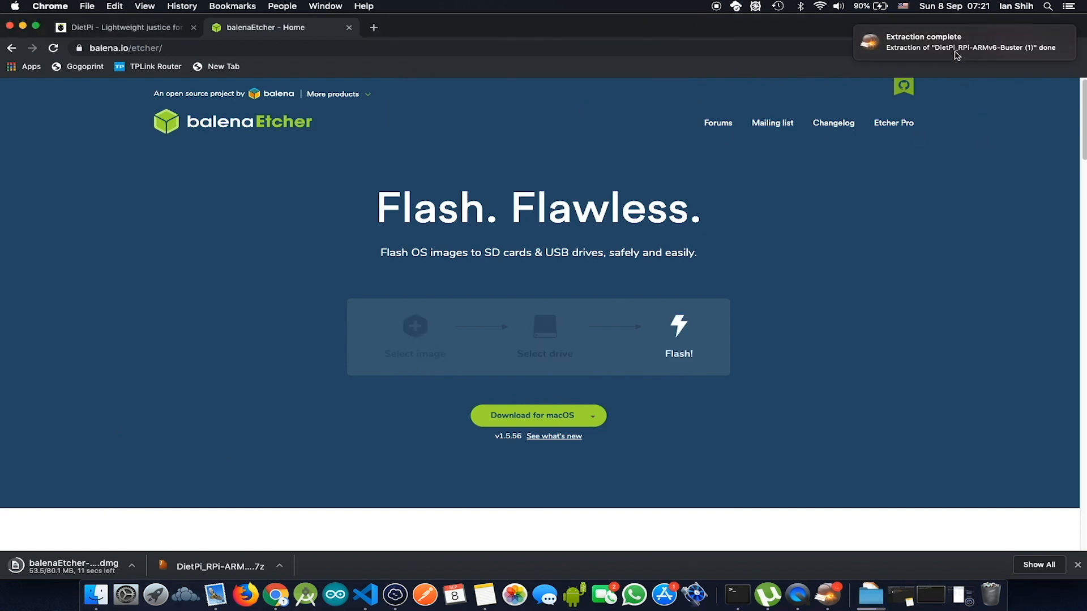
Step: Show the extracted DietPi folder in Finder and mount balenaEtcher-1.5.56.dmg
{"action": "left_click", "coordinate": [962, 43]}
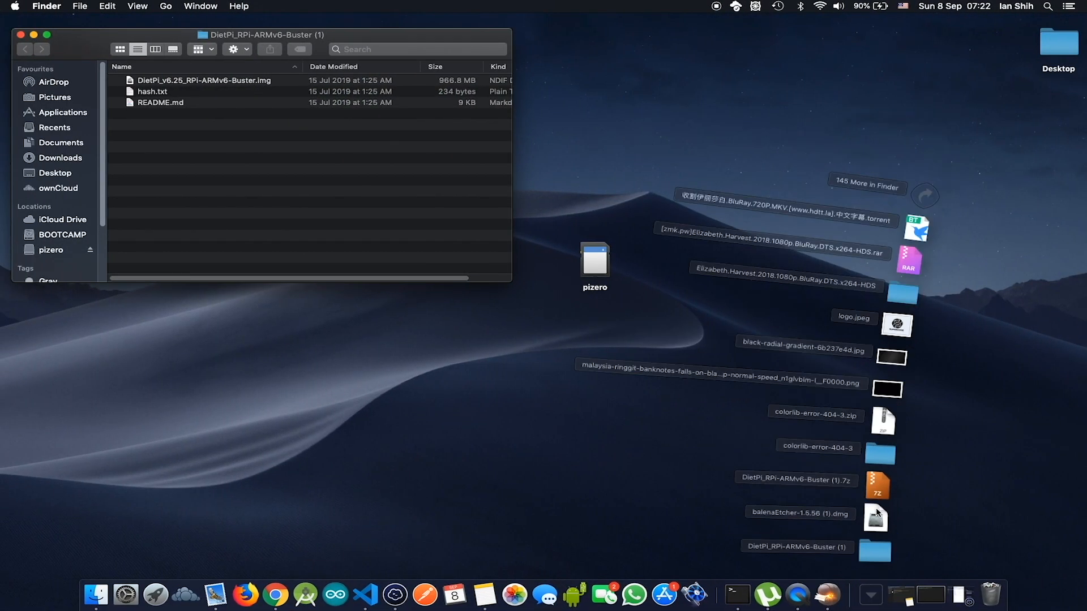
{"action": "double_click", "coordinate": [875, 520]}
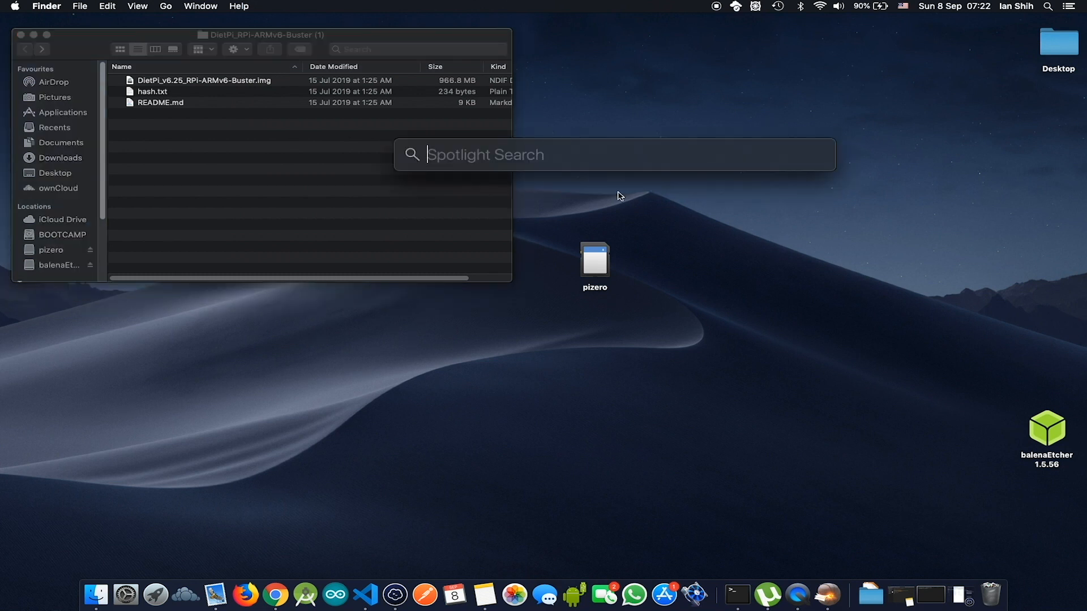
Step: Launch balenaEtcher and load DietPi_v6.25_RPi-ARMv6-Buster.img as the image for the SD card
{"action": "key", "text": "escape"}
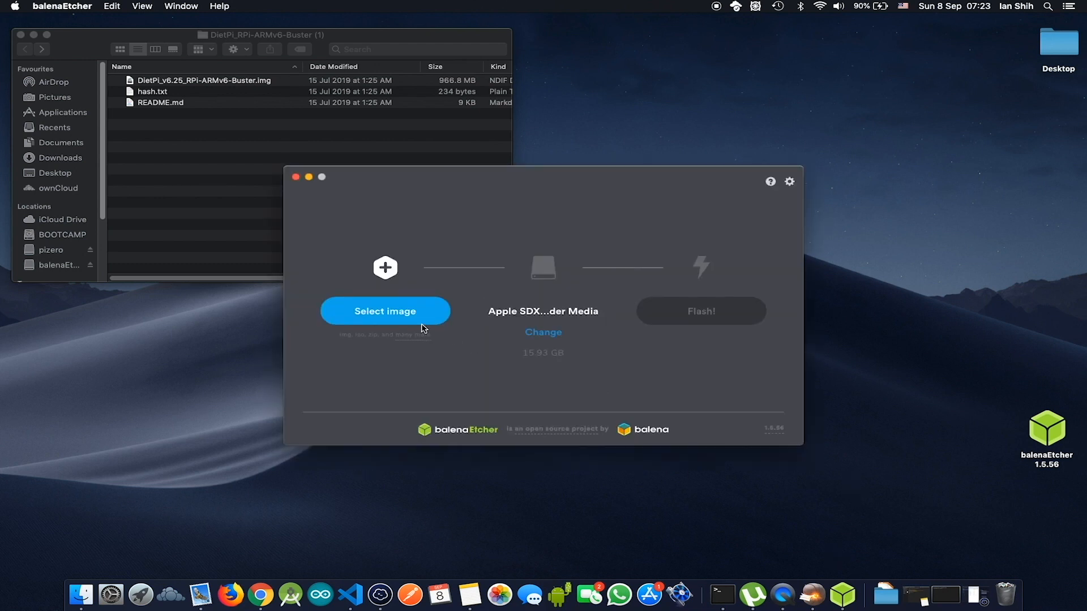
{"action": "mouse_move", "coordinate": [392, 311]}
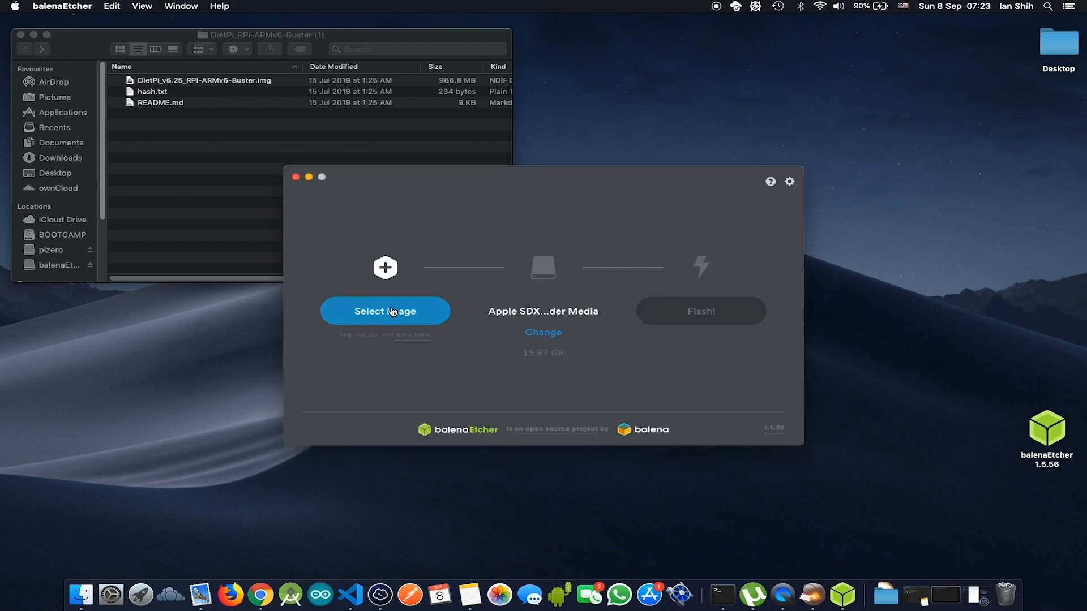
{"action": "mouse_move", "coordinate": [363, 297]}
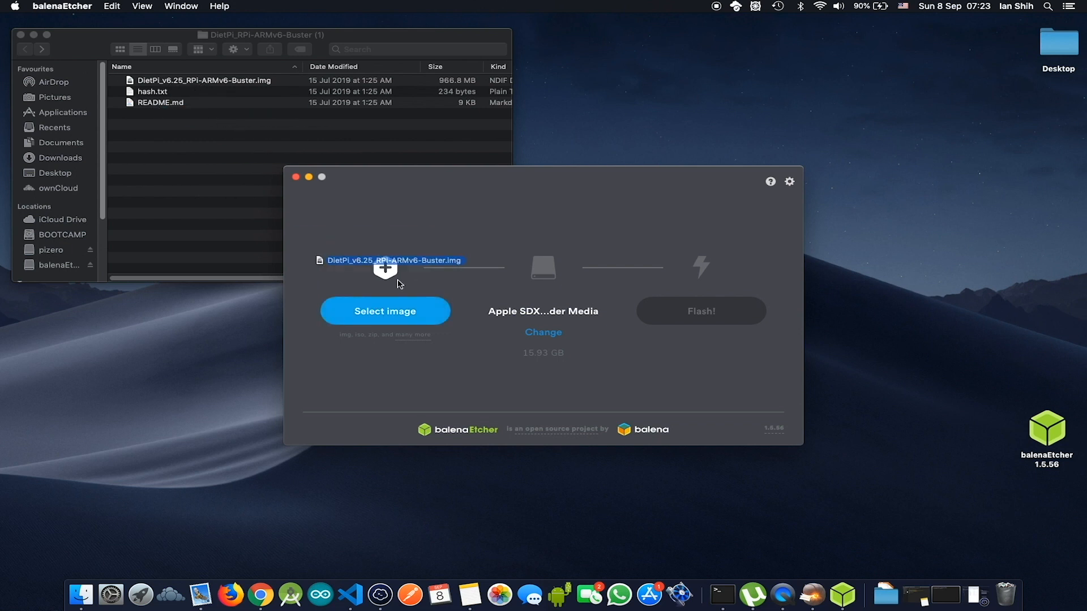
{"action": "left_click", "coordinate": [385, 310]}
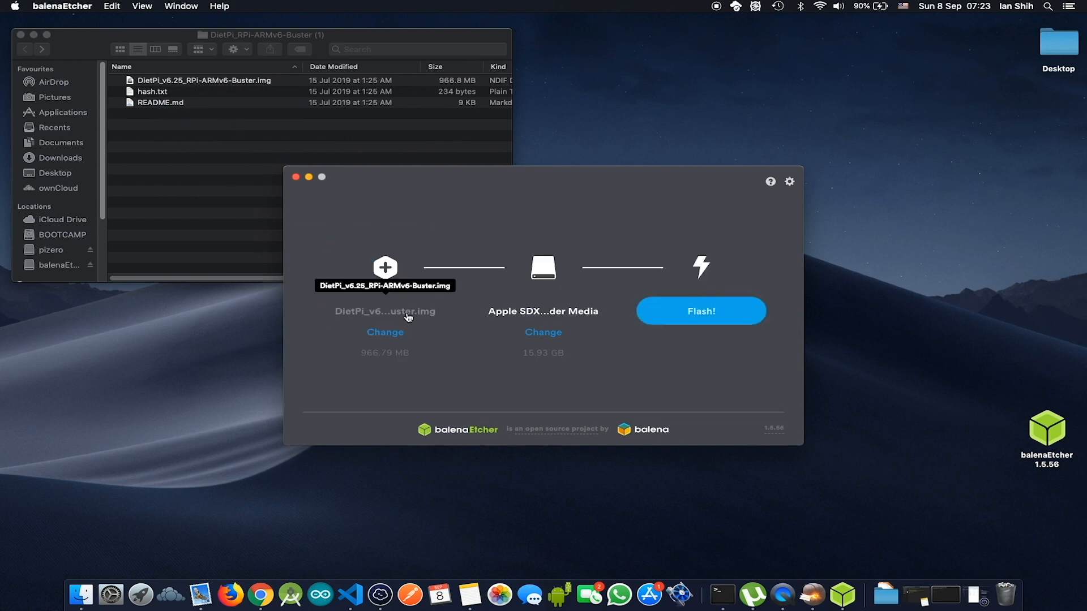
{"action": "mouse_move", "coordinate": [409, 325]}
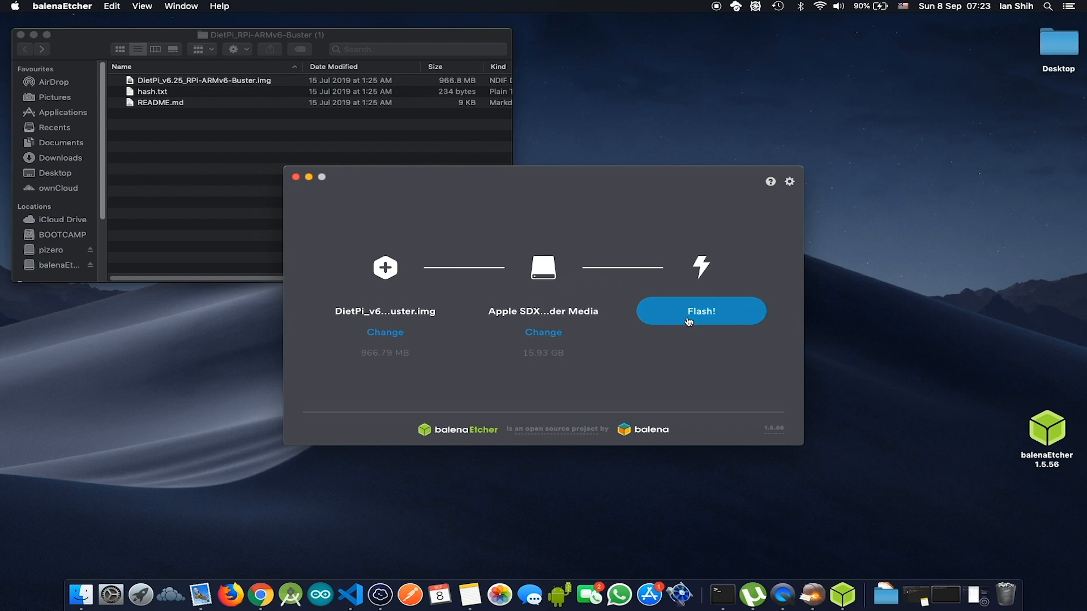
Step: Flash the DietPi image to the SD card, authorising with the macOS password
{"action": "left_click", "coordinate": [699, 310]}
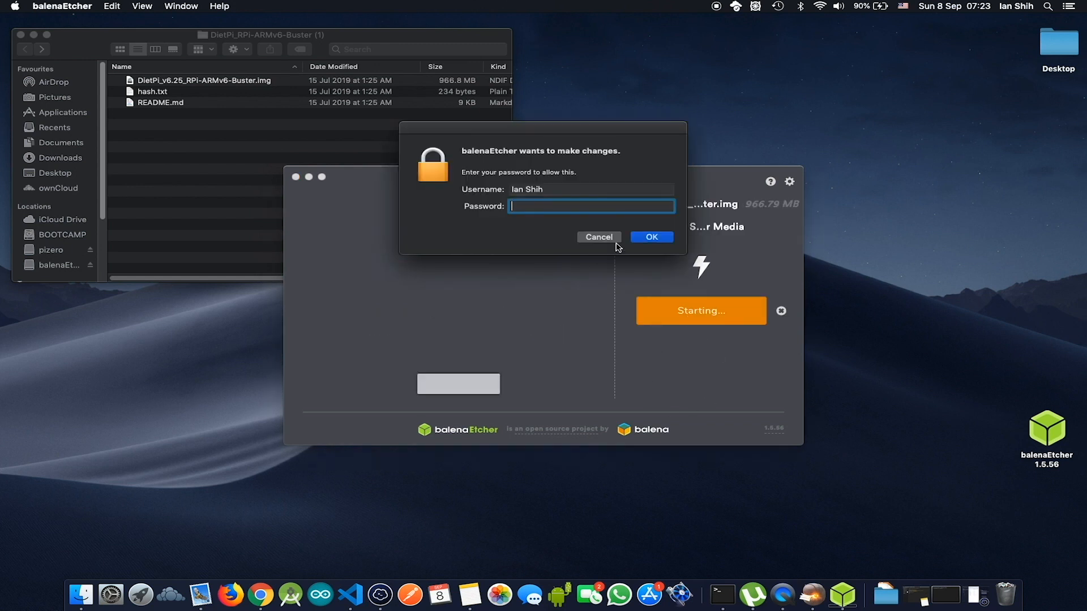
{"action": "type", "text": "password"}
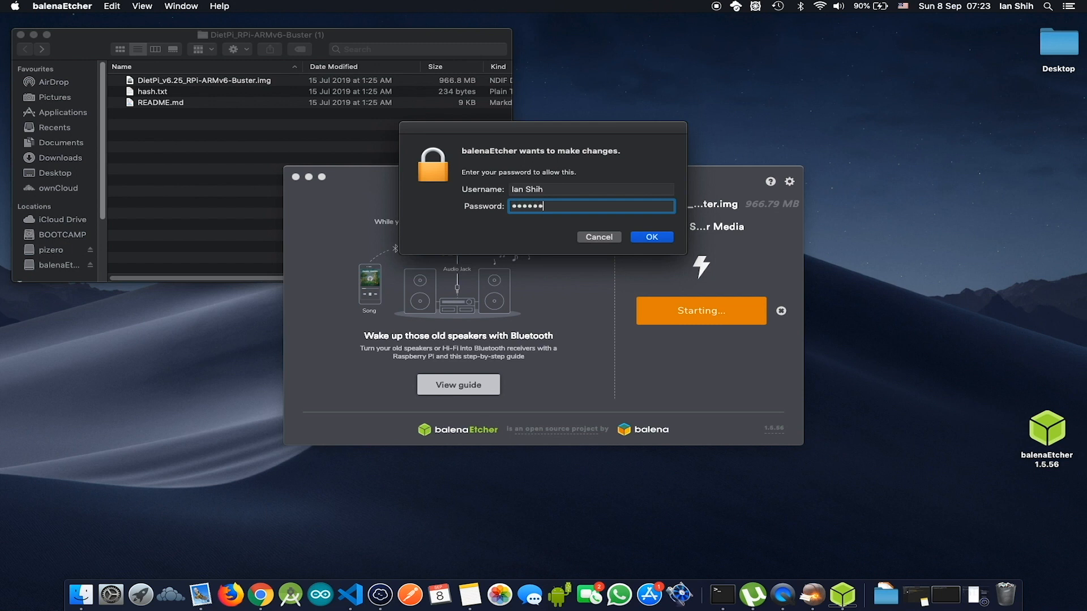
{"action": "left_click", "coordinate": [650, 237]}
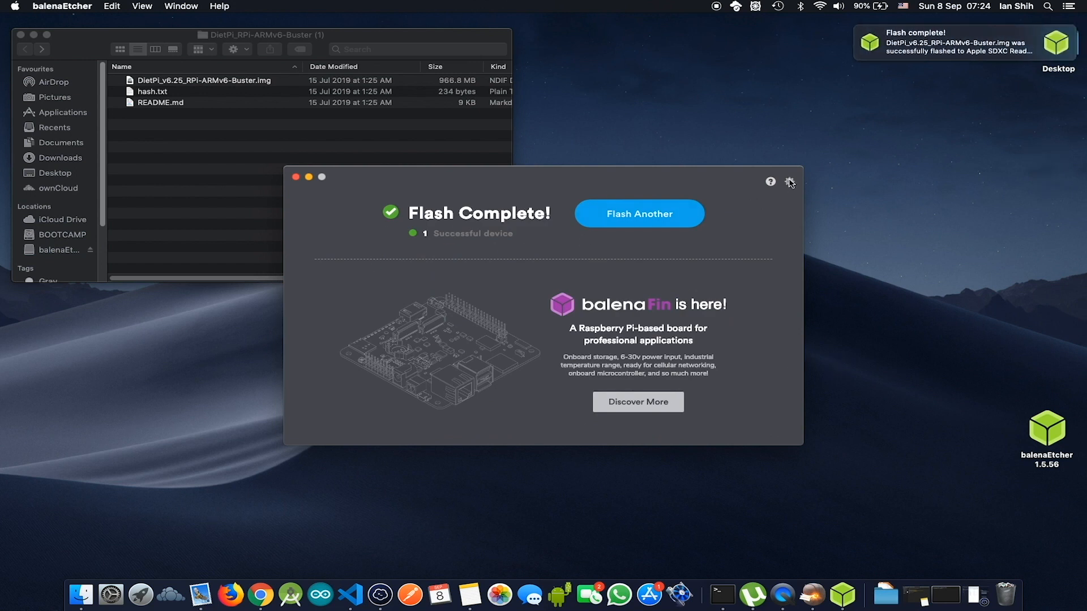
{"action": "left_click", "coordinate": [294, 177]}
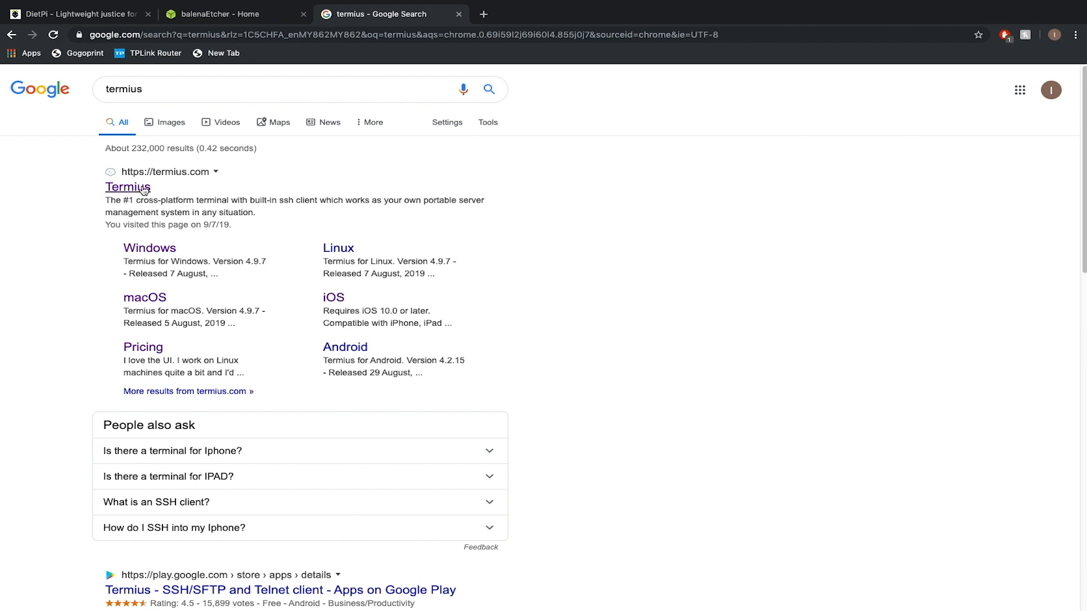
Step: Download the free Basic Termius client from the termius.com pricing page
{"action": "left_click", "coordinate": [128, 187]}
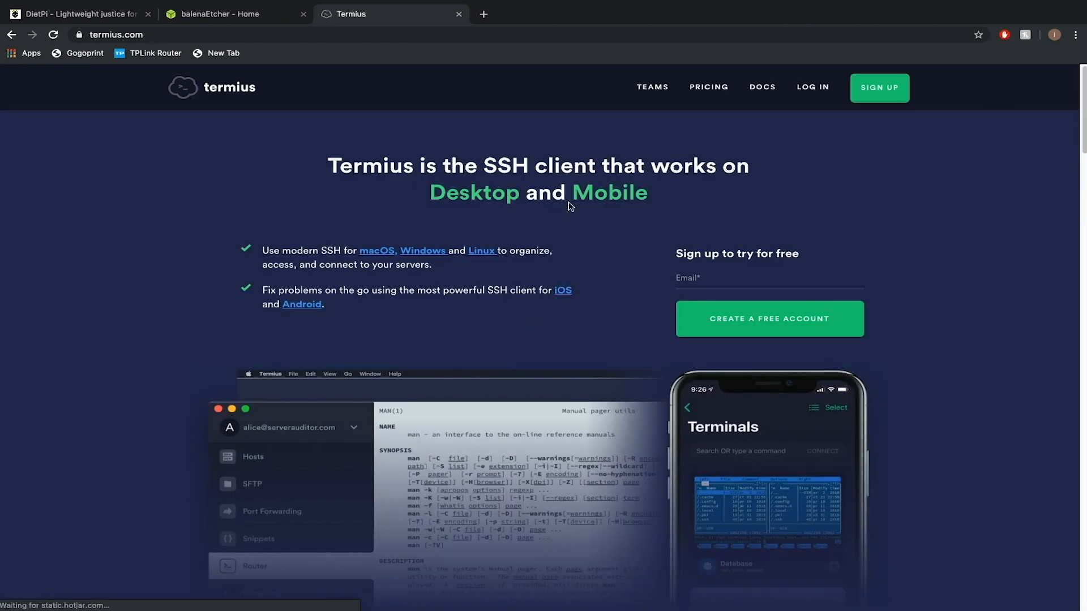
{"action": "left_click", "coordinate": [709, 87]}
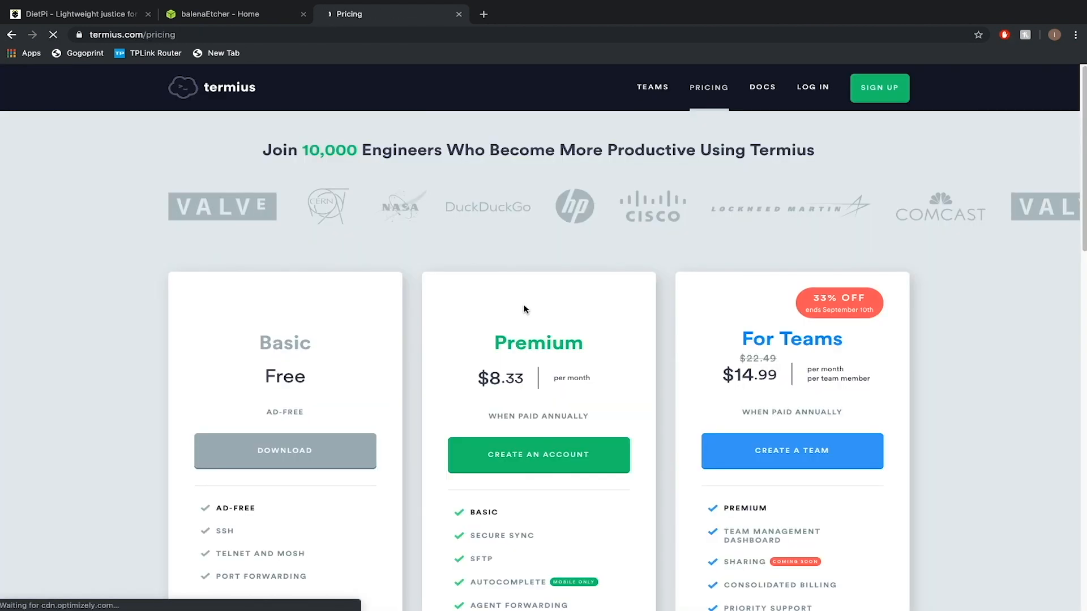
{"action": "left_click", "coordinate": [284, 450]}
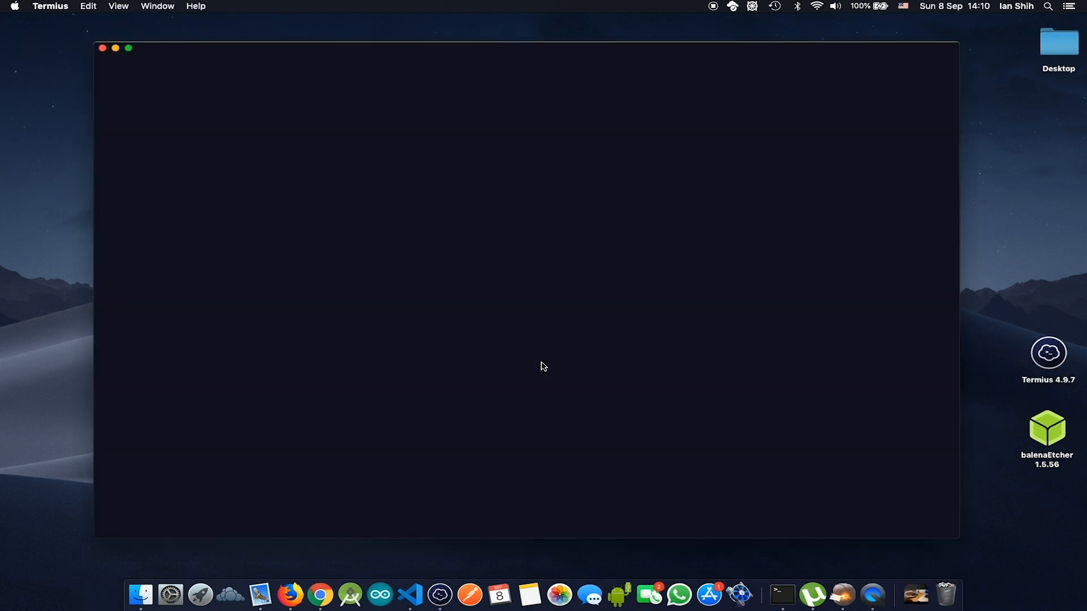
{"action": "mouse_move", "coordinate": [303, 221]}
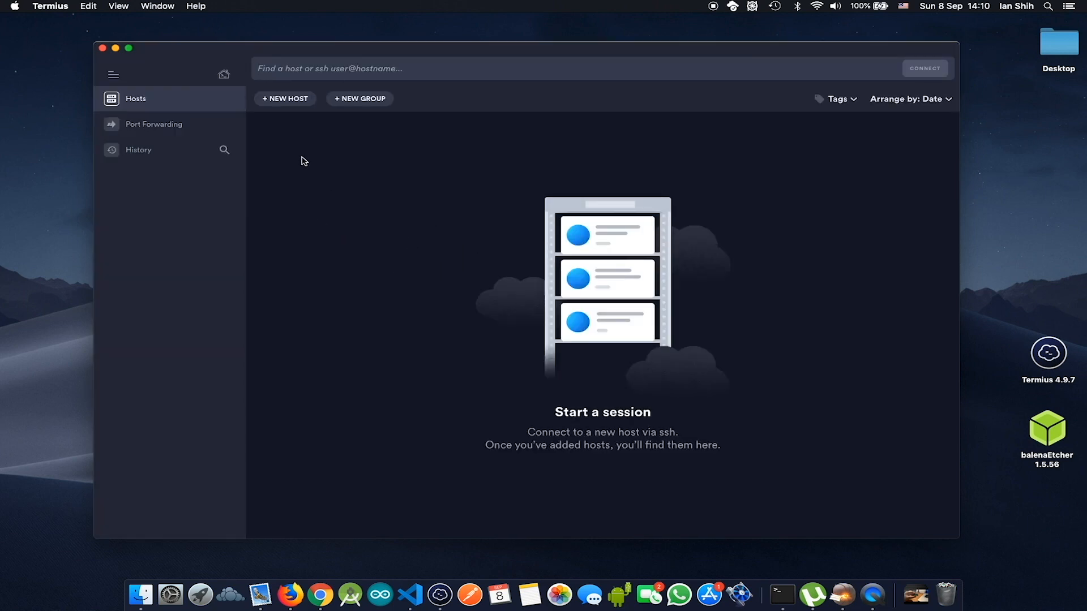
{"action": "mouse_move", "coordinate": [284, 98]}
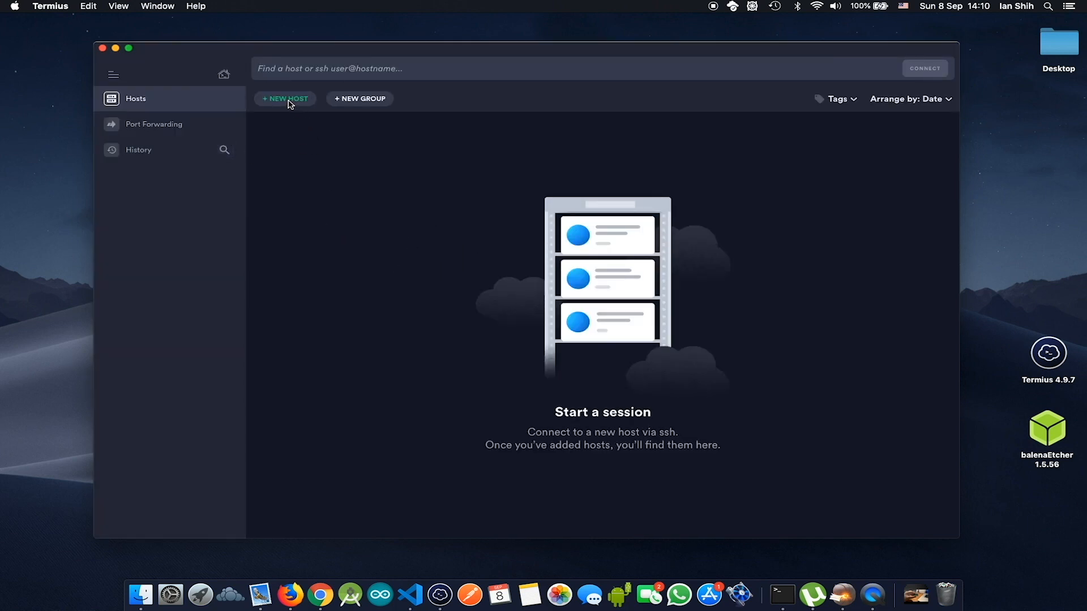
Step: Start a new Termius host and label it 'Pi Zero Web Server'
{"action": "left_click", "coordinate": [284, 98]}
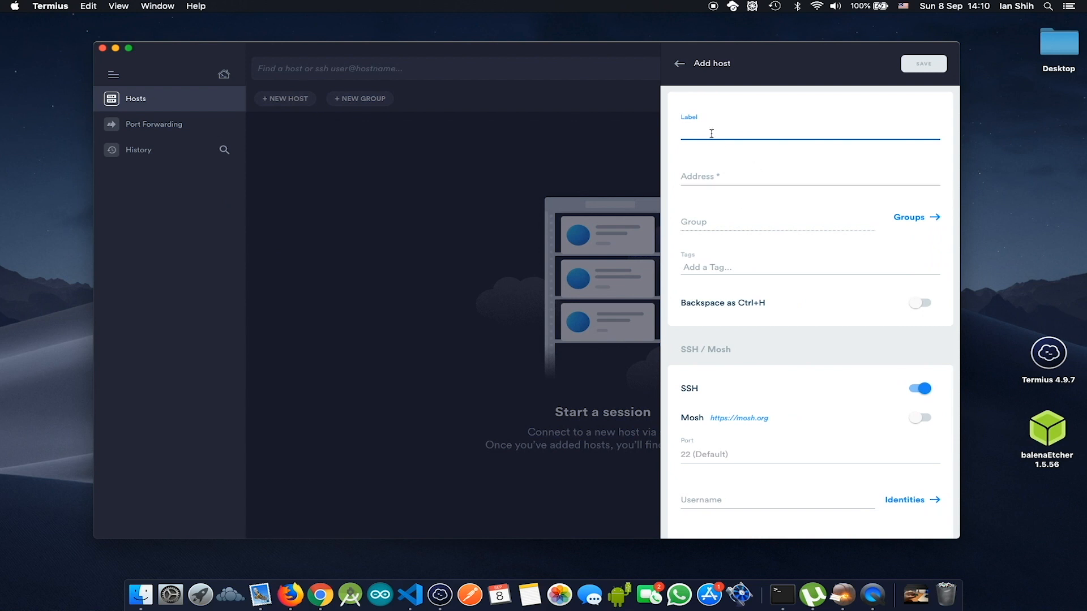
{"action": "type", "text": "Pi"}
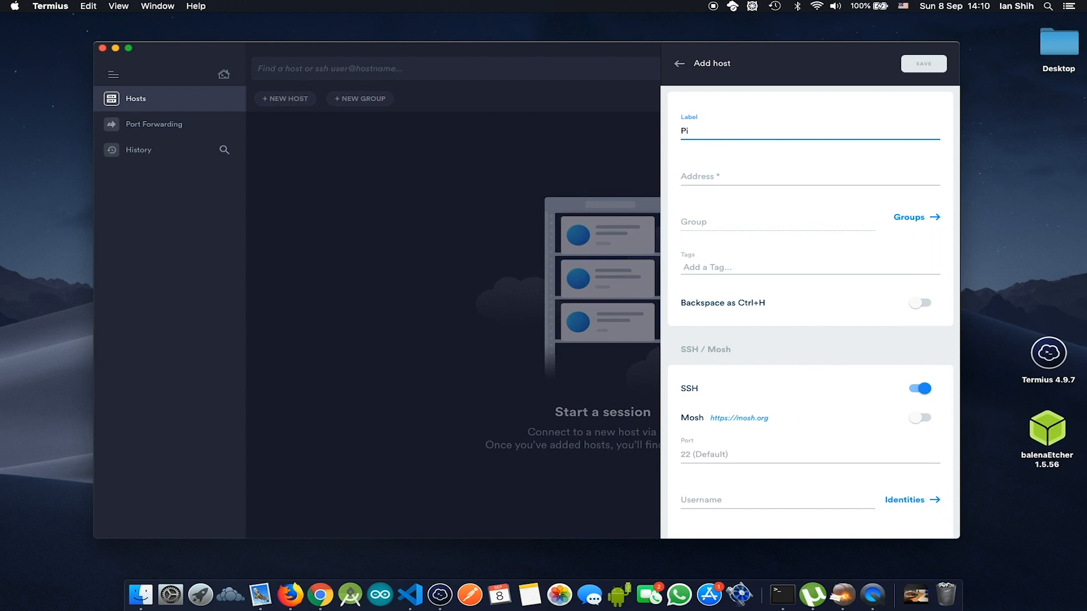
{"action": "type", "text": "Zero We"}
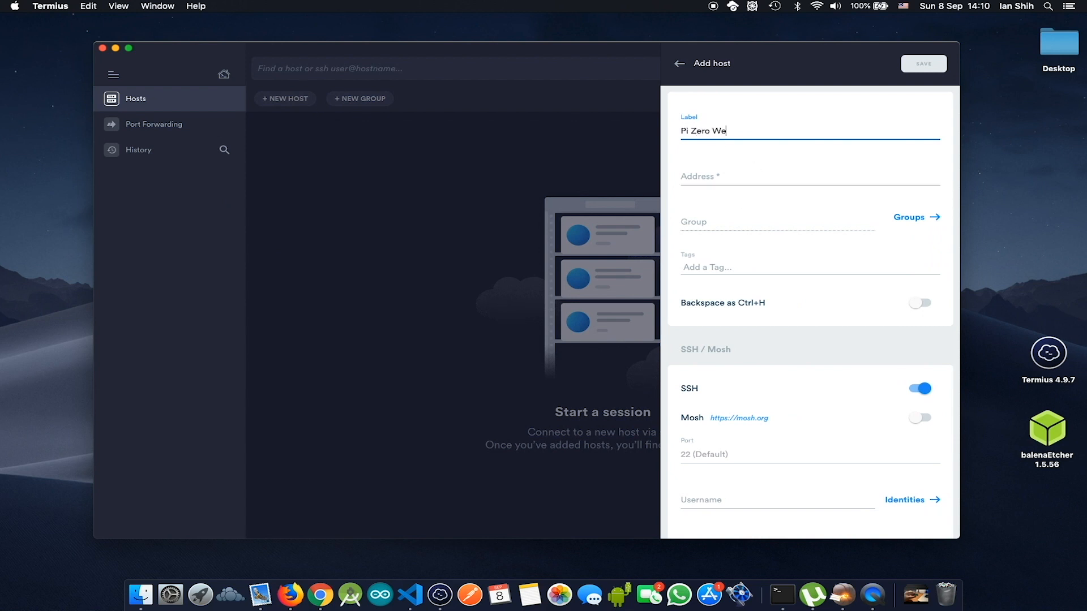
{"action": "type", "text": "b Ser"}
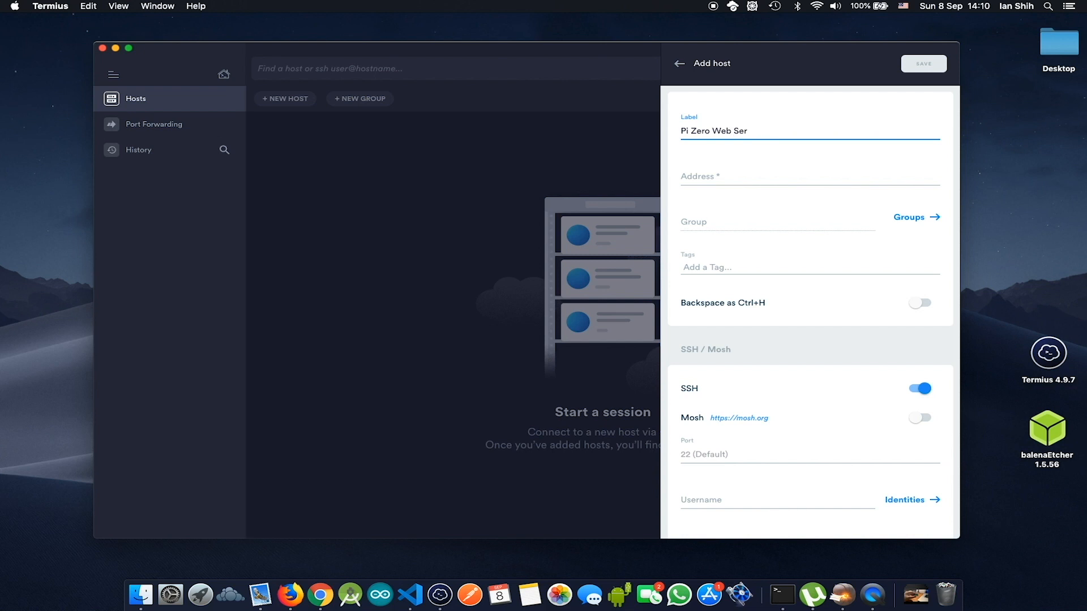
{"action": "type", "text": "ver"}
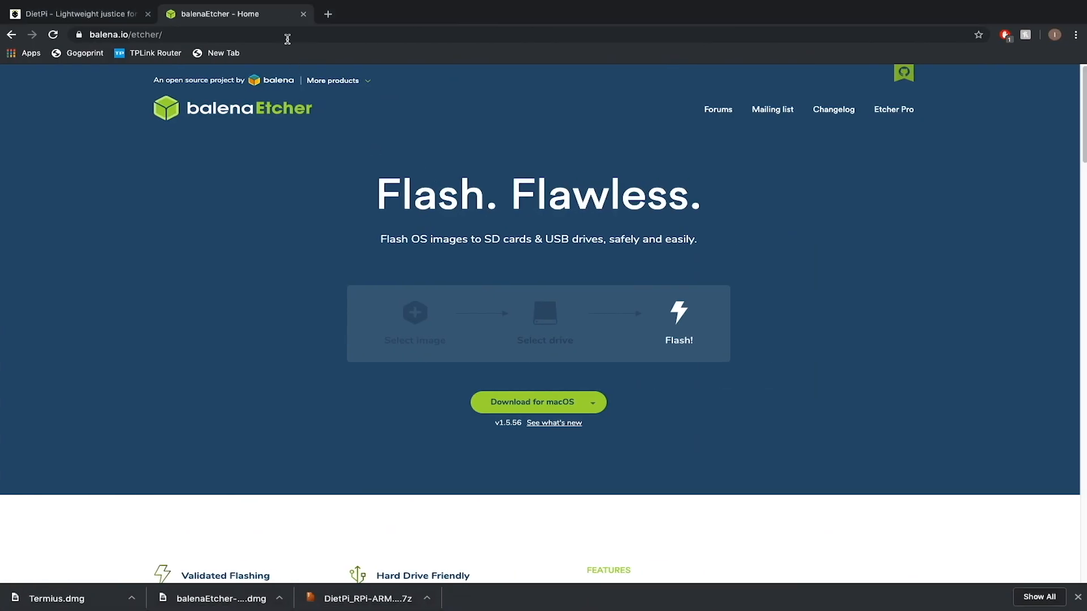
Step: Log in to the TP-Link router with saved admin credentials and list wired clients, showing 192.168.0.165
{"action": "left_click", "coordinate": [483, 14]}
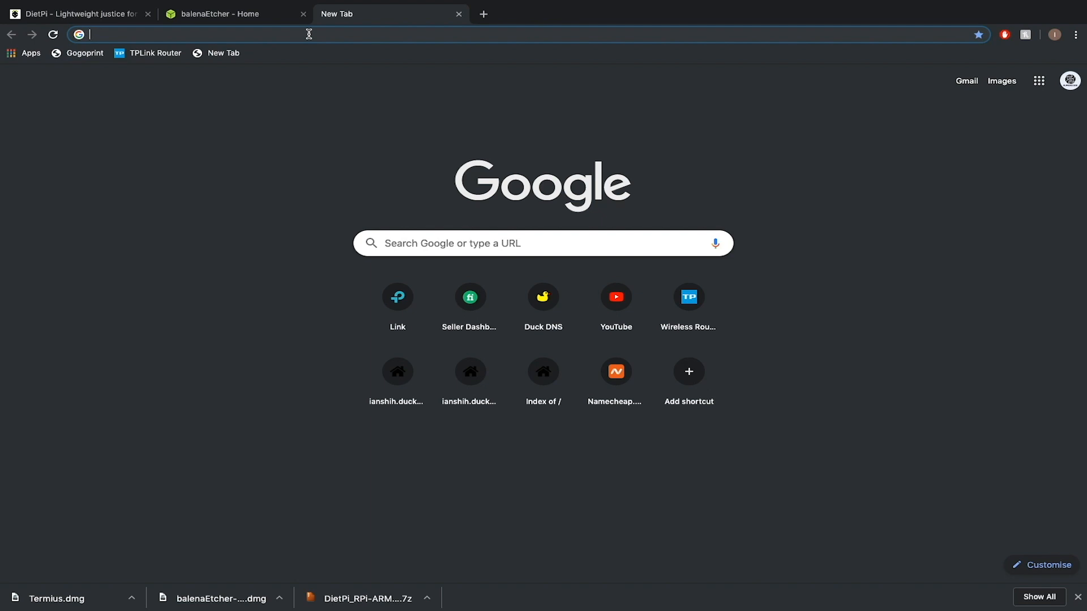
{"action": "mouse_move", "coordinate": [674, 263]}
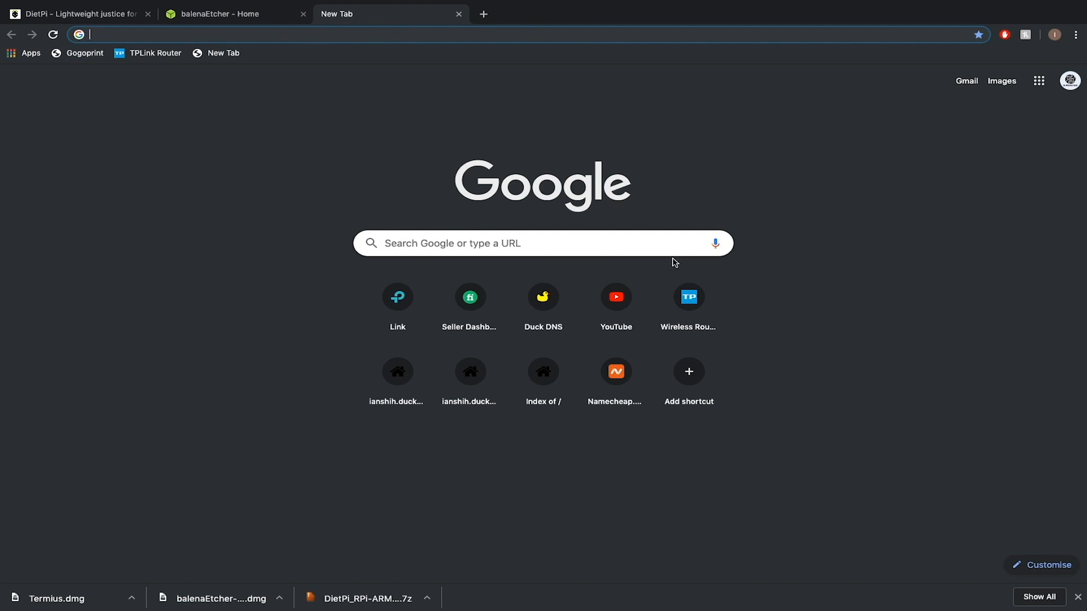
{"action": "left_click", "coordinate": [687, 297]}
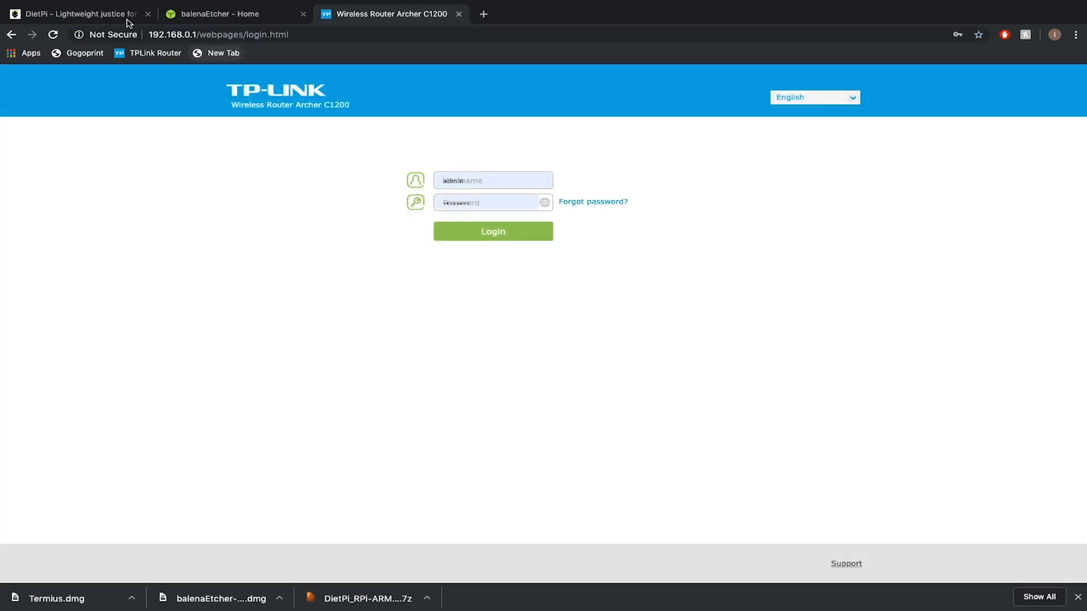
{"action": "left_click", "coordinate": [492, 230]}
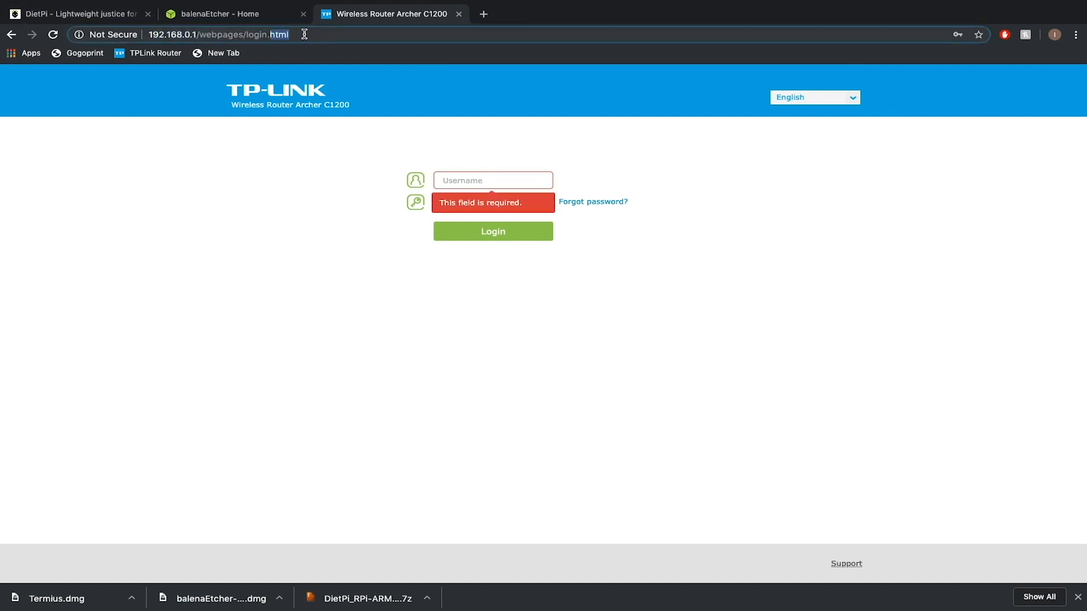
{"action": "left_click", "coordinate": [493, 180]}
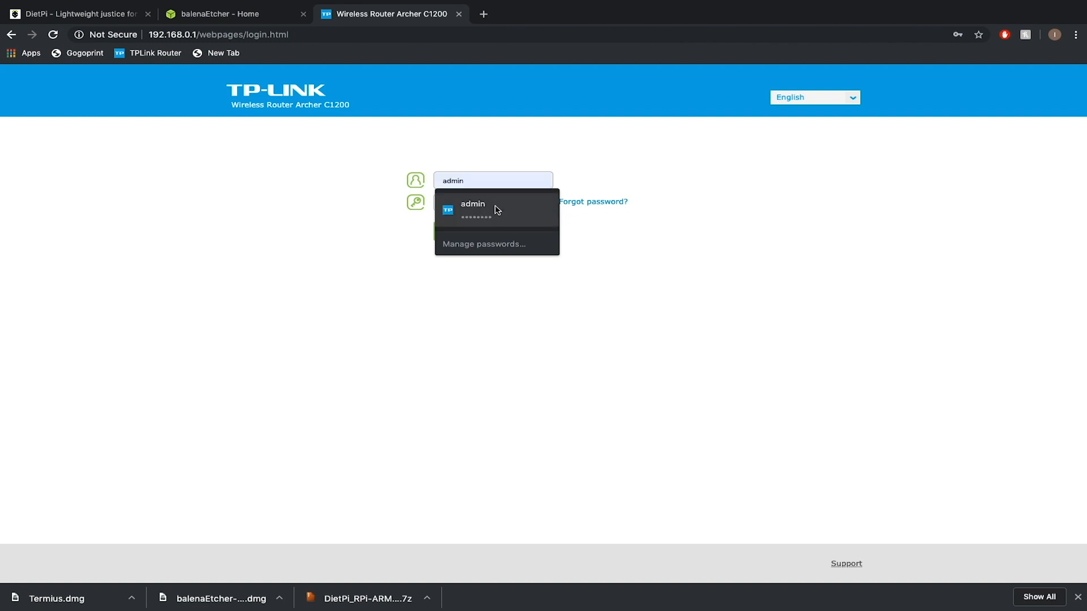
{"action": "left_click", "coordinate": [473, 206]}
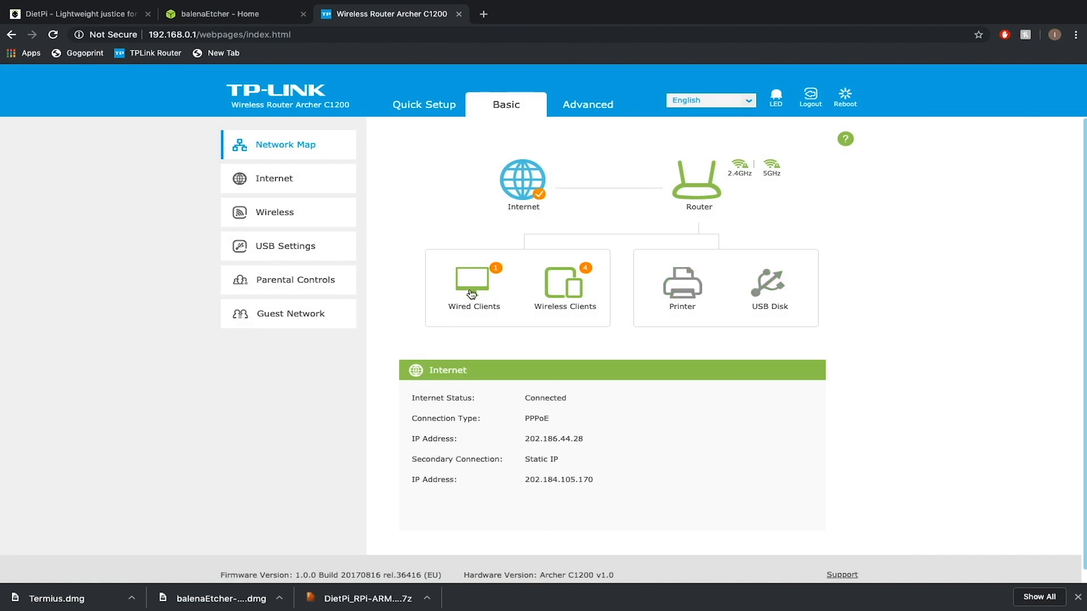
{"action": "left_click", "coordinate": [474, 284]}
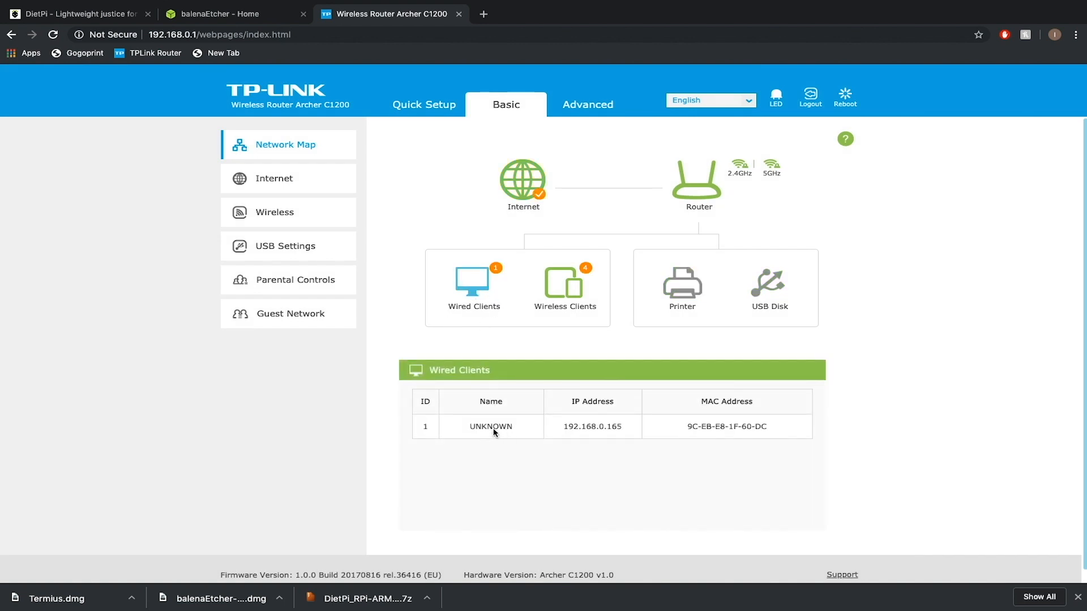
{"action": "mouse_move", "coordinate": [562, 434]}
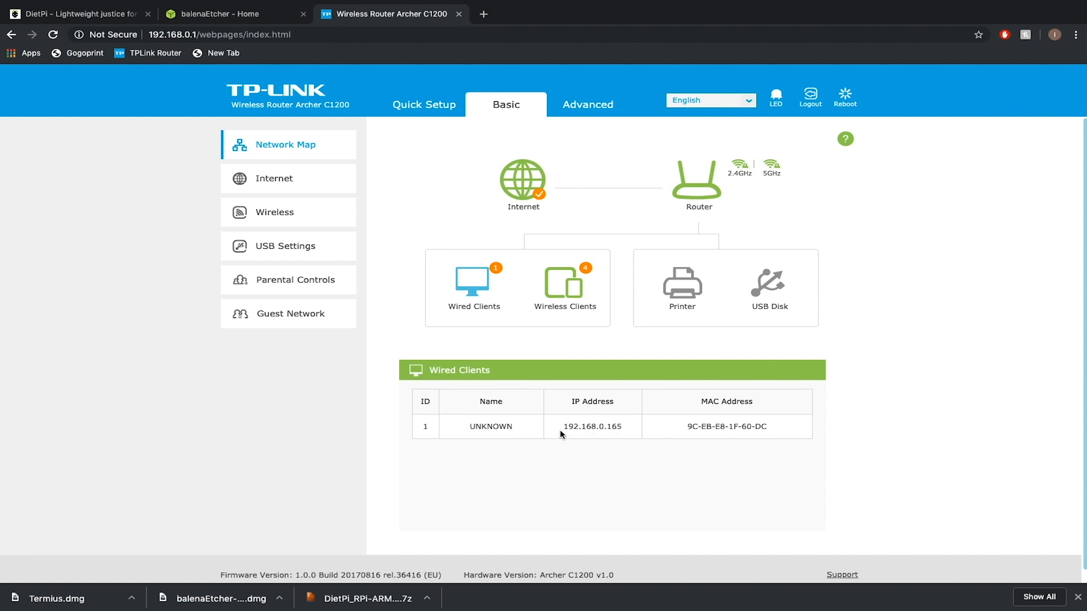
{"action": "mouse_move", "coordinate": [592, 448]}
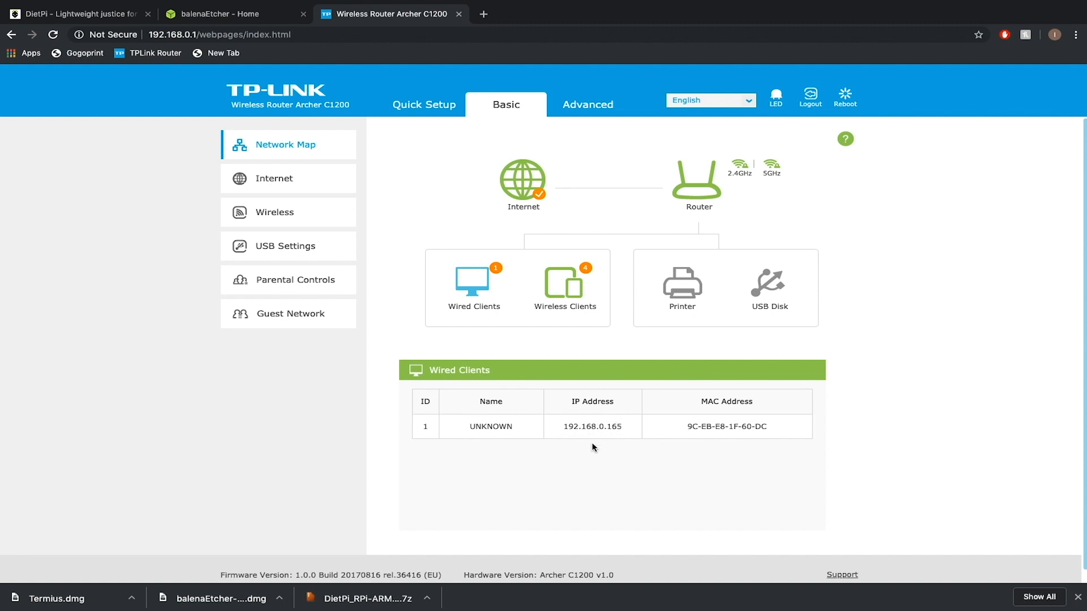
{"action": "mouse_move", "coordinate": [587, 432]}
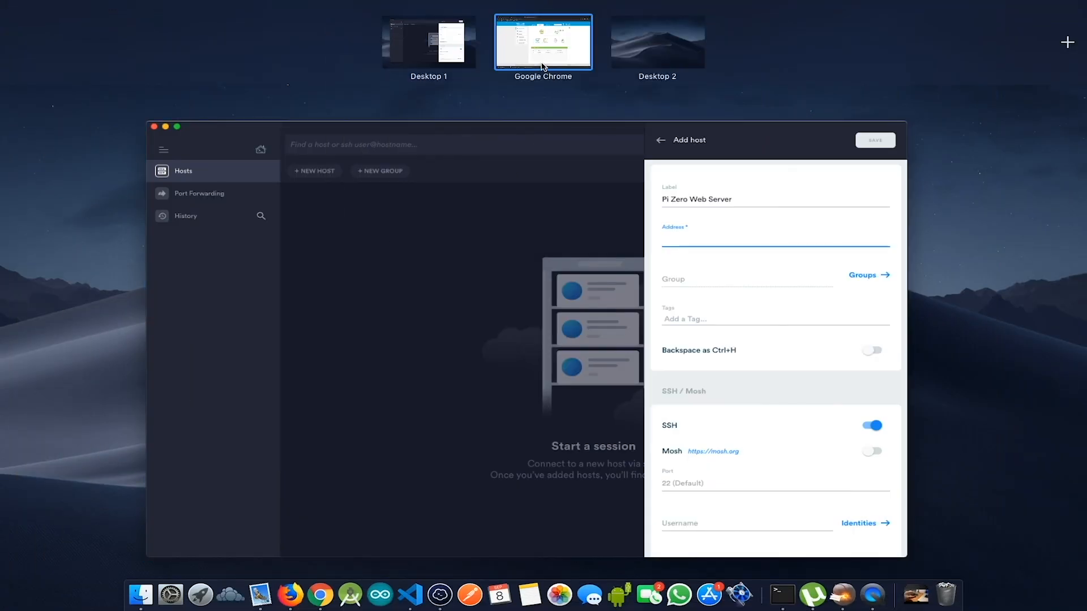
Step: Enter address 192.168.0.165 for the Pi Zero Web Server host and save it
{"action": "left_click", "coordinate": [542, 42]}
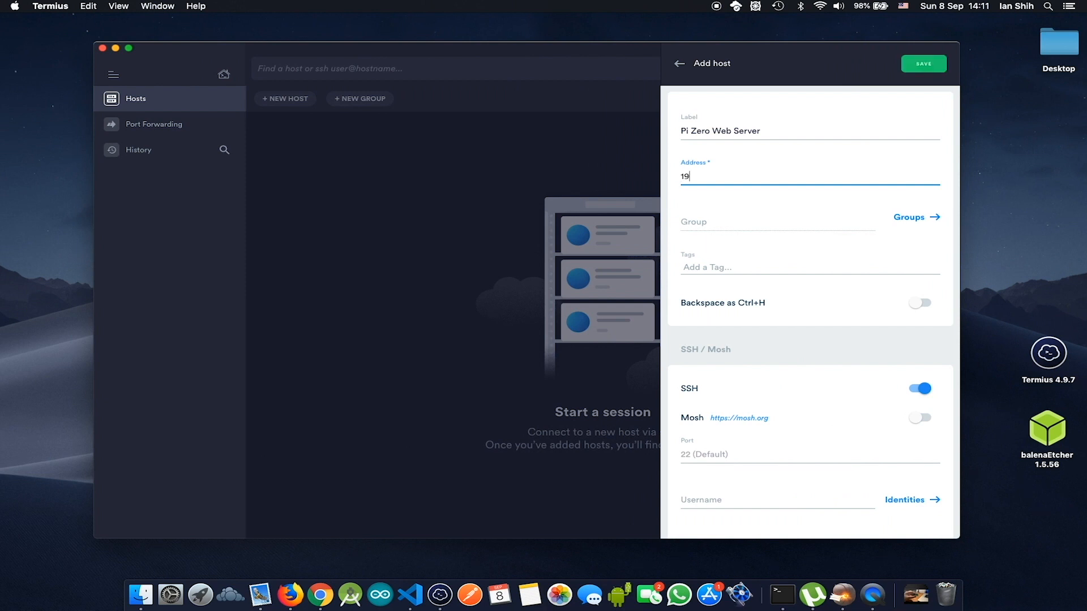
{"action": "type", "text": "2.168.0.16"}
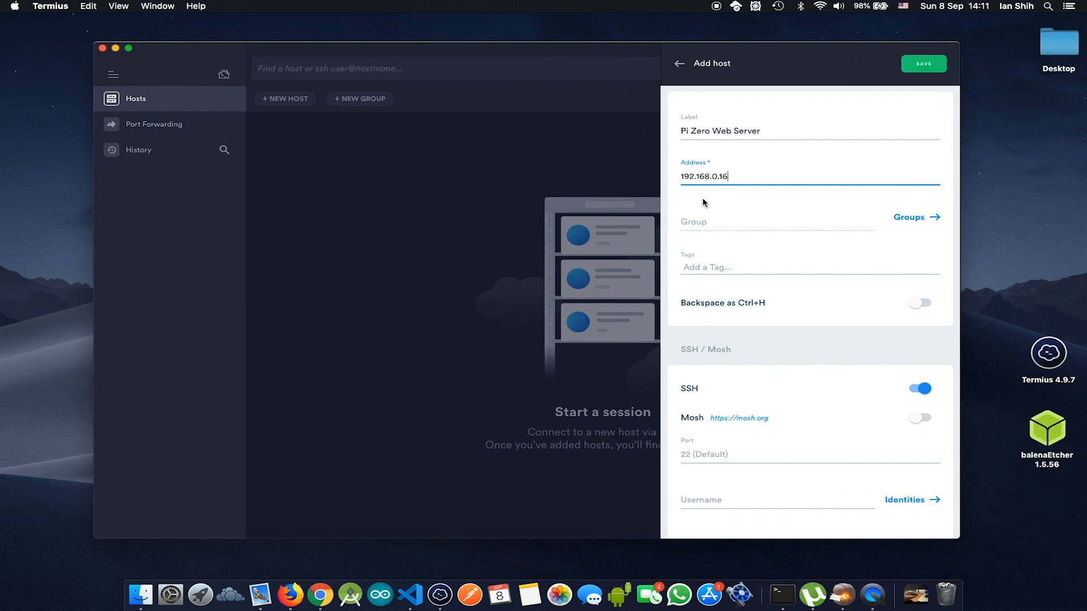
{"action": "type", "text": "5"}
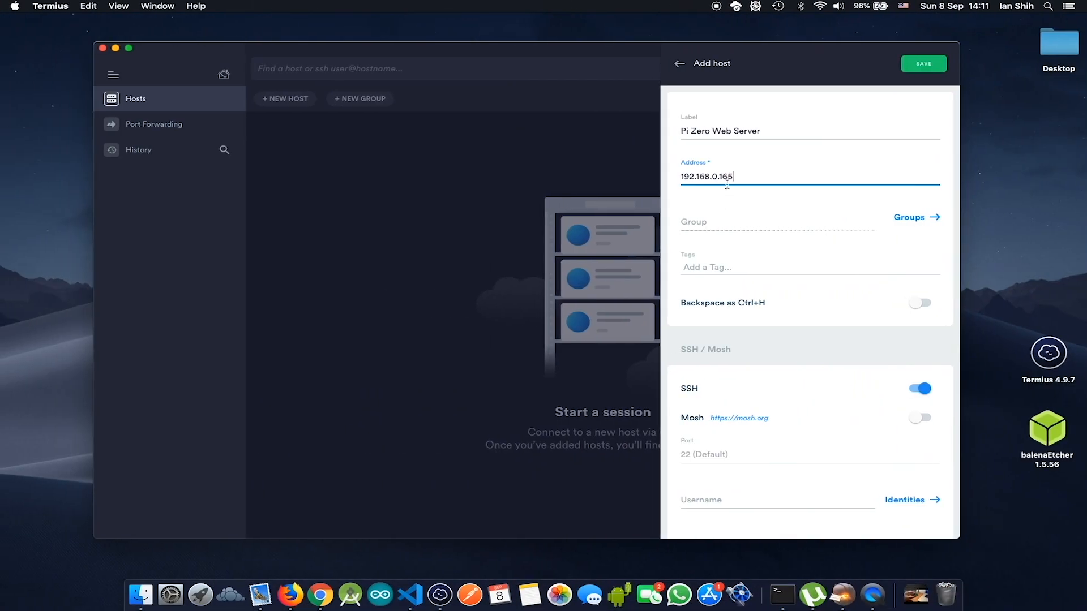
{"action": "mouse_move", "coordinate": [823, 225]}
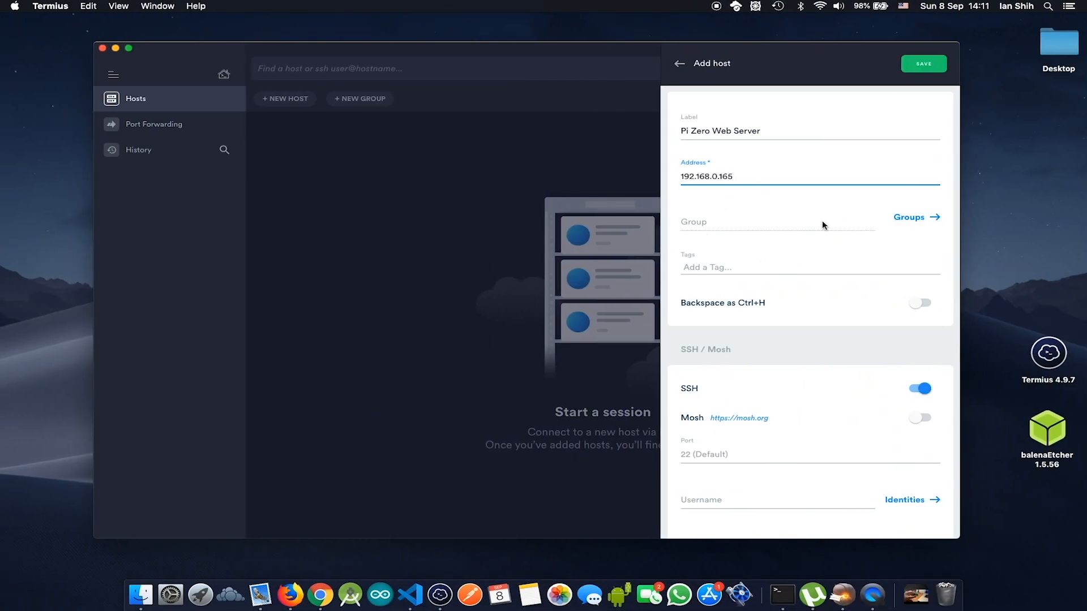
{"action": "left_click", "coordinate": [923, 64]}
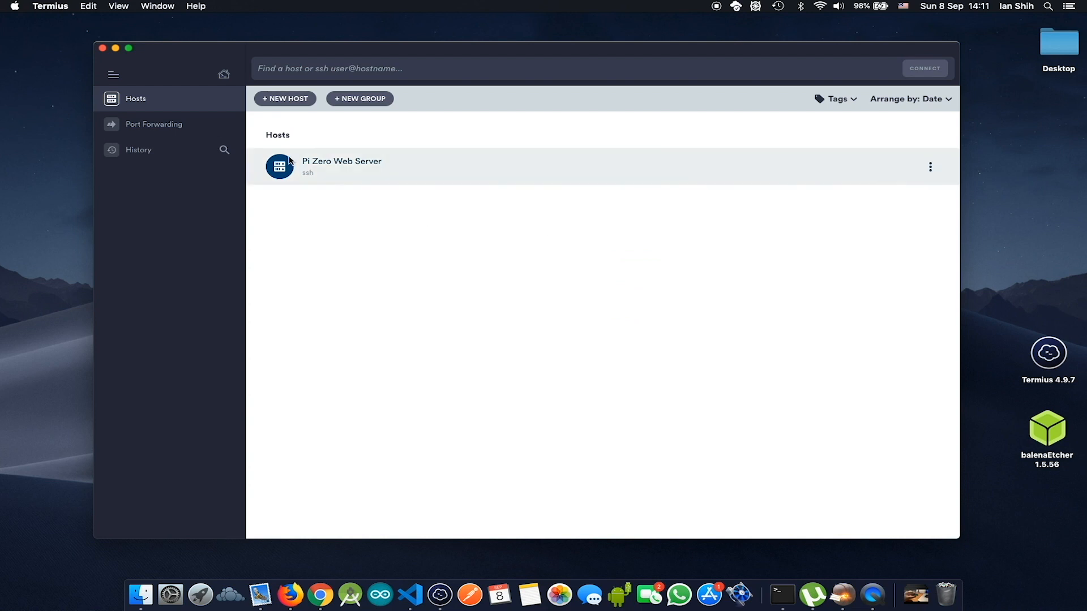
Step: Start an SSH connection to the Pi Zero Web Server host with username root
{"action": "double_click", "coordinate": [341, 167]}
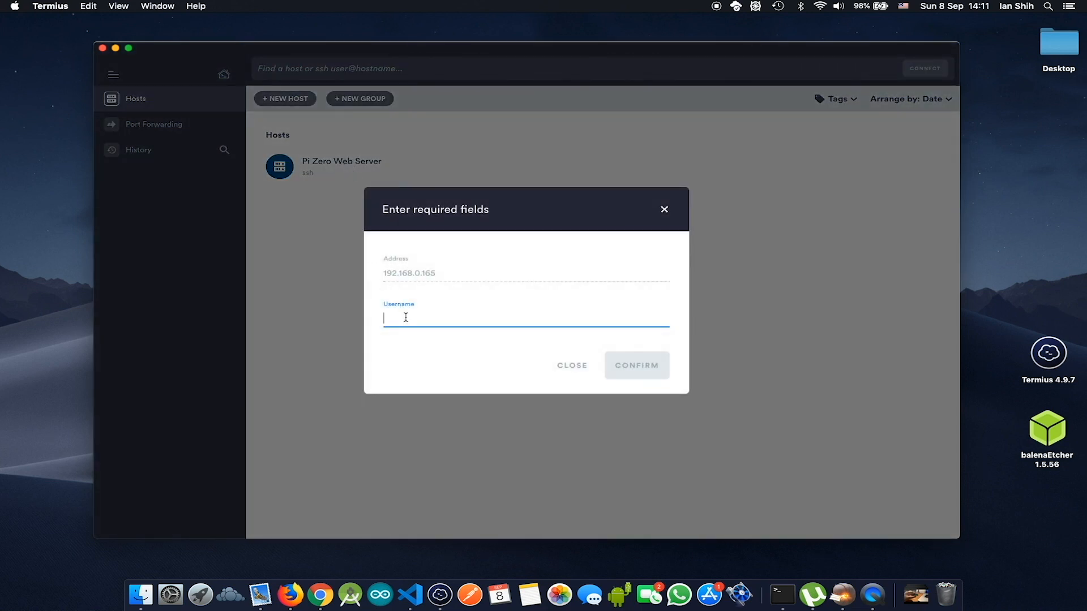
{"action": "type", "text": "roo"}
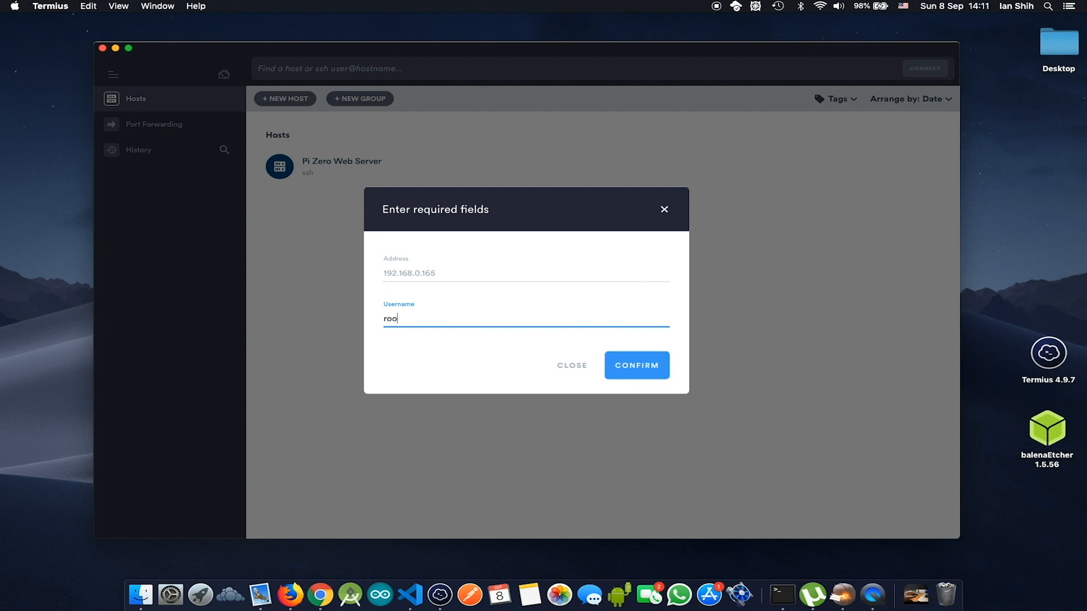
{"action": "type", "text": "t"}
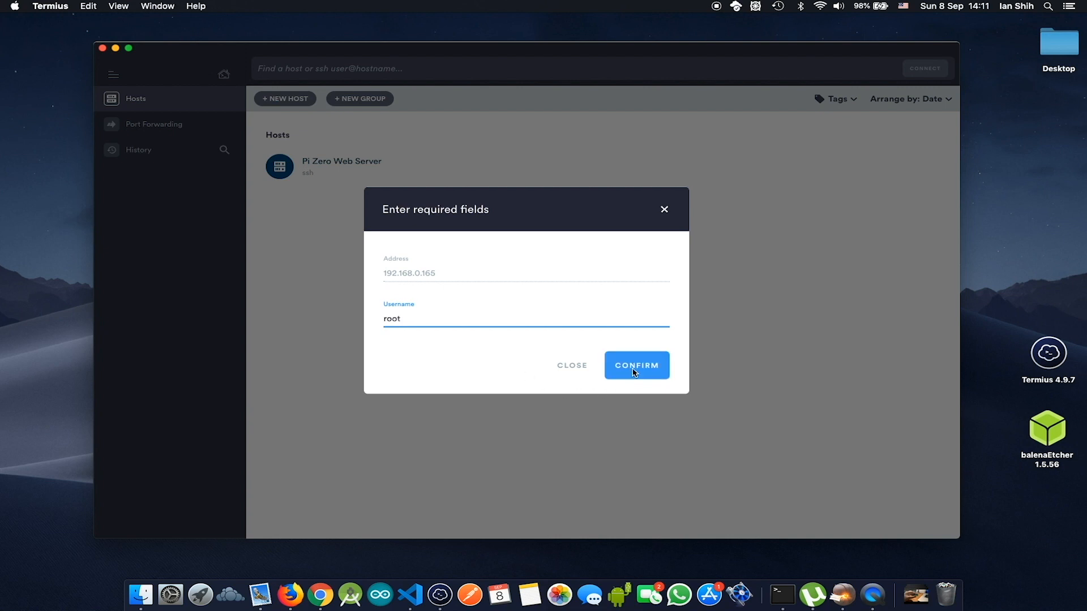
{"action": "left_click", "coordinate": [634, 366]}
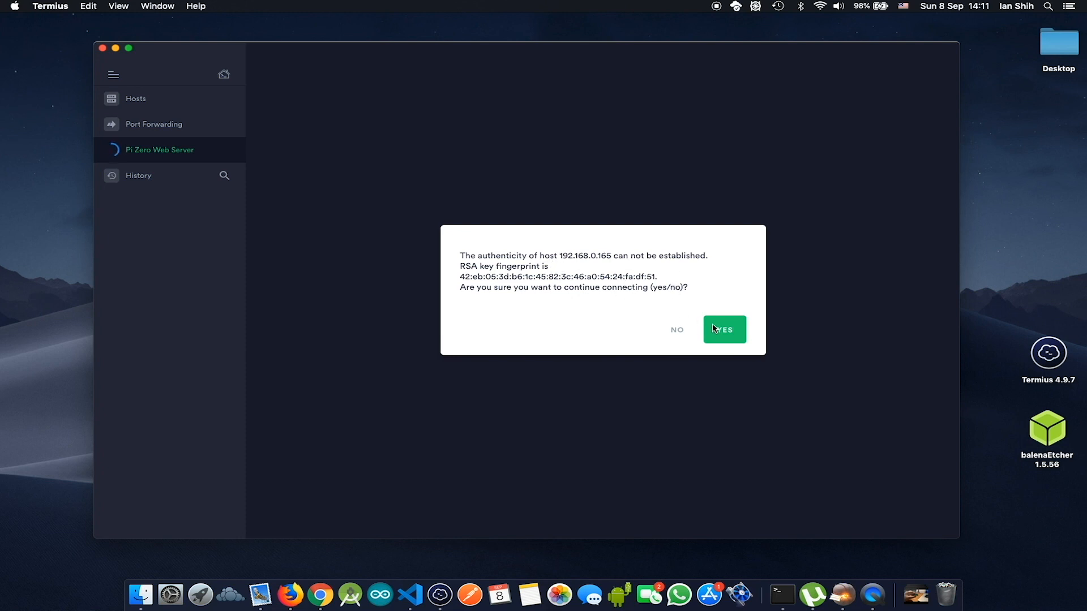
Step: Trust the Pi's host key fingerprint and log in with the root password
{"action": "left_click", "coordinate": [724, 329]}
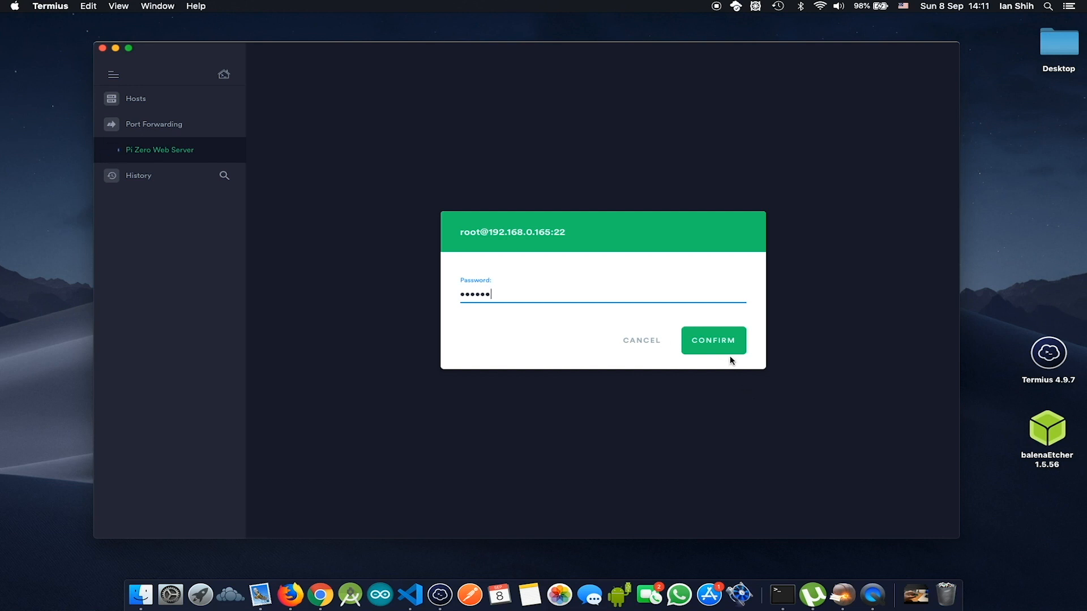
{"action": "left_click", "coordinate": [712, 340]}
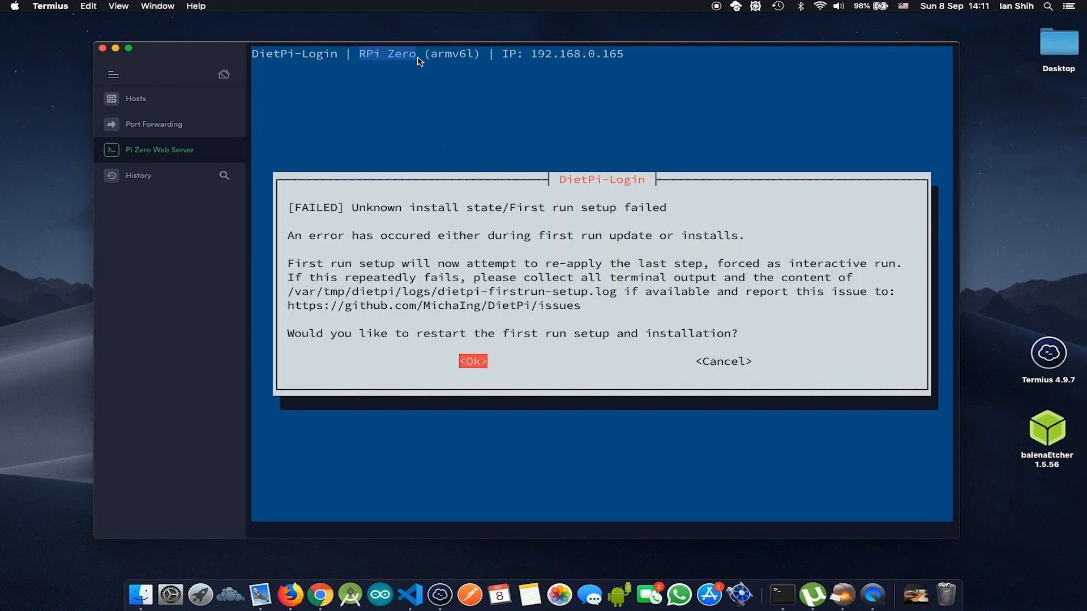
{"action": "mouse_move", "coordinate": [526, 146]}
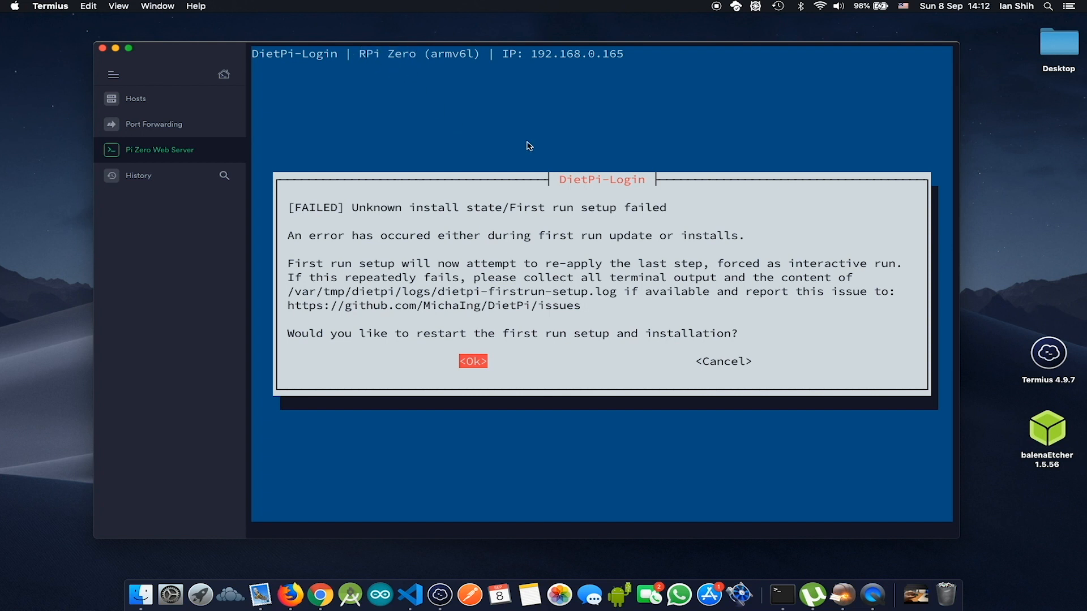
{"action": "mouse_move", "coordinate": [501, 183]}
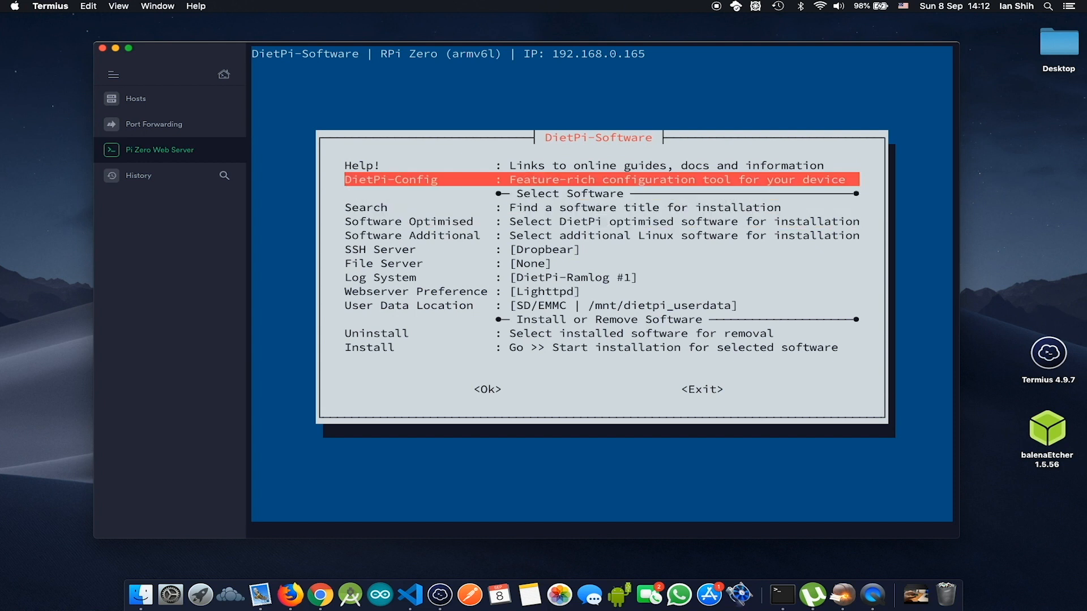
Step: Browse the DietPi Software Optimised list down to the server choices
{"action": "key", "text": "Down"}
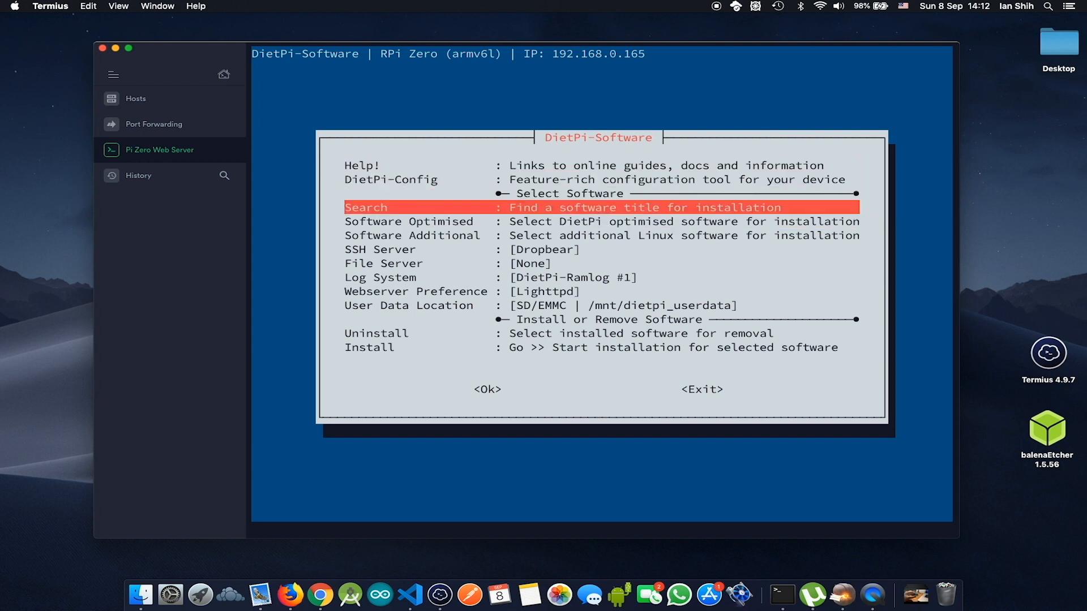
{"action": "key", "text": "Up"}
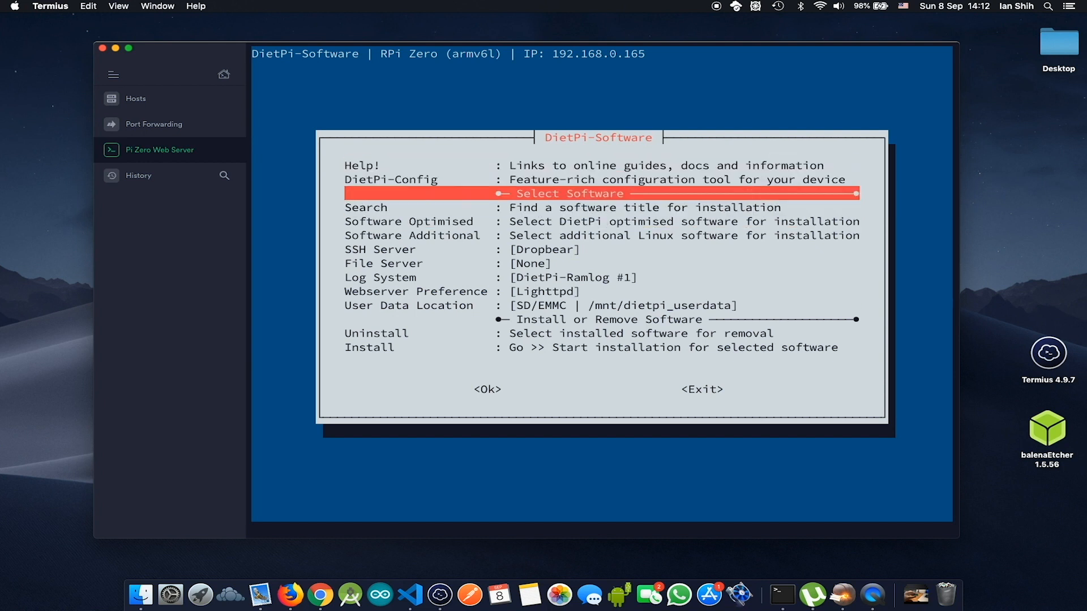
{"action": "key", "text": "Up"}
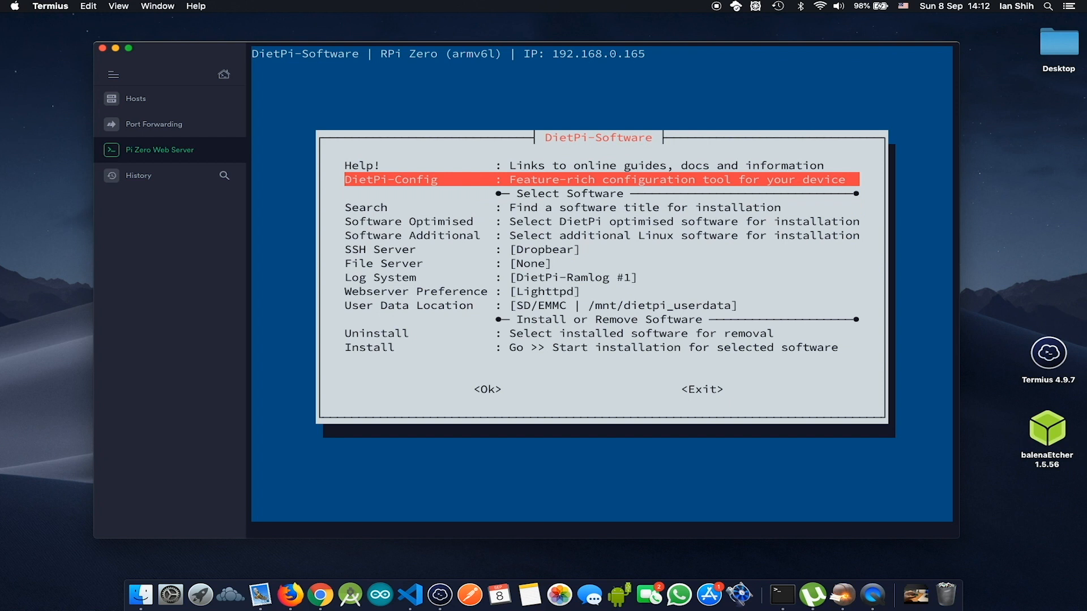
{"action": "key", "text": "Down"}
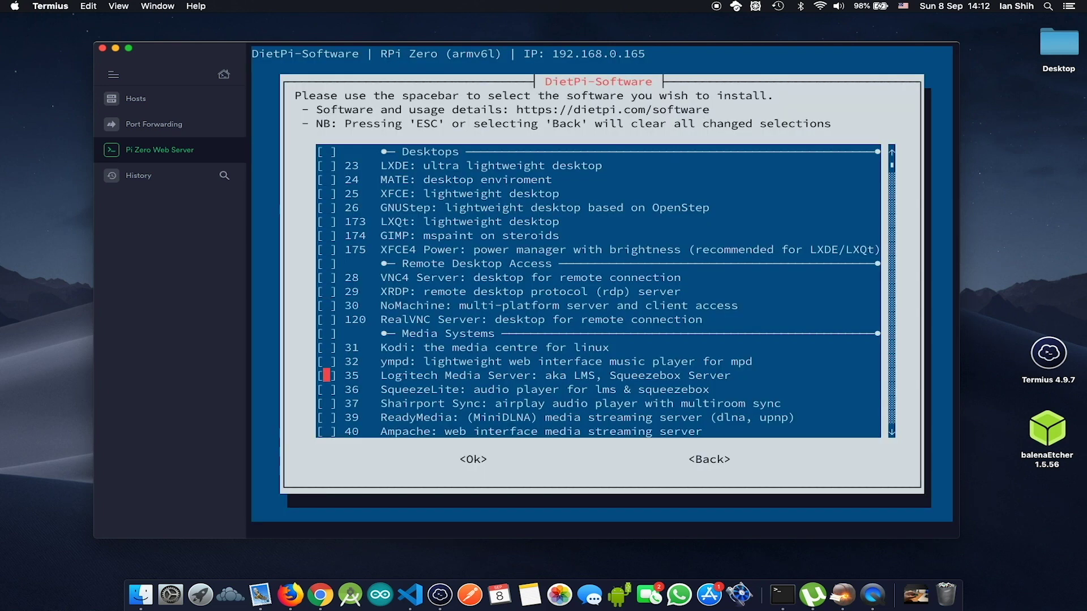
{"action": "scroll", "scroll_direction": "down", "scroll_amount": 3}
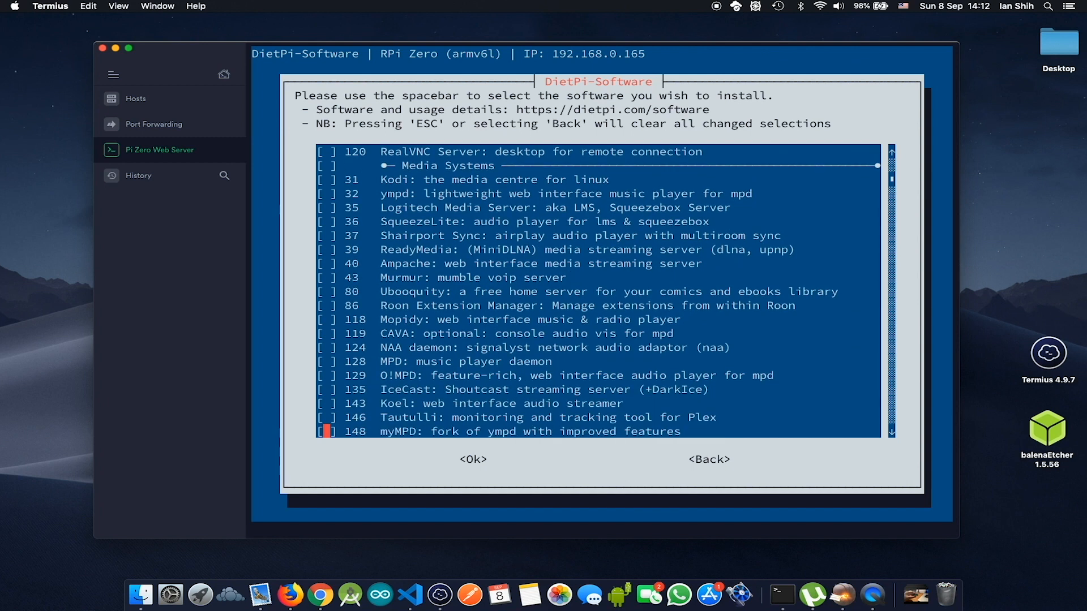
{"action": "scroll", "scroll_direction": "down", "scroll_amount": 3}
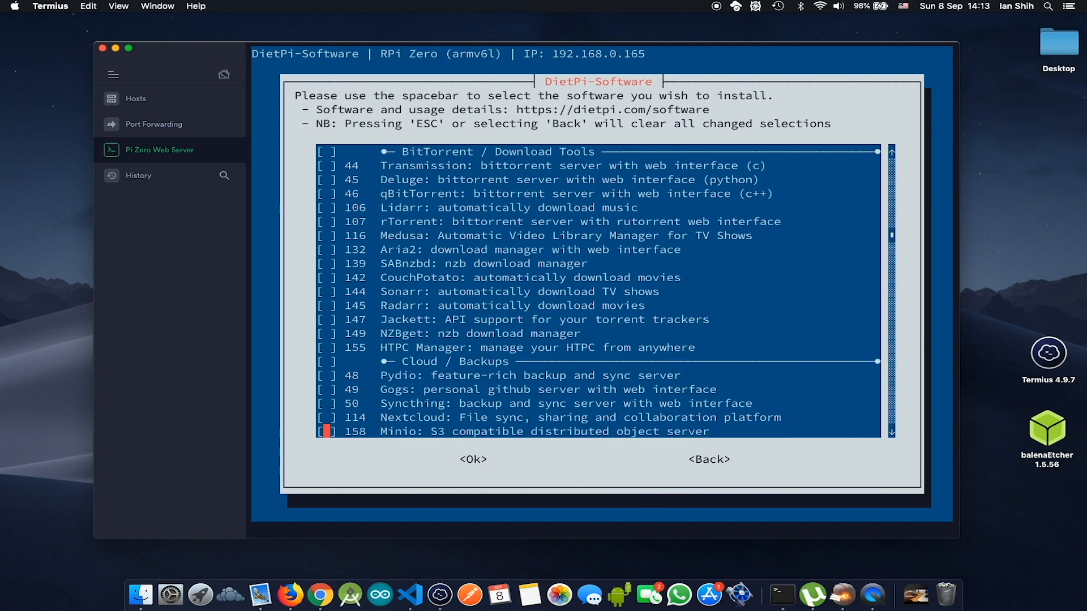
{"action": "scroll", "scroll_direction": "down", "scroll_amount": 3}
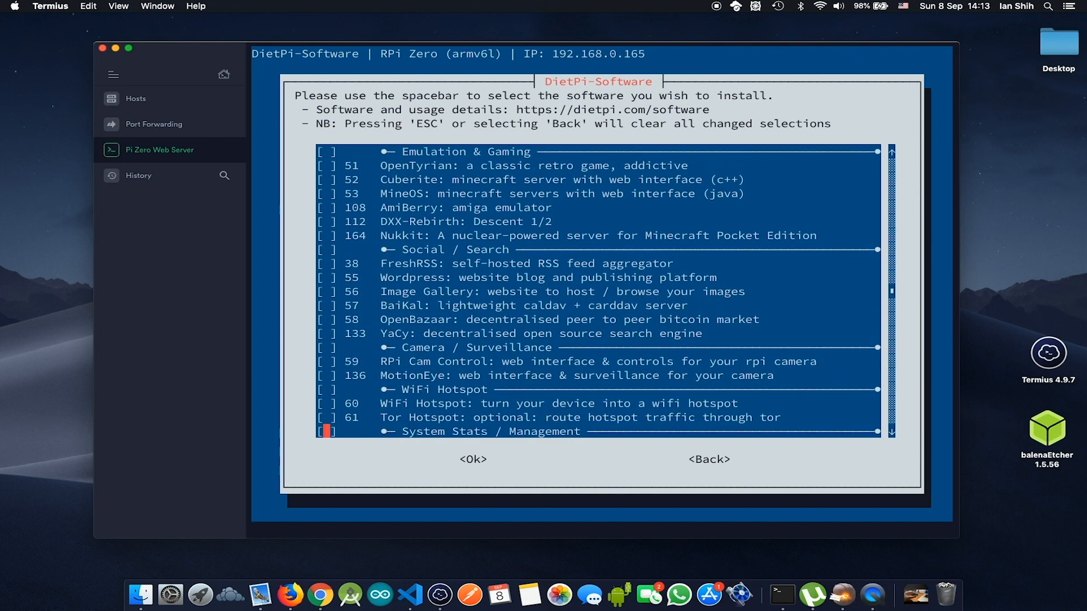
{"action": "scroll", "scroll_direction": "down", "scroll_amount": 3}
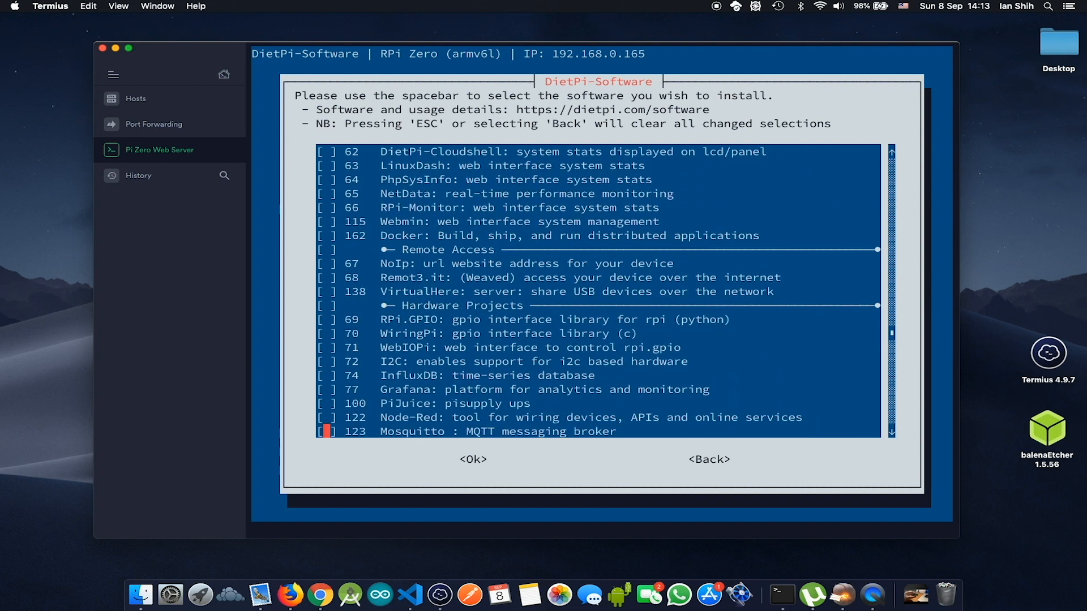
{"action": "scroll", "scroll_direction": "down", "scroll_amount": 3}
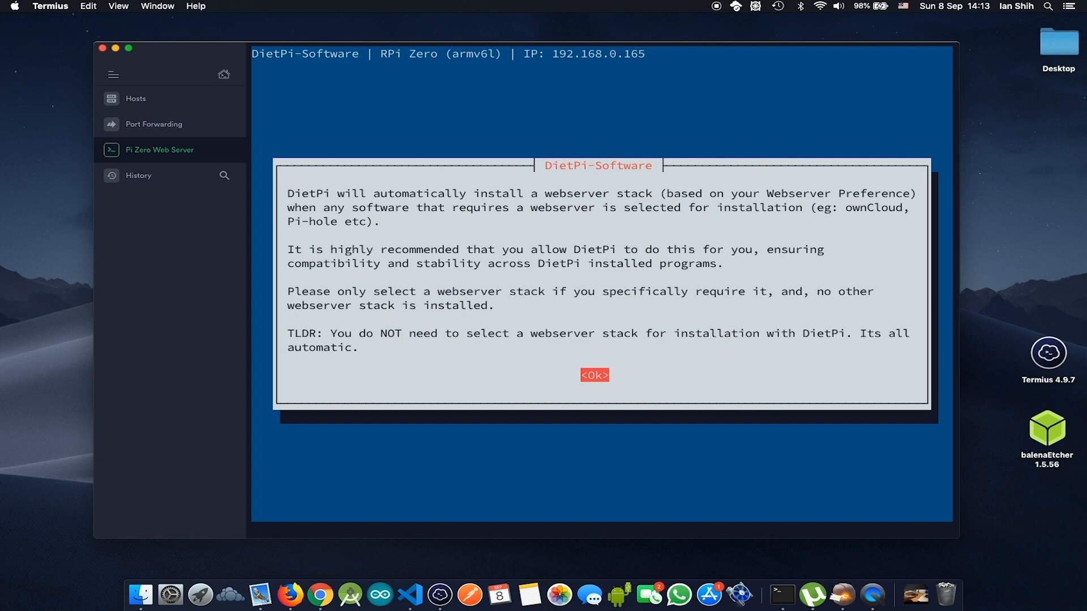
Step: Choose OpenSSH as SSH server and ProFTP as file server, acknowledging the notices, then proceed to Install
{"action": "left_click", "coordinate": [595, 374]}
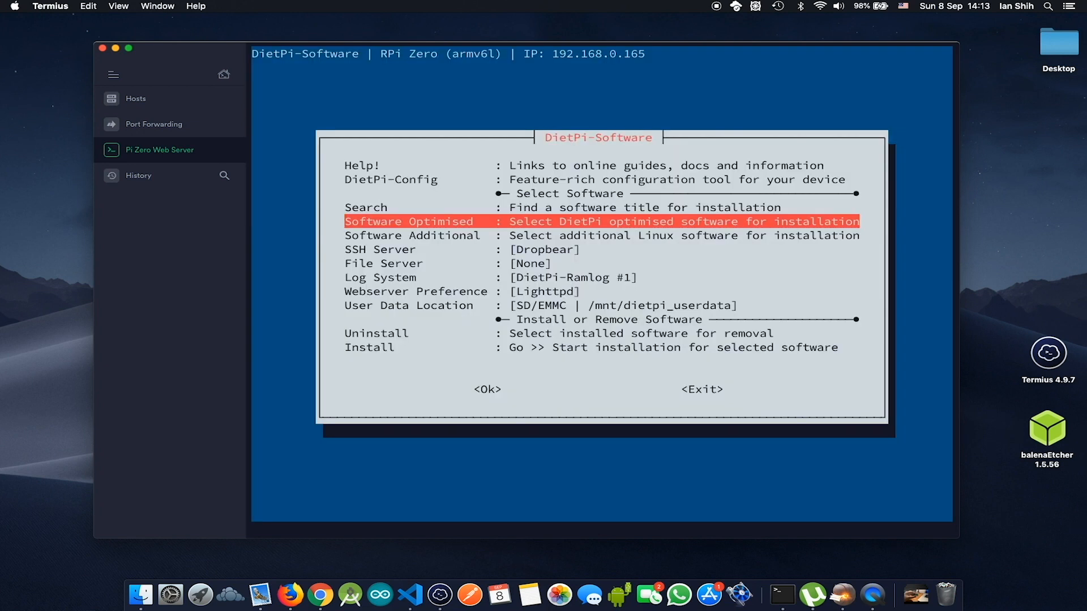
{"action": "key", "text": "down"}
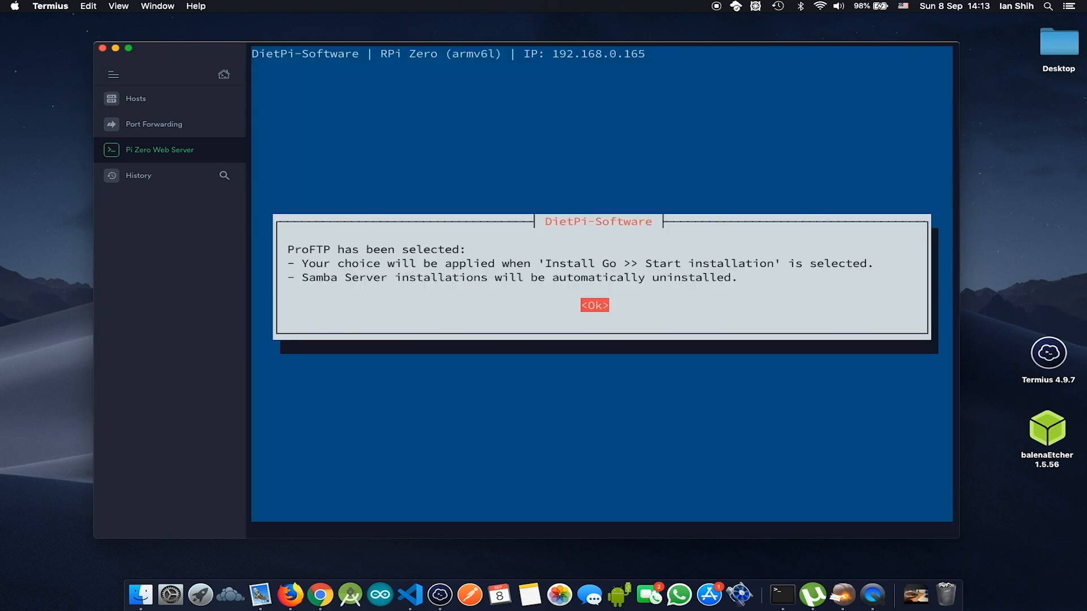
{"action": "left_click", "coordinate": [593, 305]}
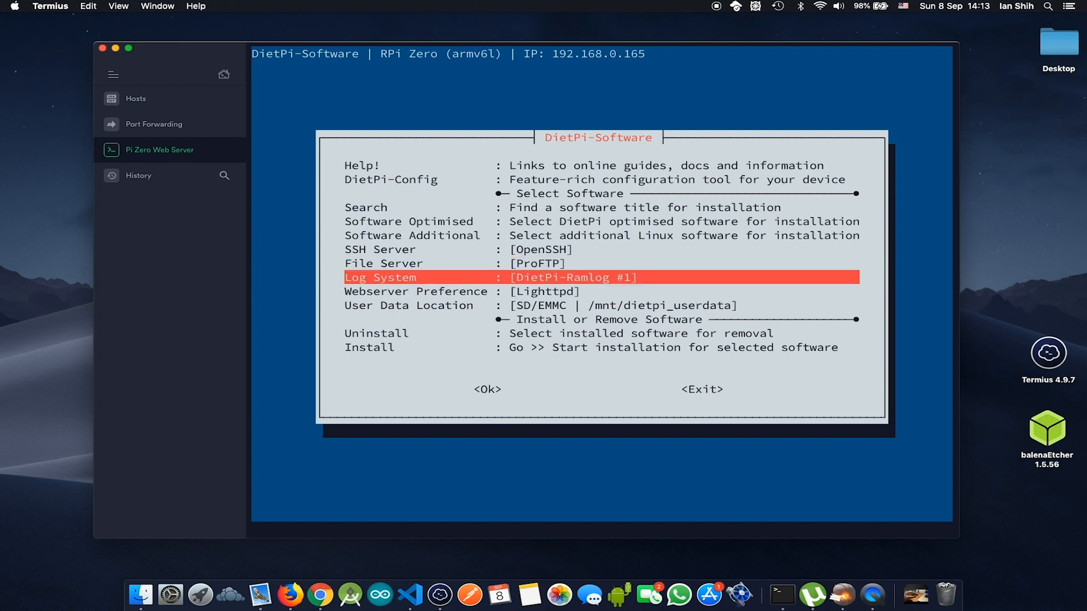
{"action": "key", "text": "Down"}
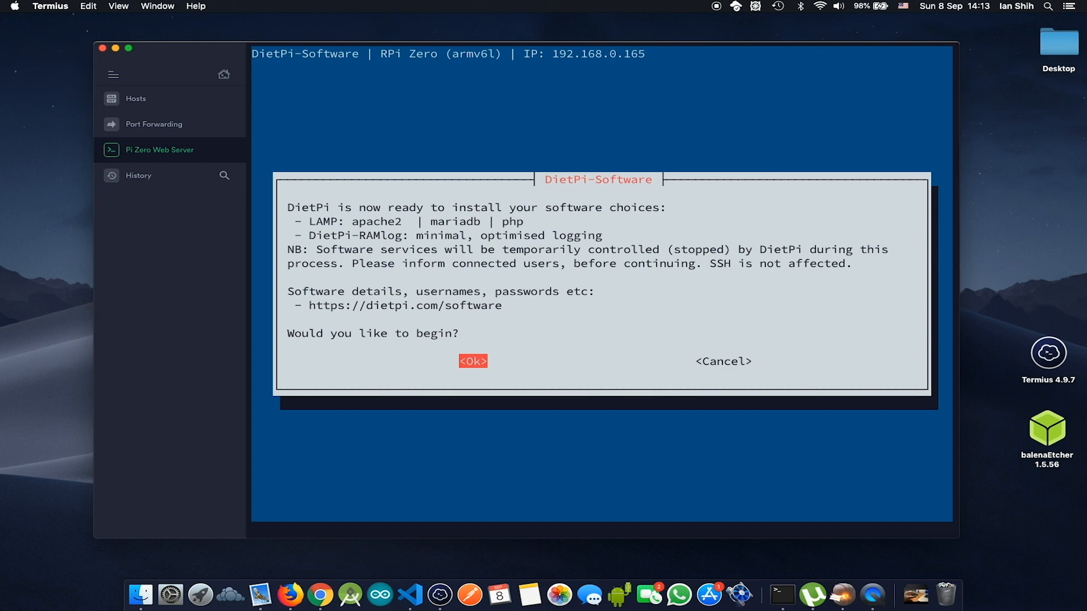
Step: Run the LAMP and server installation, accept the apache2 and proftpd config notices, and reboot the Pi
{"action": "left_click", "coordinate": [472, 361]}
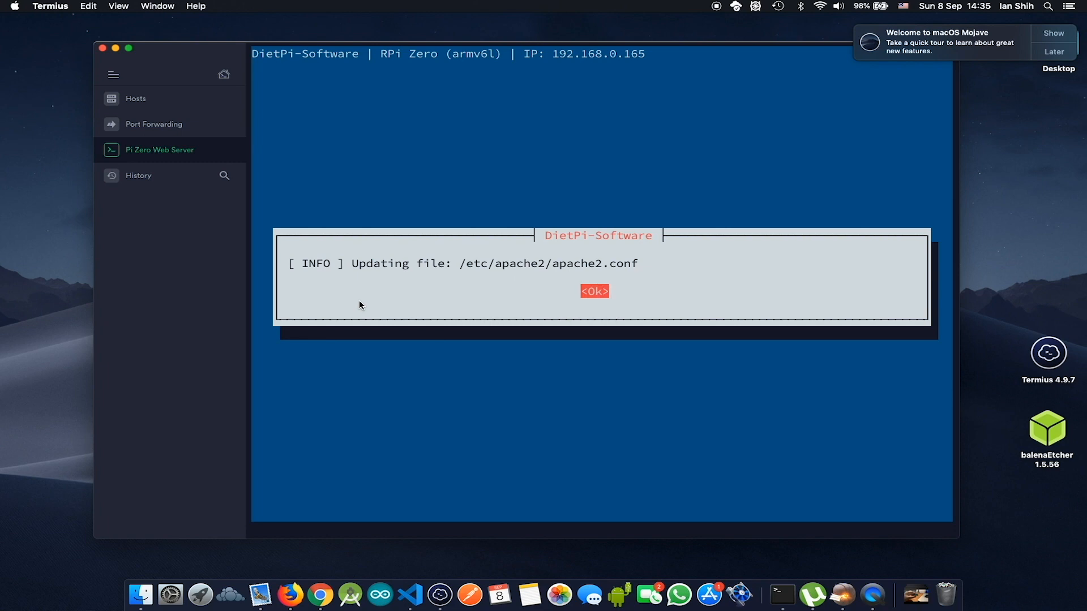
{"action": "left_click", "coordinate": [594, 291]}
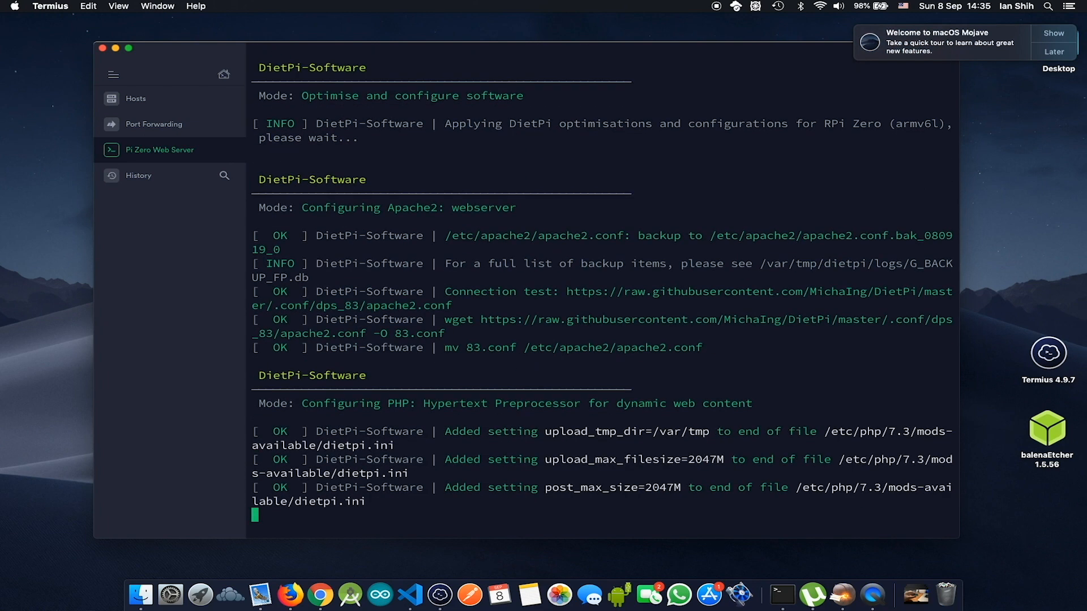
{"action": "scroll", "scroll_direction": "down", "scroll_amount": 3}
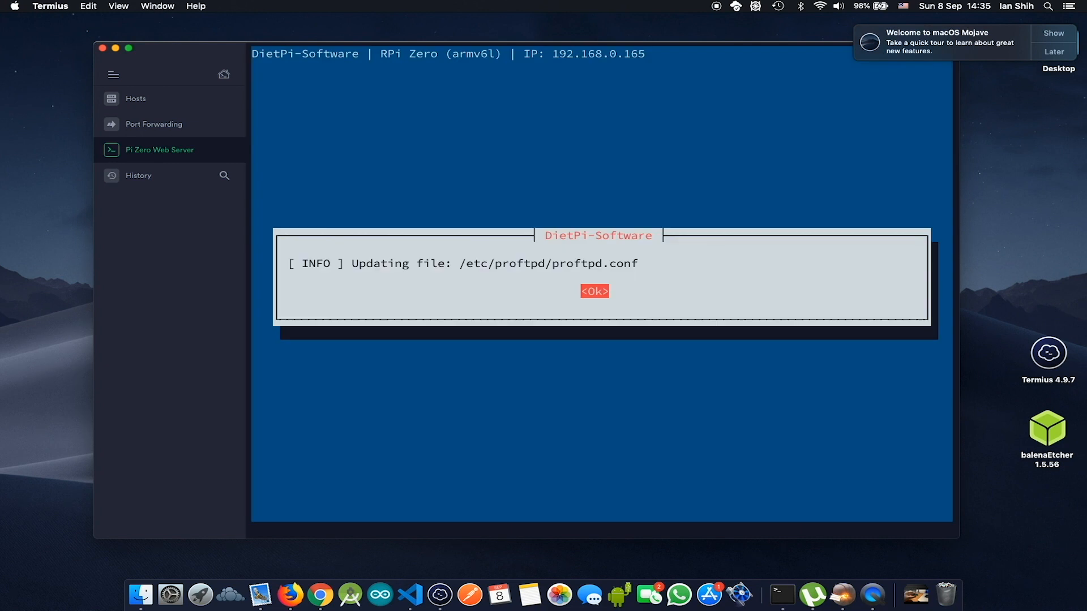
{"action": "left_click", "coordinate": [594, 290]}
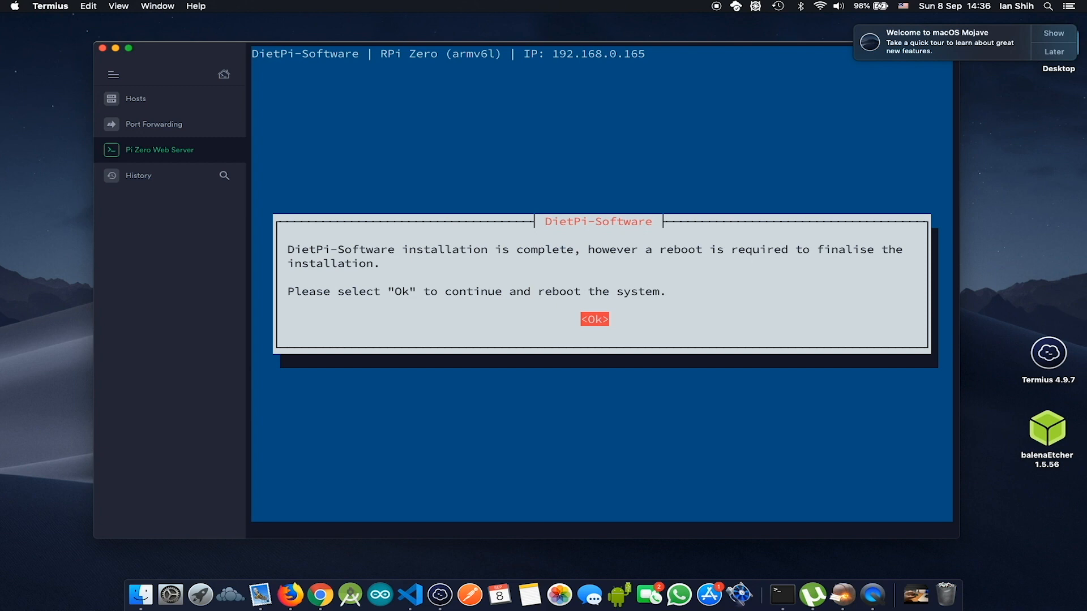
{"action": "left_click", "coordinate": [594, 319]}
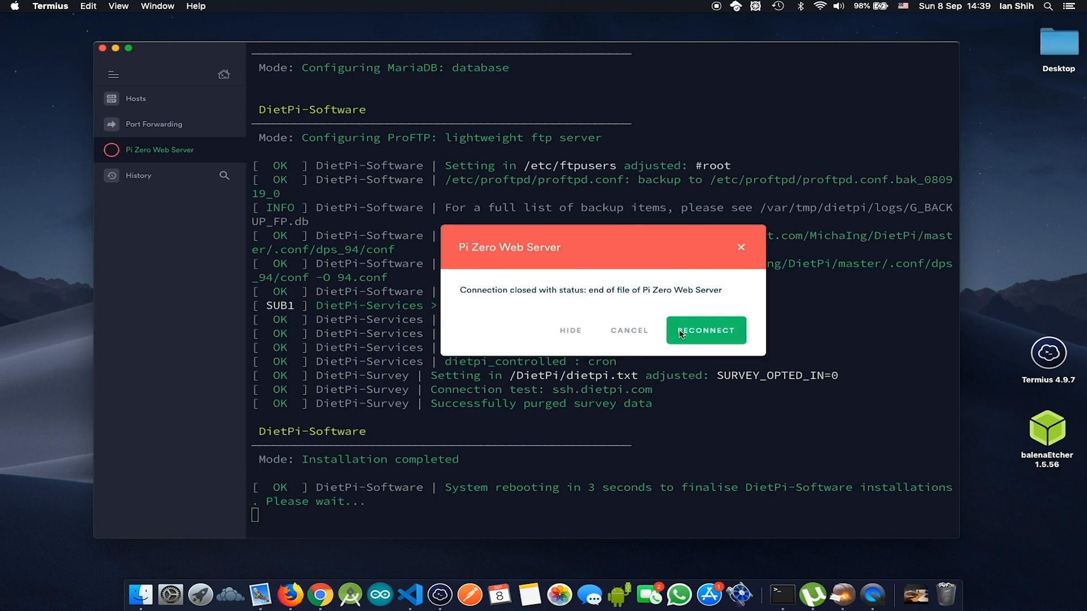
Step: Reconnect to the rebooted Pi, trust its new host key and log in with the root password
{"action": "left_click", "coordinate": [705, 329]}
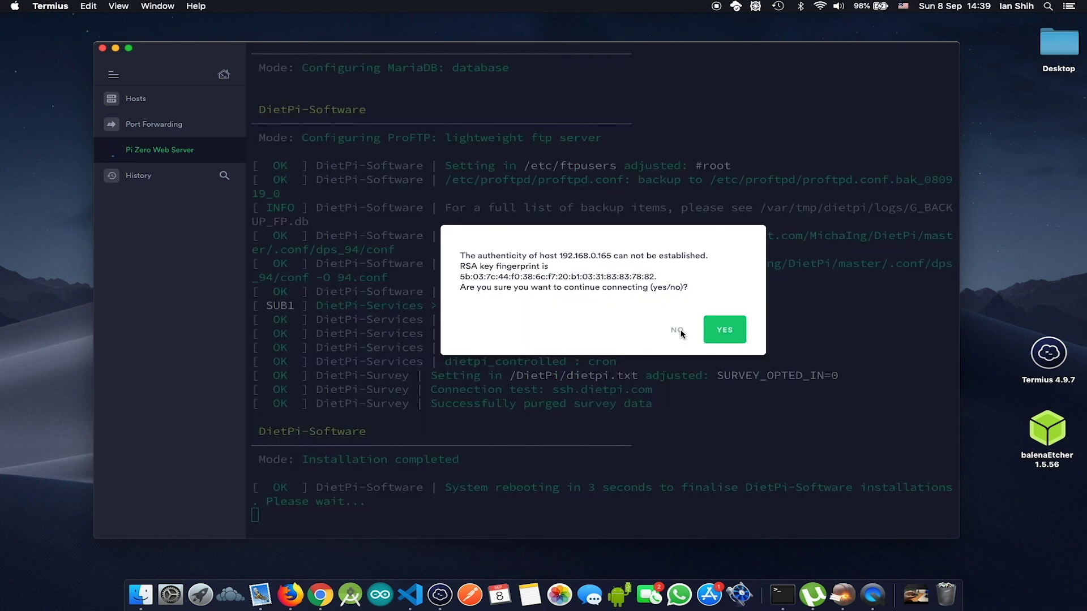
{"action": "left_click", "coordinate": [724, 329]}
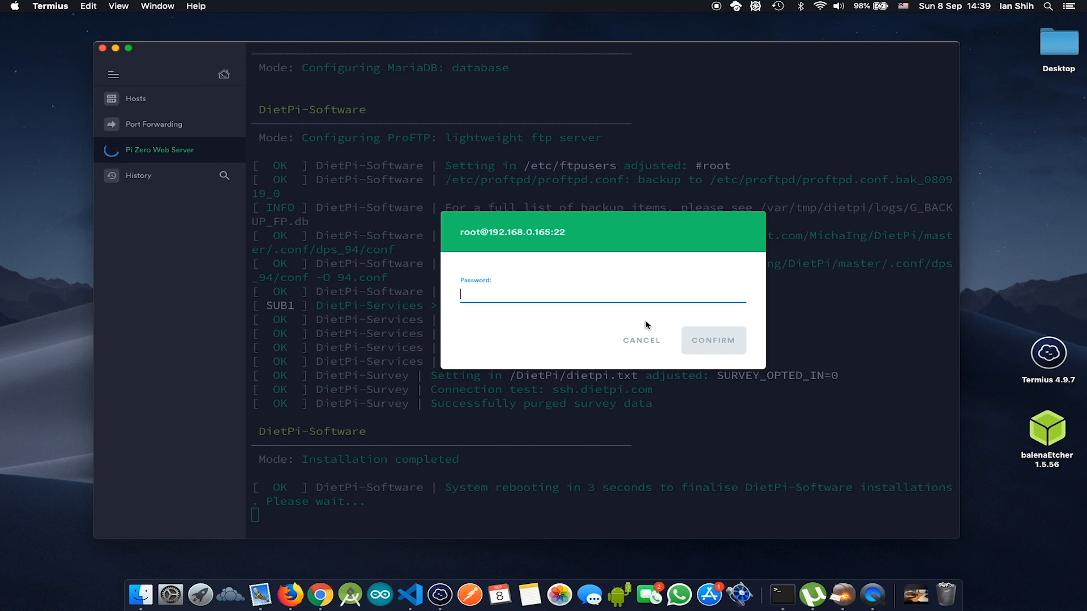
{"action": "type", "text": "•••"}
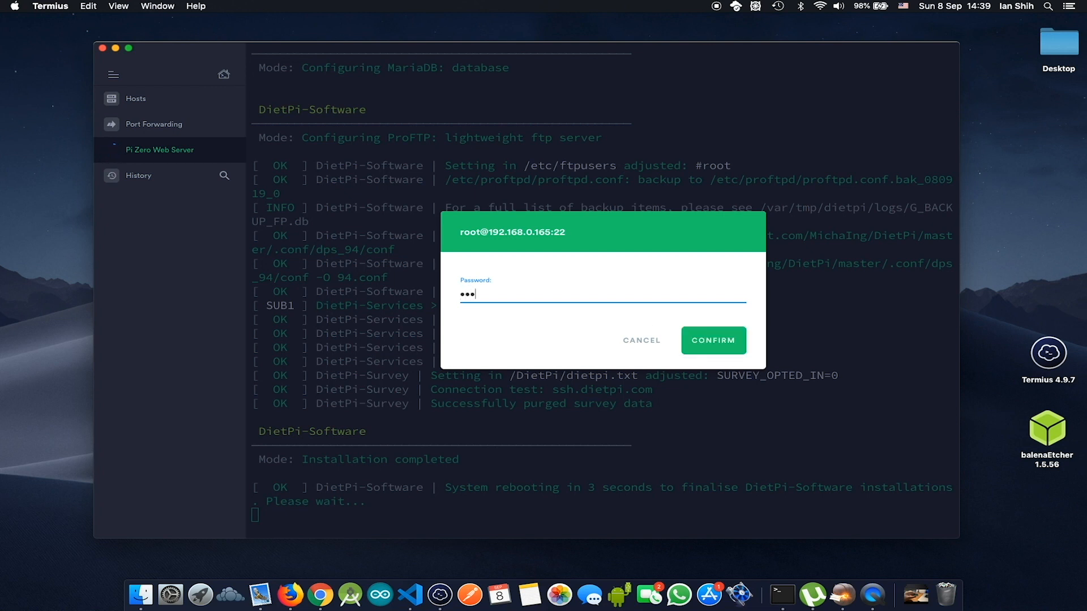
{"action": "left_click", "coordinate": [712, 340]}
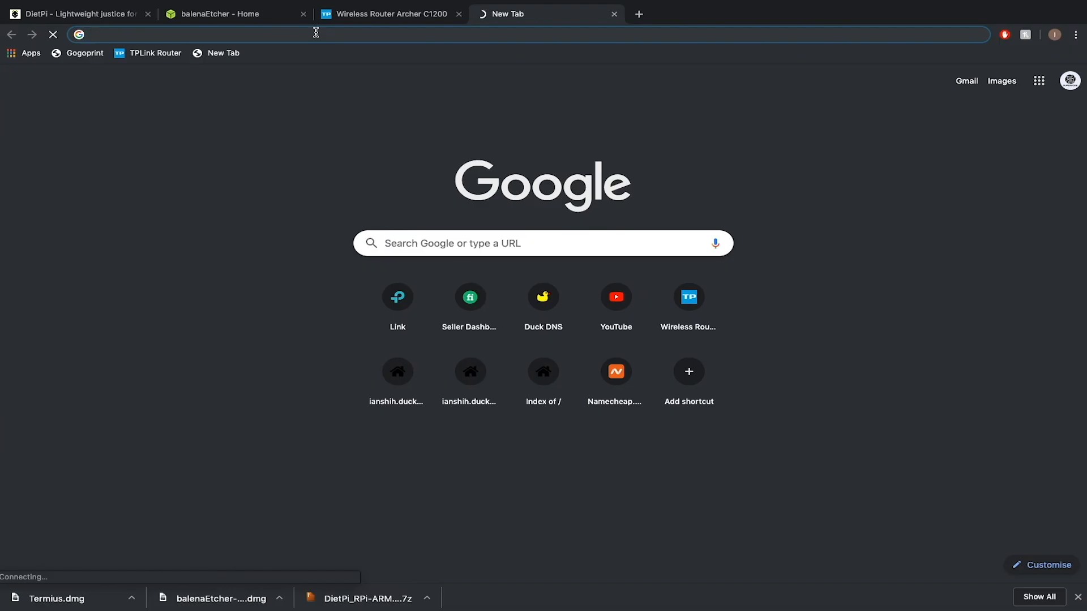
Step: Load 192.168.0.165 in Chrome to reach the Apache2 Debian Default Page
{"action": "type", "text": "192.168.0.165"}
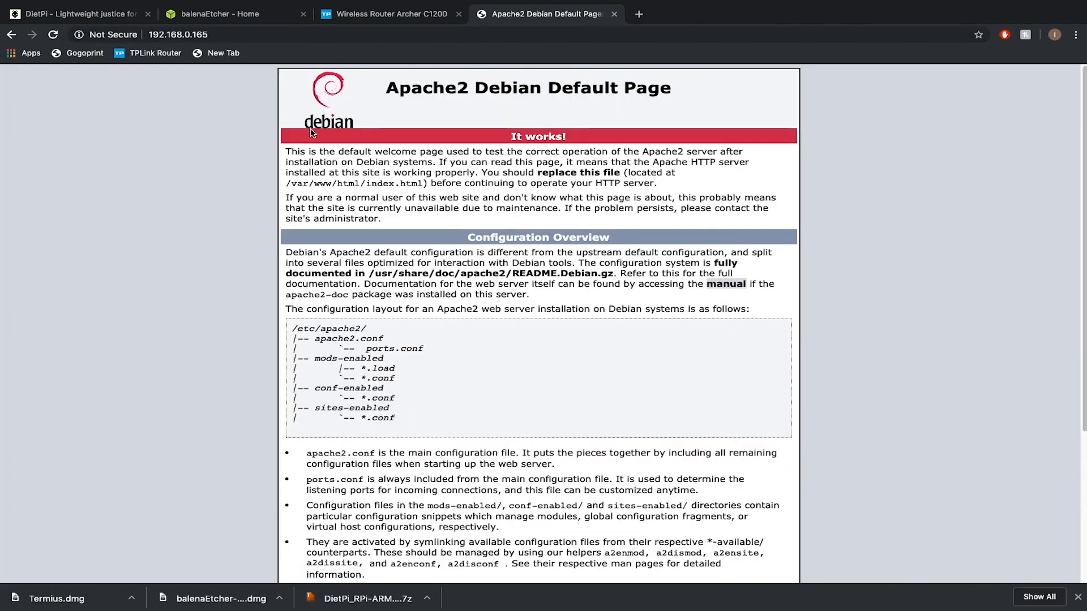
{"action": "mouse_move", "coordinate": [553, 194]}
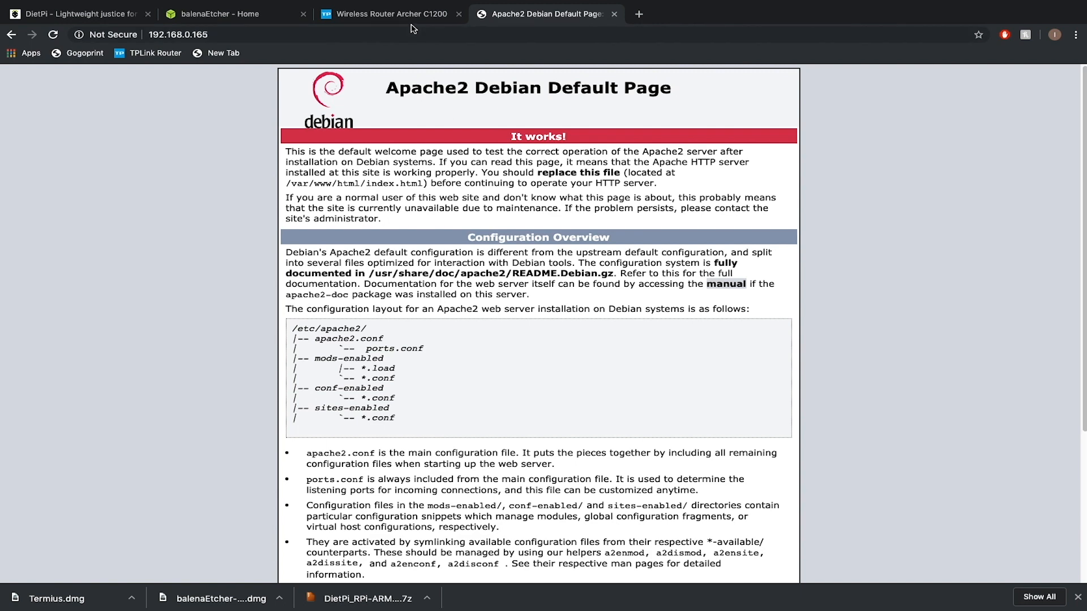
{"action": "mouse_move", "coordinate": [525, 297]}
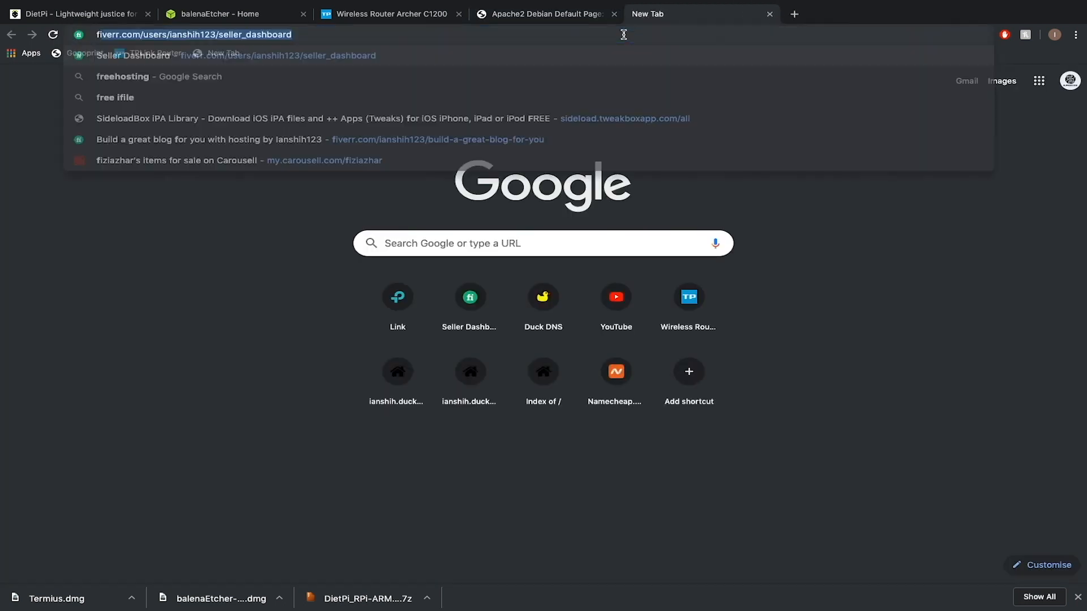
{"action": "type", "text": "filezilla"}
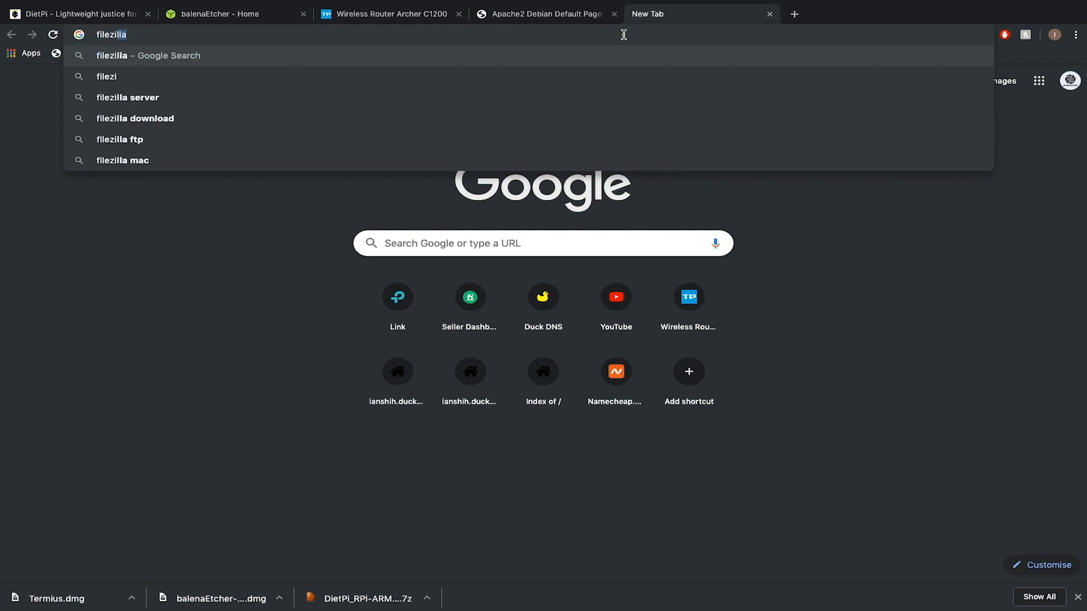
{"action": "key", "text": "Return"}
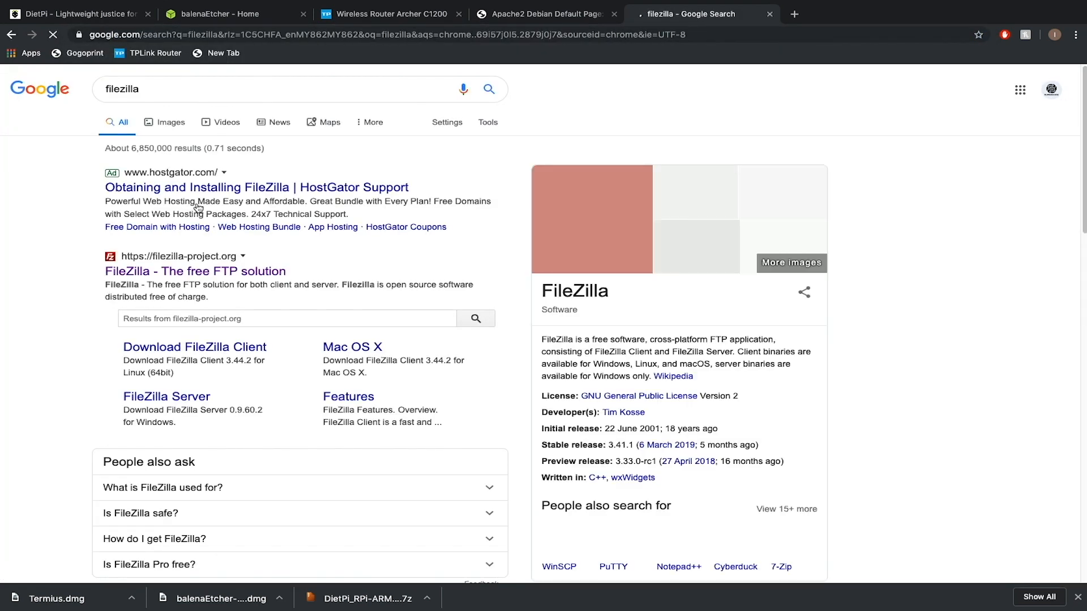
{"action": "left_click", "coordinate": [196, 270]}
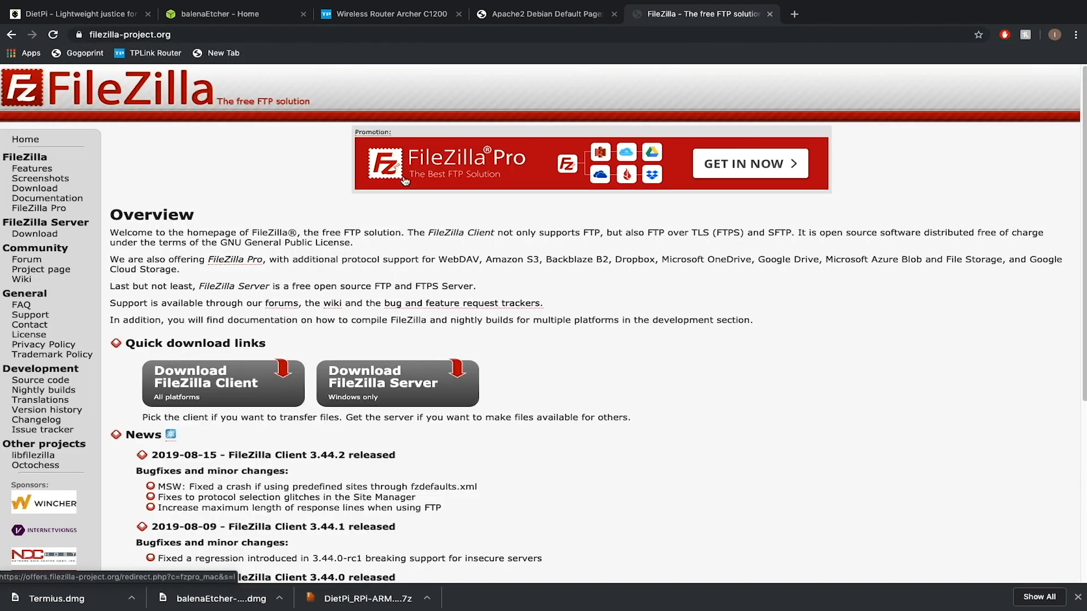
{"action": "mouse_move", "coordinate": [270, 395]}
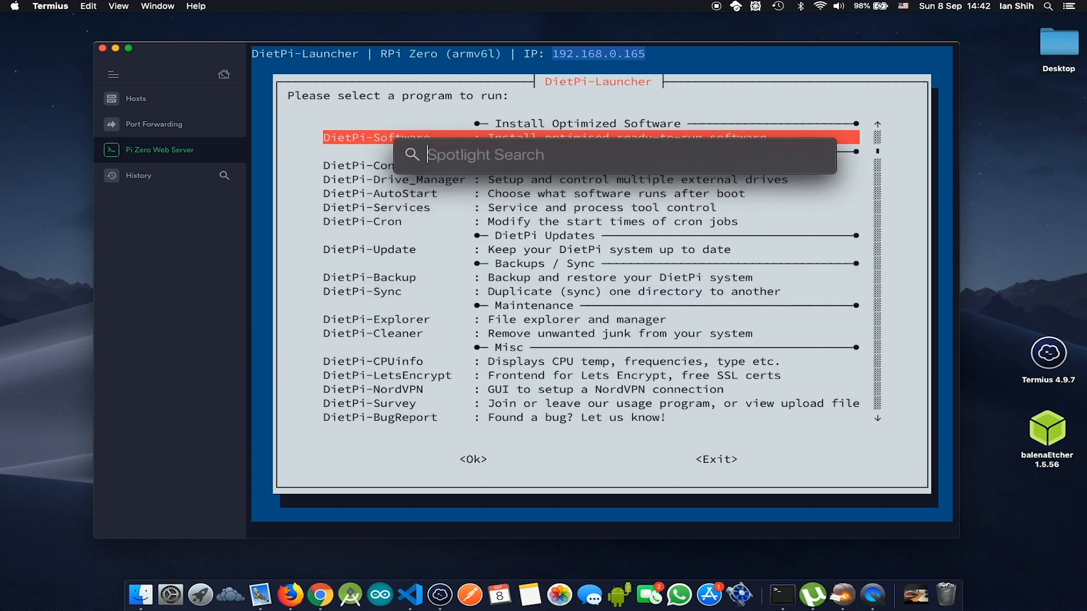
Step: Launch FileZilla from Spotlight by searching 'fileZilla'
{"action": "type", "text": "fileZilla"}
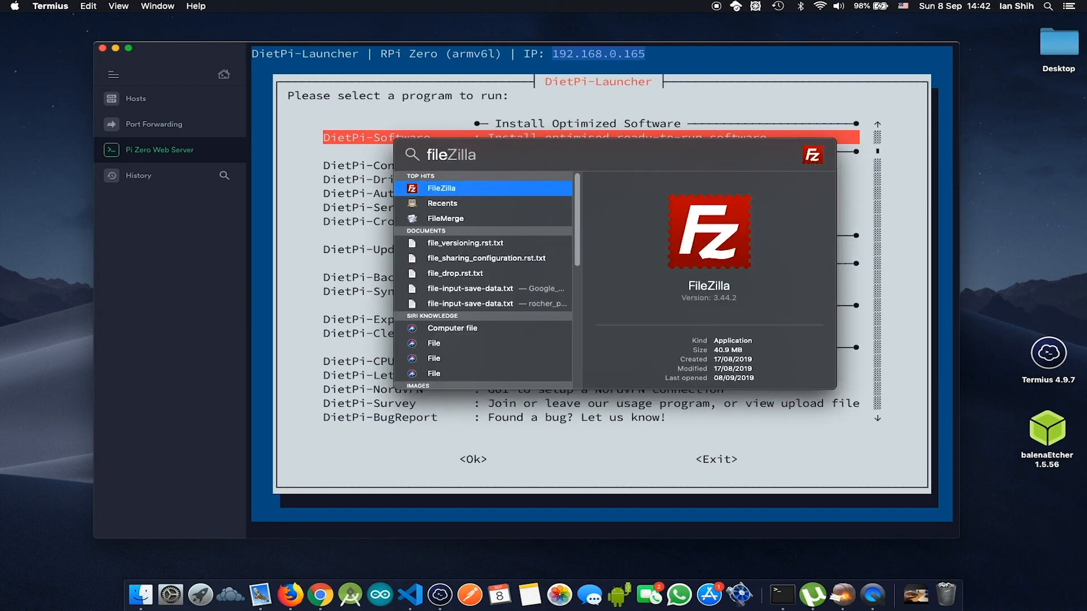
{"action": "left_click", "coordinate": [440, 188]}
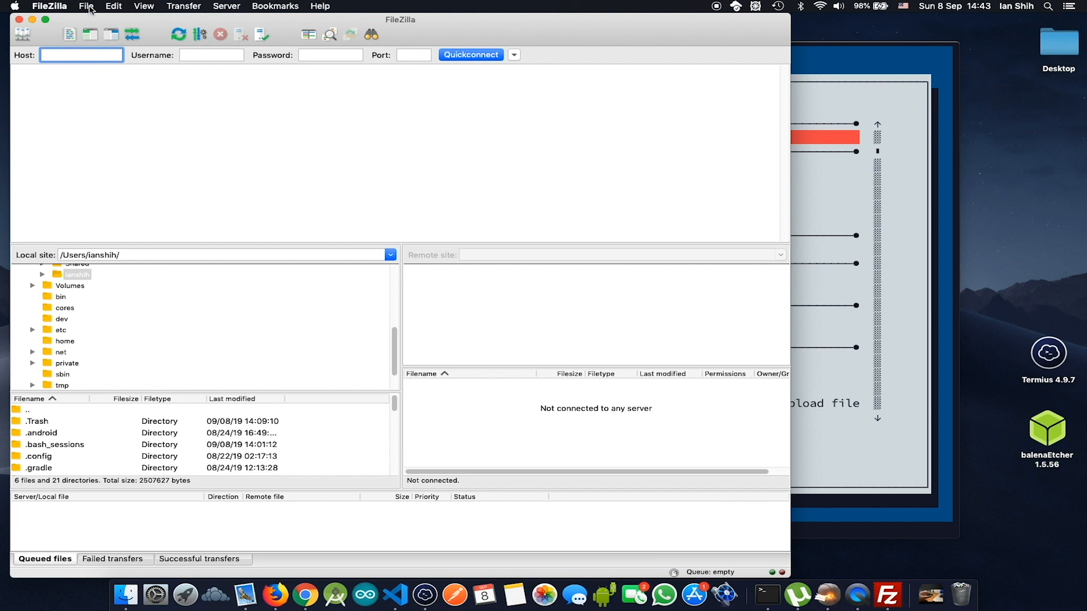
Step: Fill the Quickconnect bar with host sftp://192.168.0.165, username root and the password
{"action": "type", "text": "192.168.0.165"}
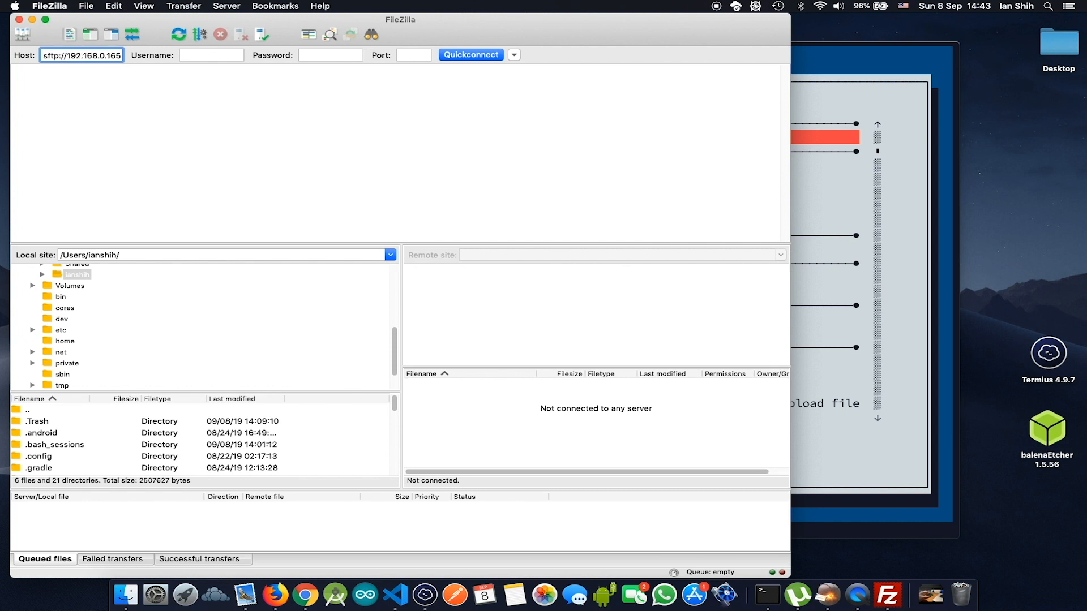
{"action": "left_click", "coordinate": [212, 54]}
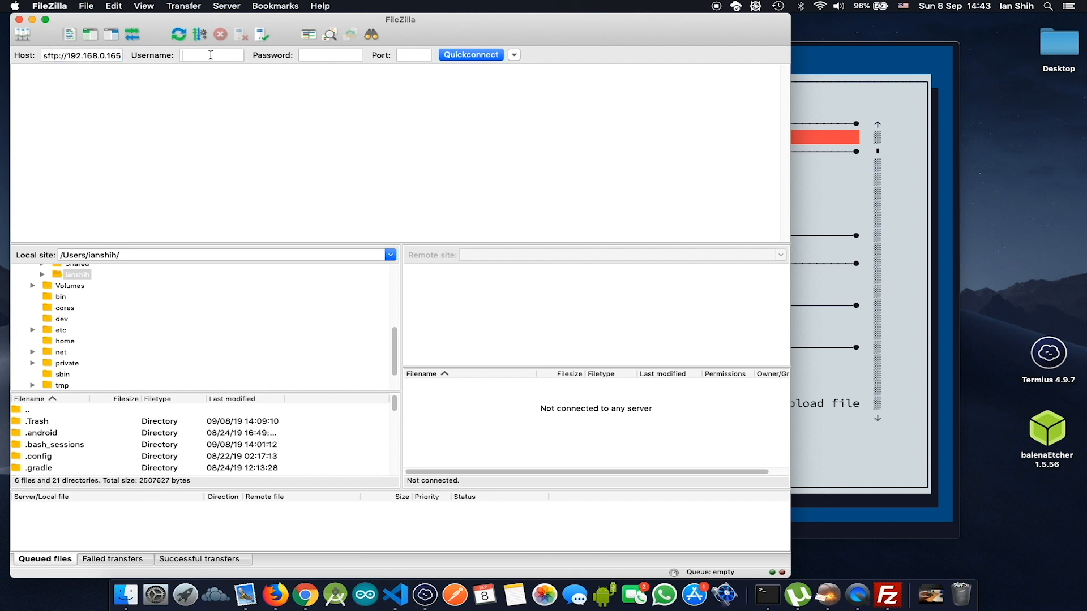
{"action": "left_click", "coordinate": [212, 54]}
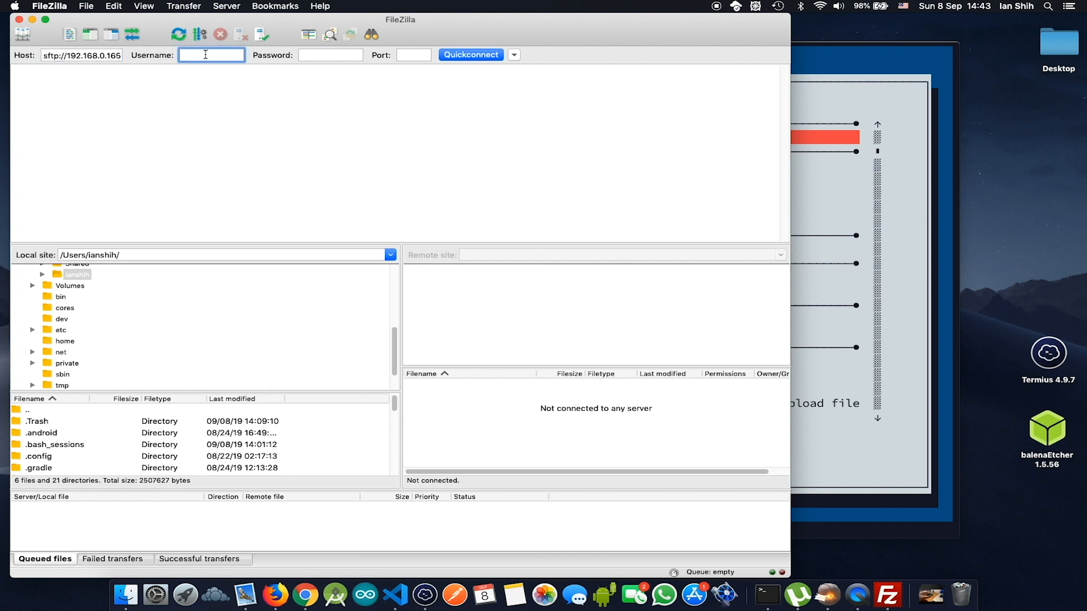
{"action": "type", "text": "root"}
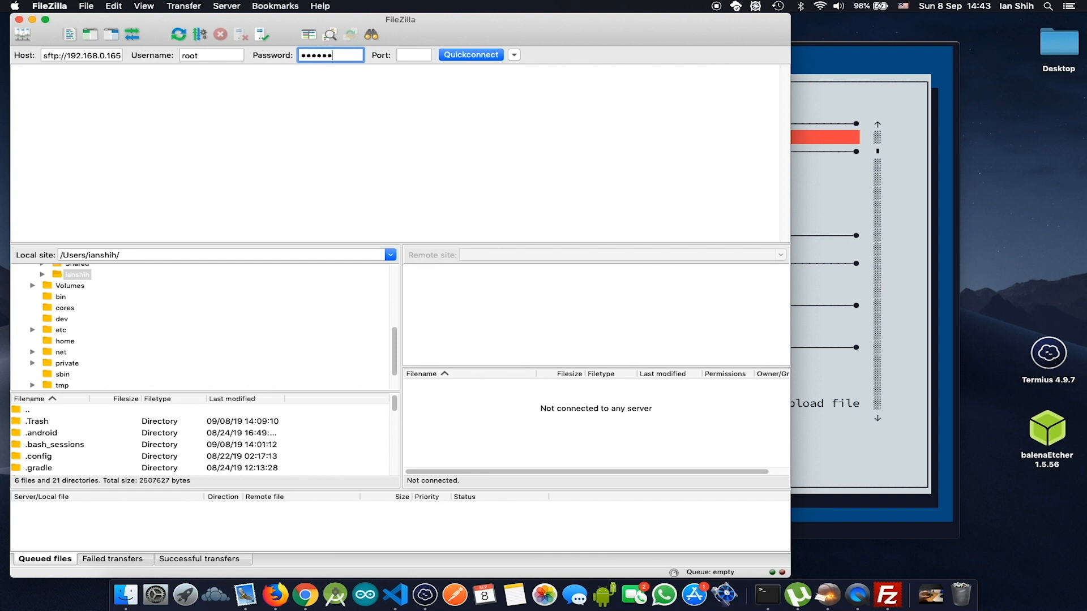
{"action": "left_click", "coordinate": [413, 54]}
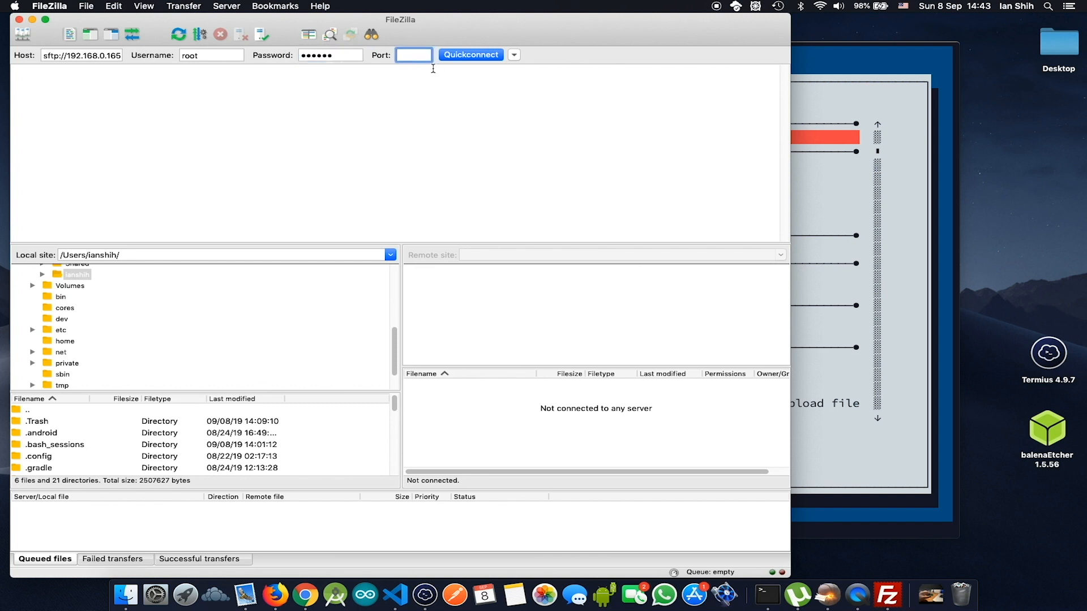
Step: Quickconnect to the Pi over SFTP and trust its unknown host key
{"action": "left_click", "coordinate": [469, 55]}
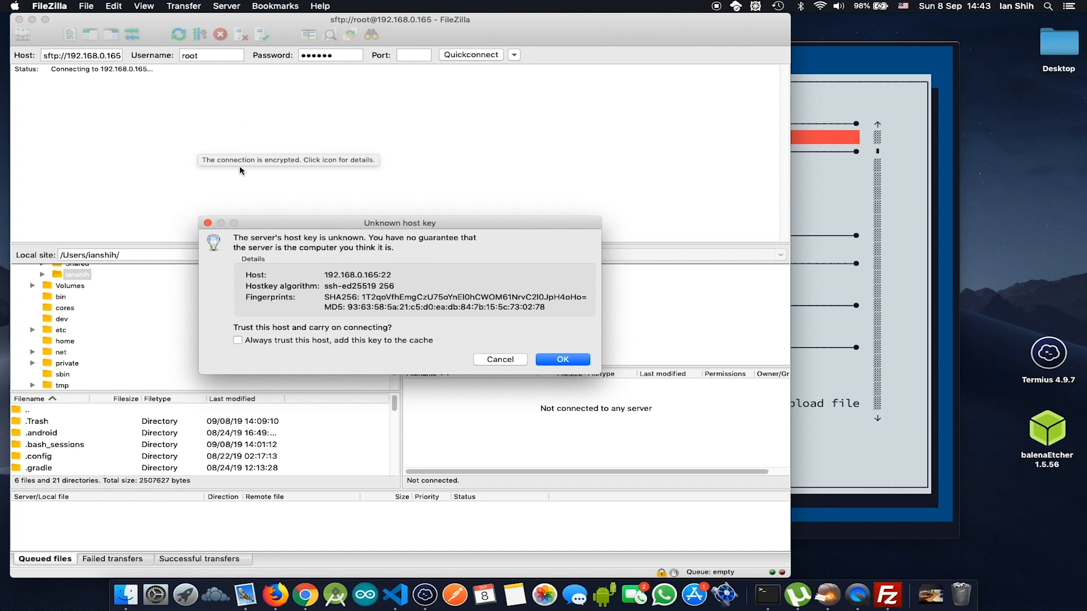
{"action": "mouse_move", "coordinate": [560, 363]}
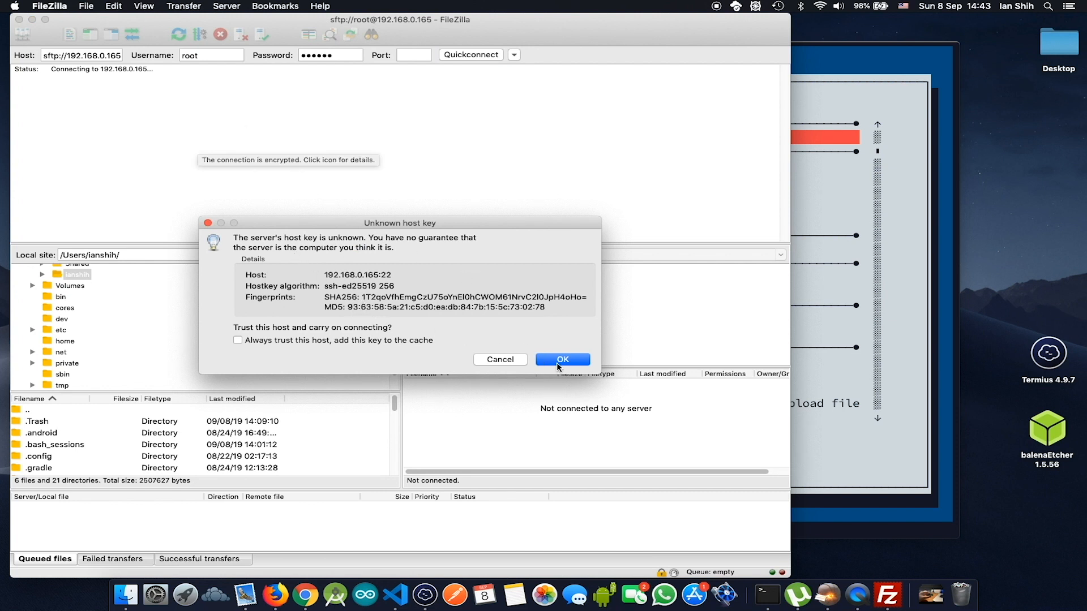
{"action": "left_click", "coordinate": [561, 359]}
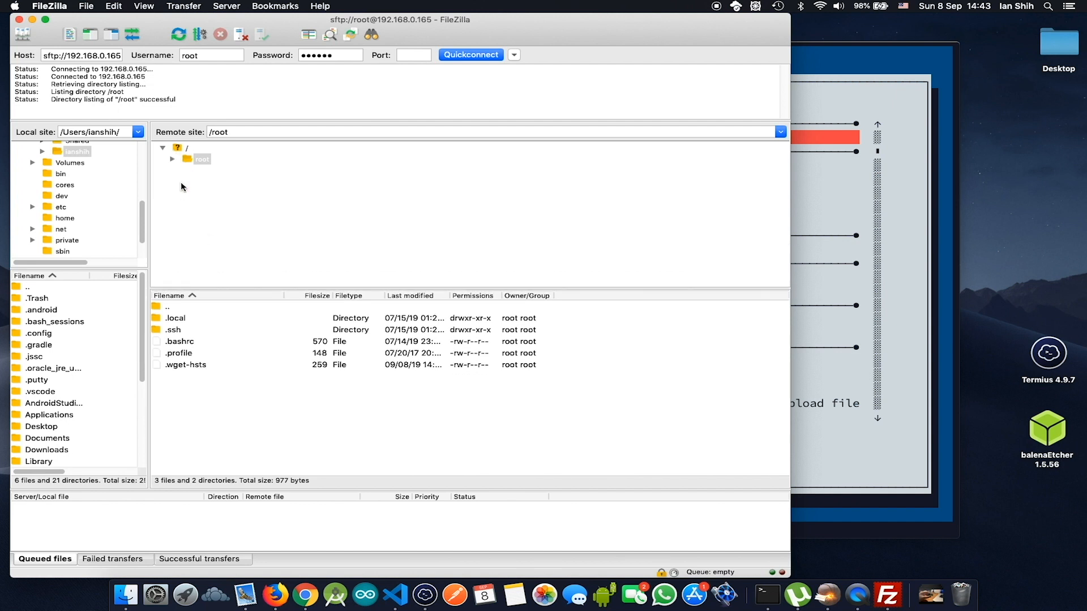
Step: Navigate the remote tree from the home folder up to / and into the var directory
{"action": "left_click", "coordinate": [187, 147]}
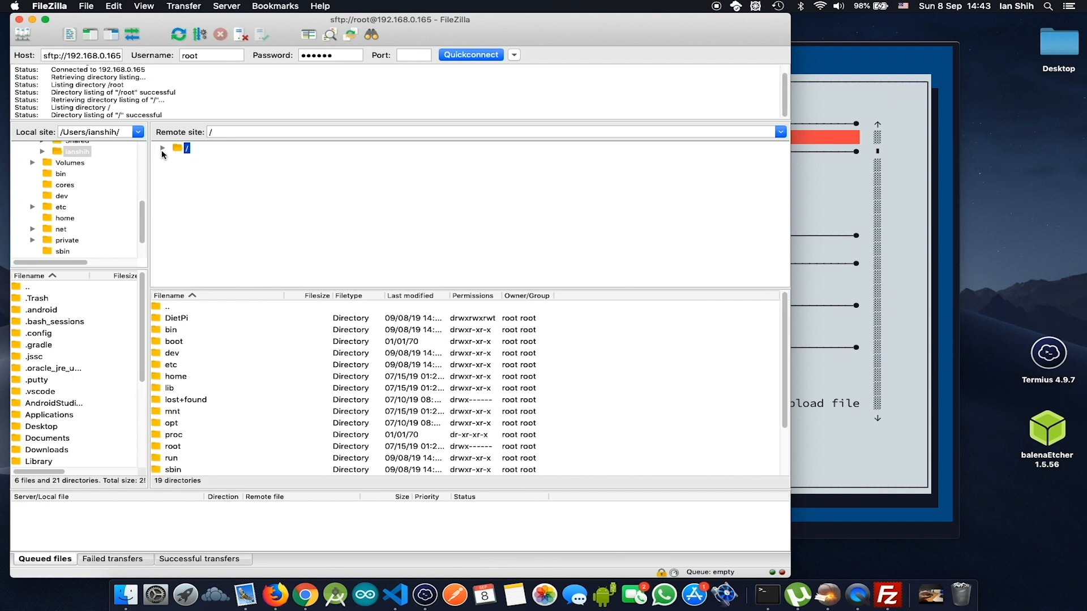
{"action": "left_click", "coordinate": [162, 148]}
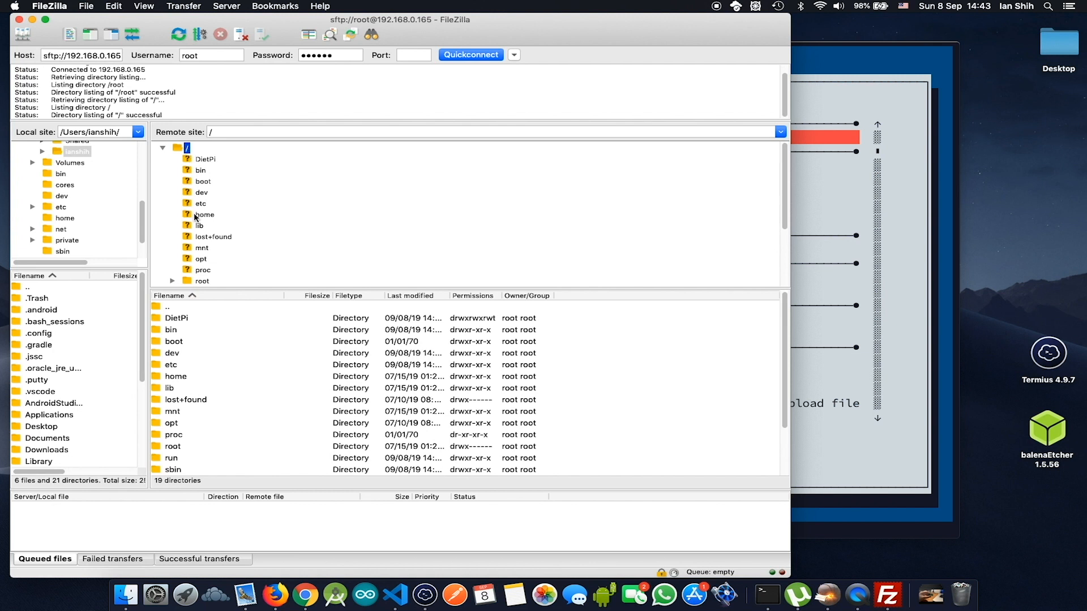
{"action": "scroll", "scroll_direction": "down", "scroll_amount": 3}
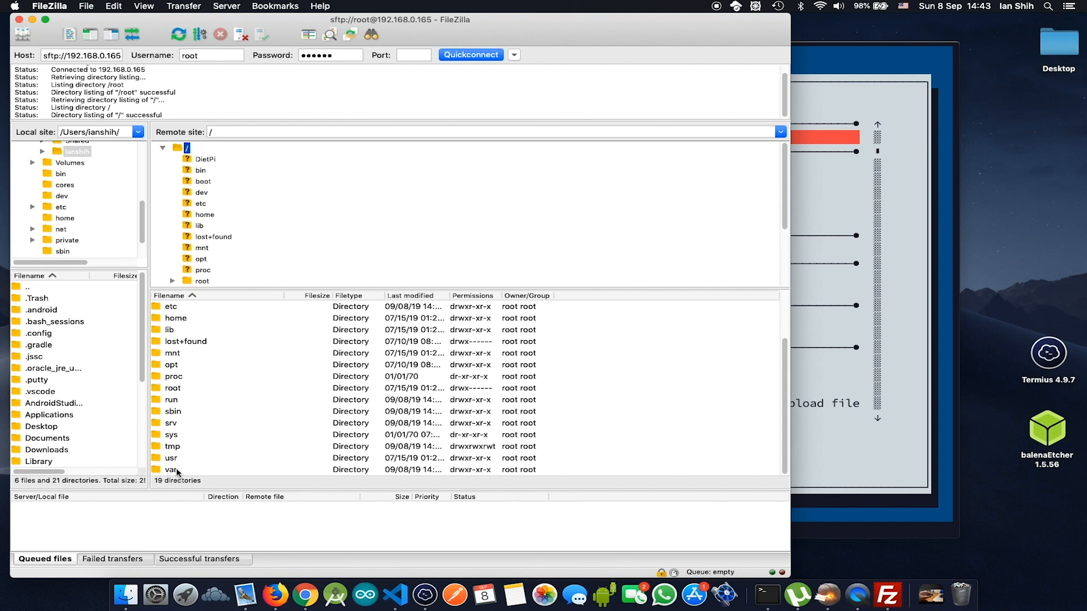
{"action": "double_click", "coordinate": [170, 469]}
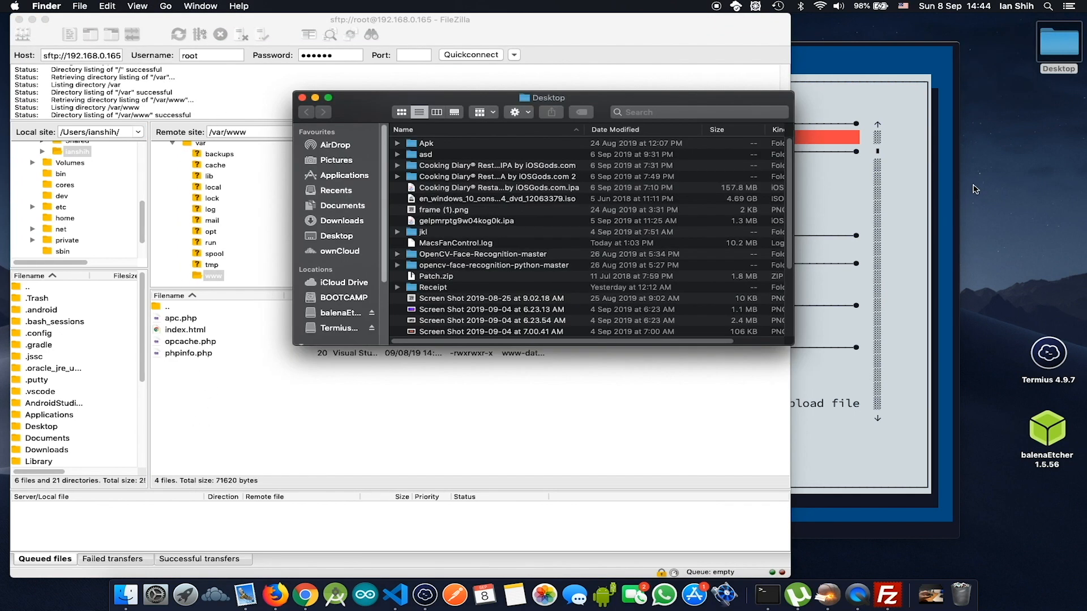
Step: Enter /var/www remotely and check the Desktop's update_page folder contents before uploading
{"action": "scroll", "scroll_direction": "down", "scroll_amount": 3}
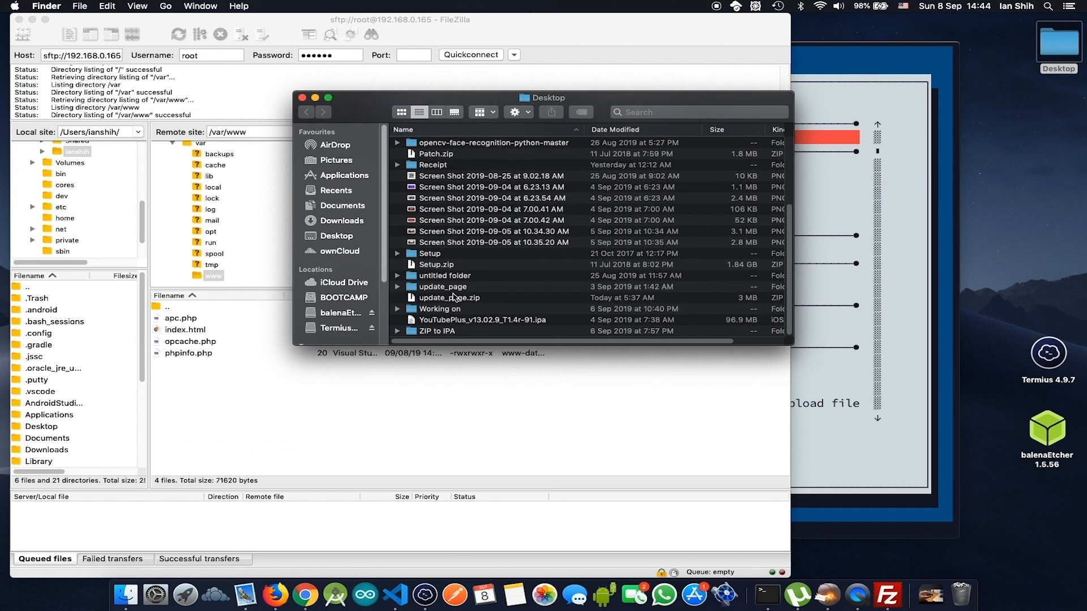
{"action": "left_click", "coordinate": [442, 287]}
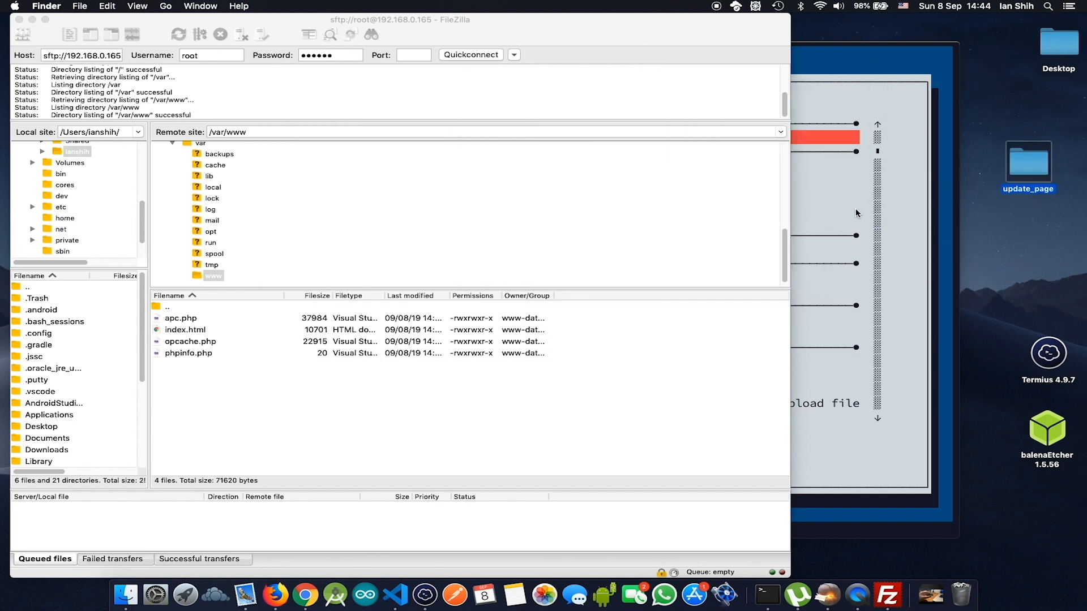
{"action": "double_click", "coordinate": [1029, 166]}
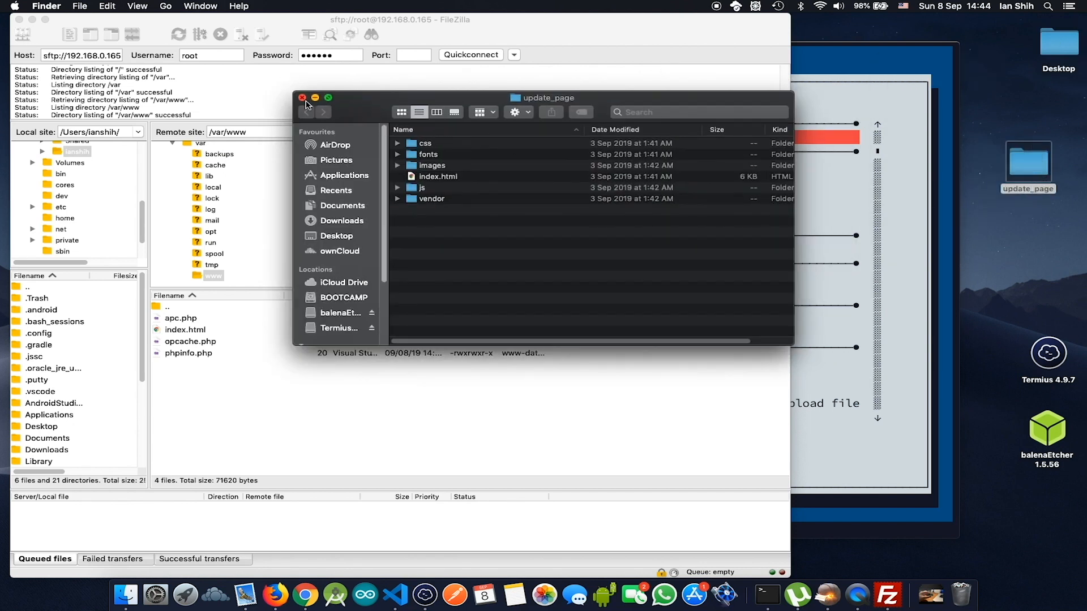
{"action": "left_click", "coordinate": [302, 97]}
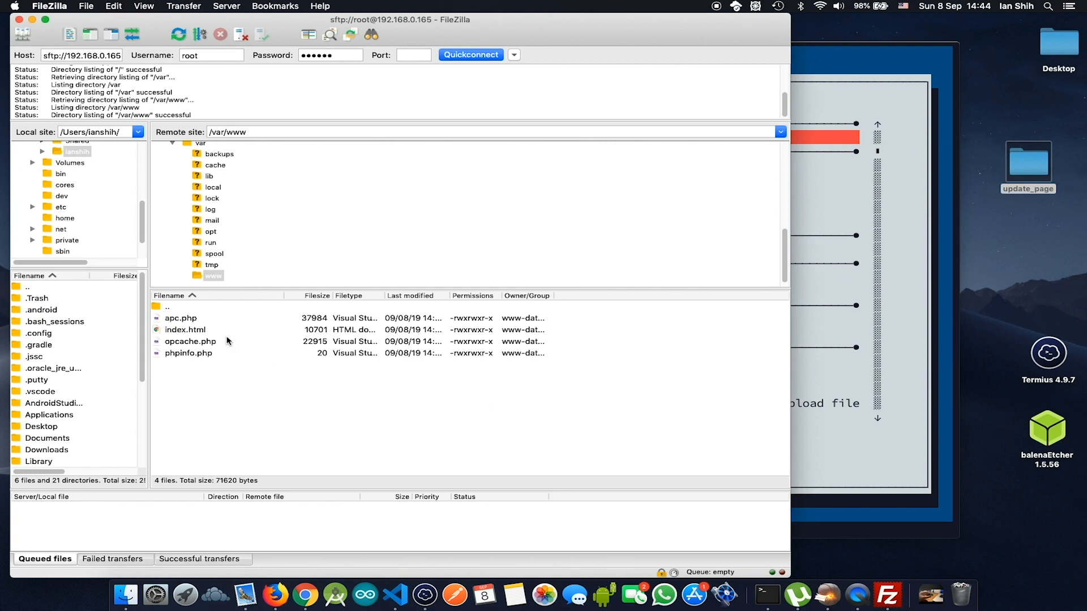
{"action": "mouse_move", "coordinate": [172, 326]}
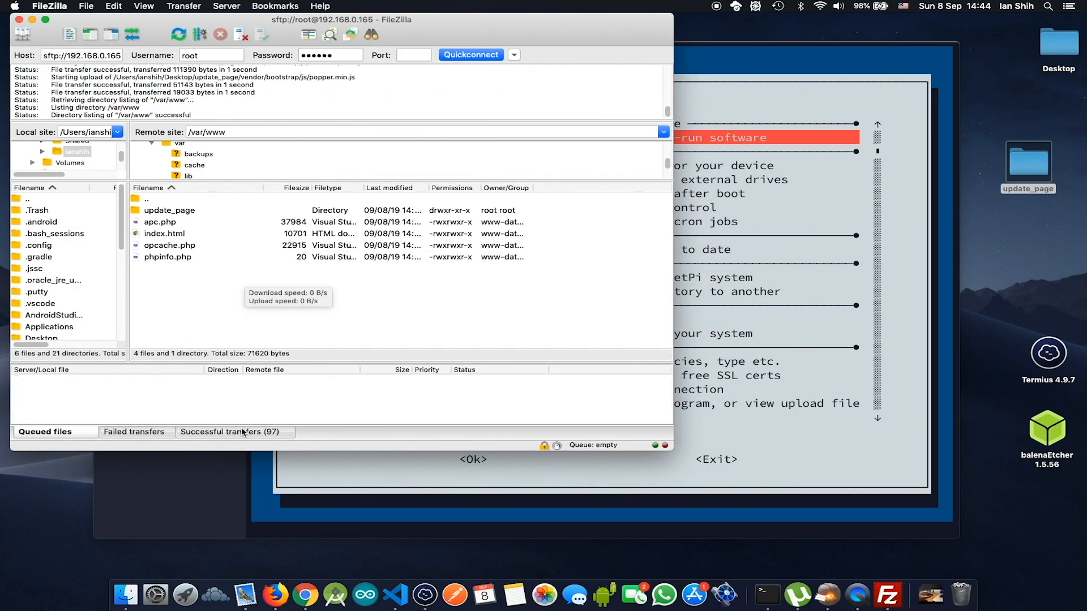
Step: Review the Successful transfers list confirming the 97 uploaded update_page files
{"action": "left_click", "coordinate": [235, 431]}
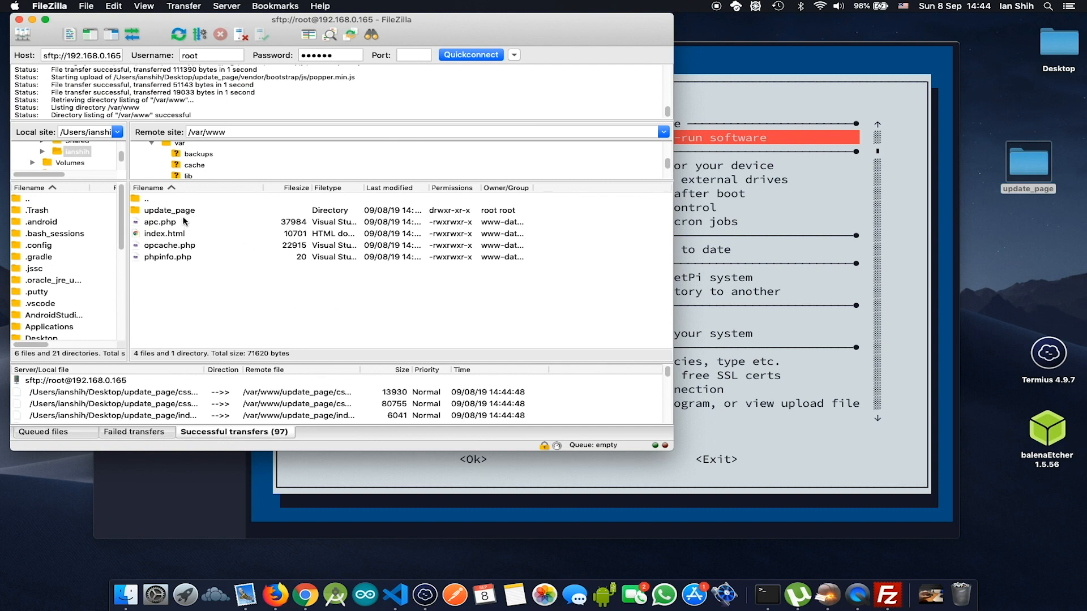
{"action": "left_click", "coordinate": [169, 211]}
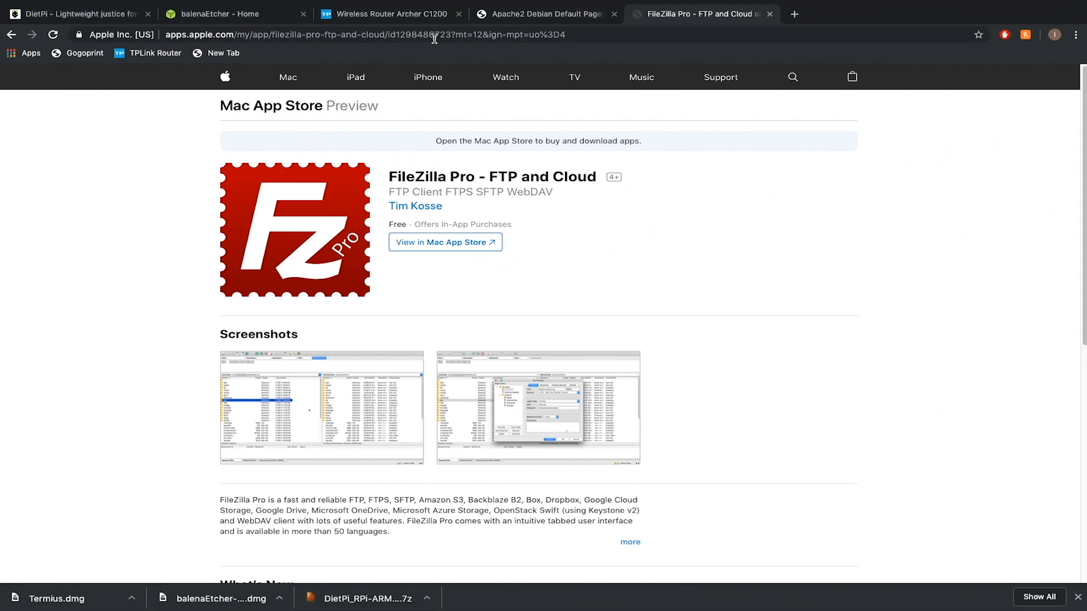
Step: Enter 192.168.0.165/update_page in the Apache tab's address bar to load the uploaded page
{"action": "left_click", "coordinate": [544, 13]}
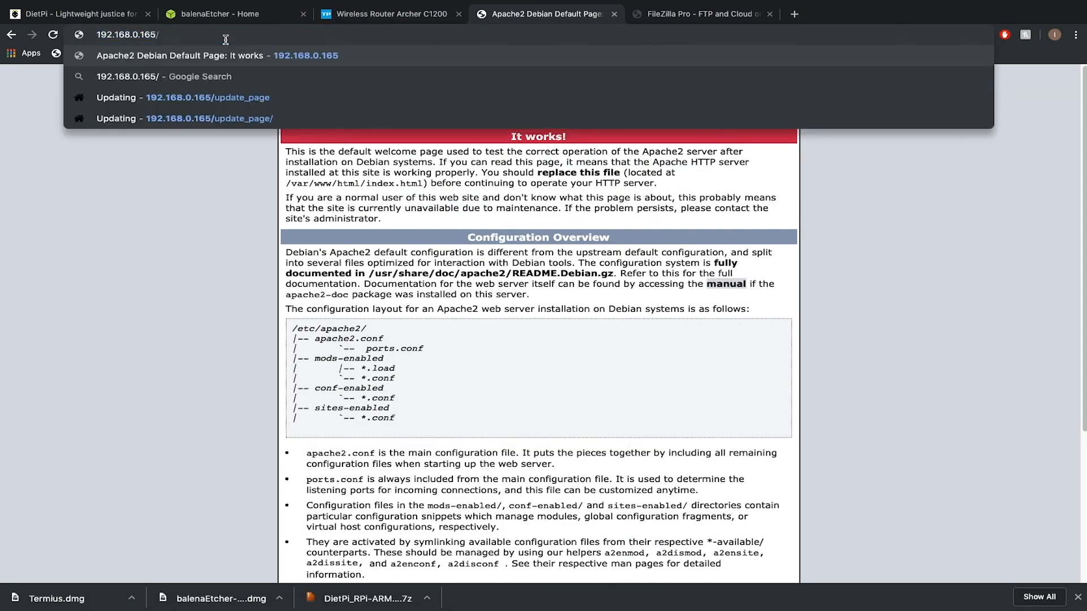
{"action": "type", "text": "update"}
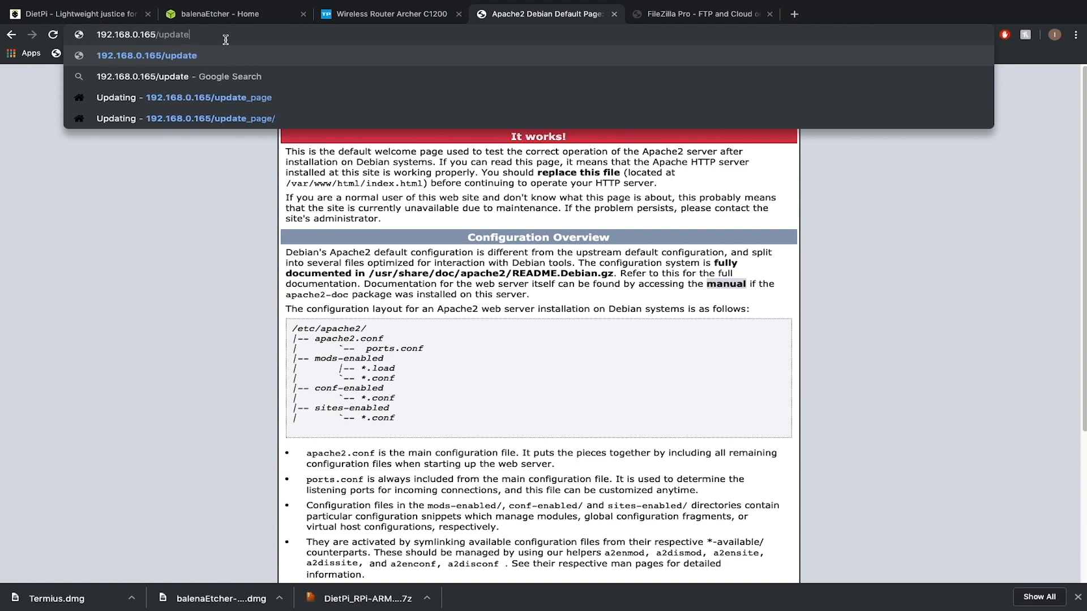
{"action": "type", "text": "_page/"}
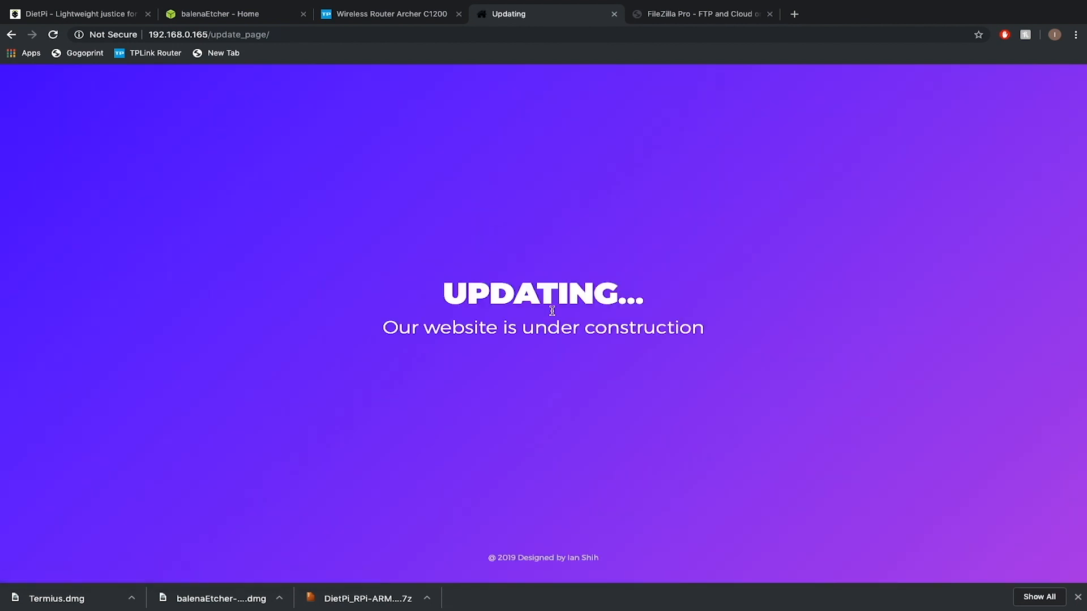
{"action": "mouse_move", "coordinate": [605, 566]}
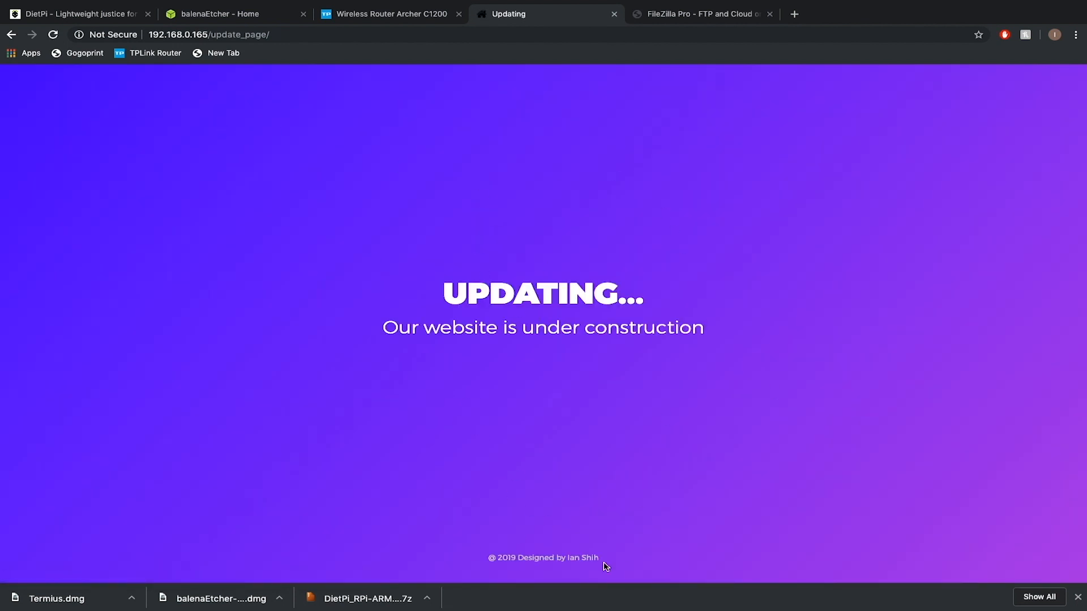
{"action": "mouse_move", "coordinate": [348, 410]}
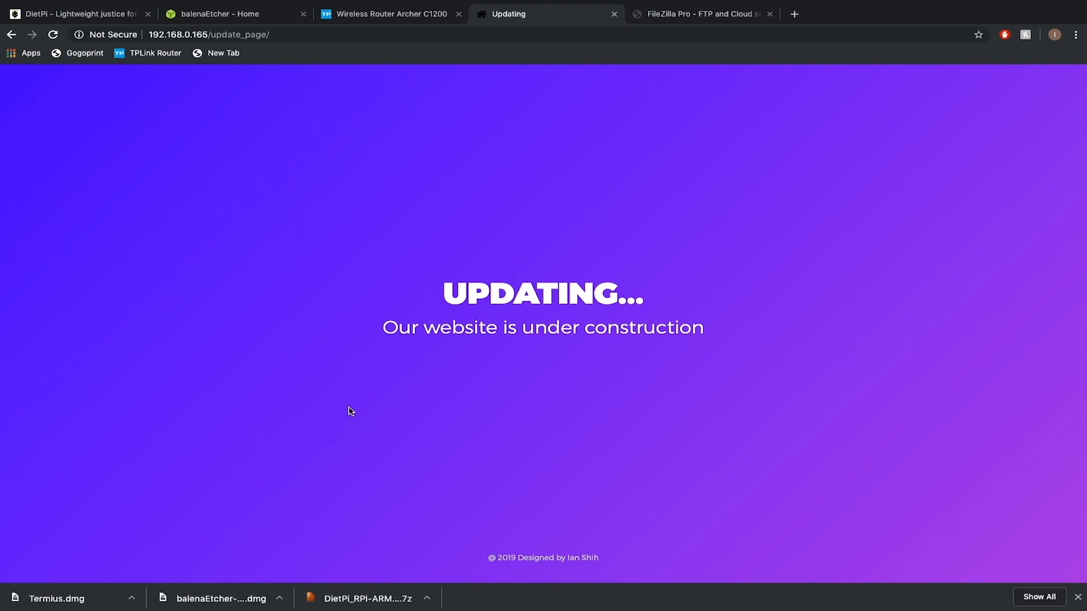